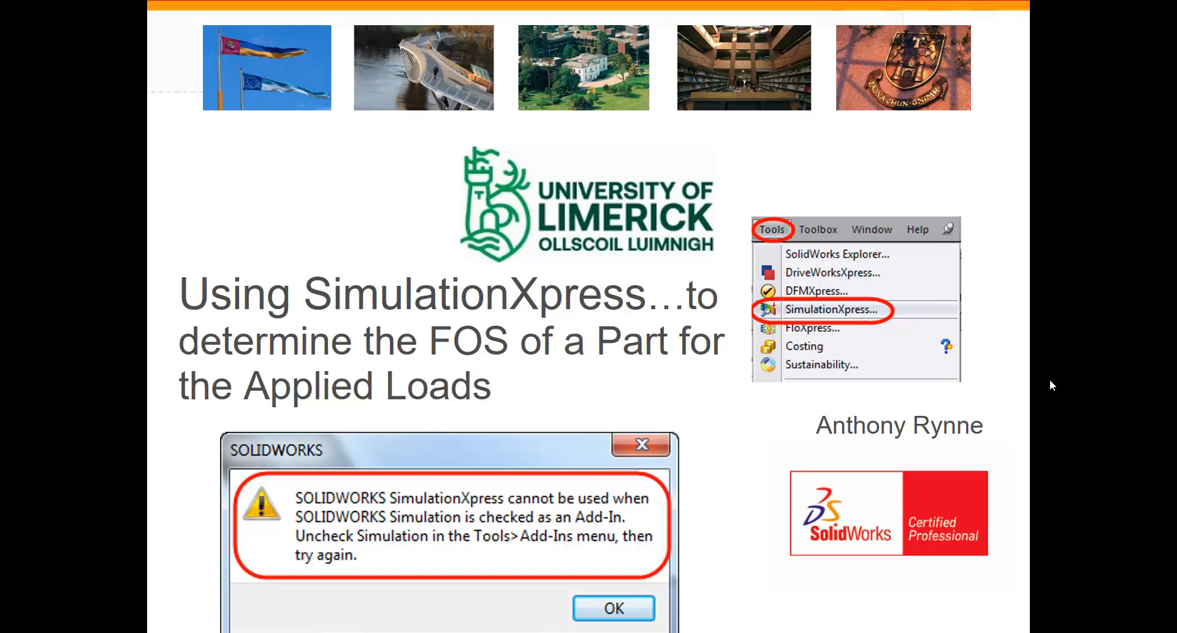
pyautogui.moveTo(948, 389)
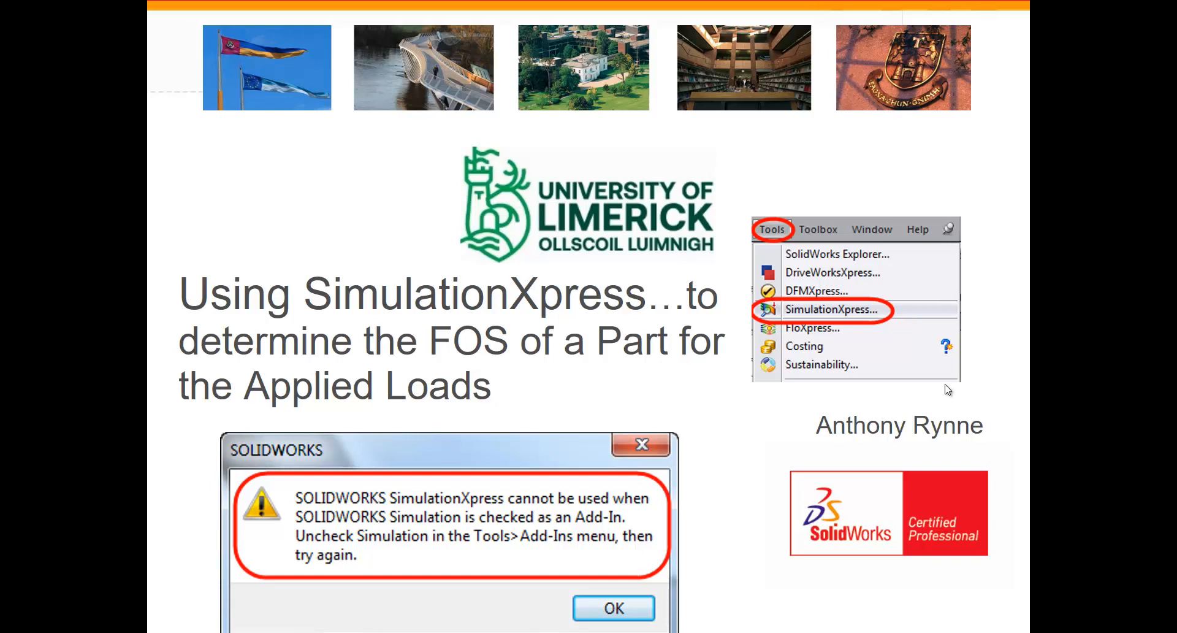
pyautogui.moveTo(765, 237)
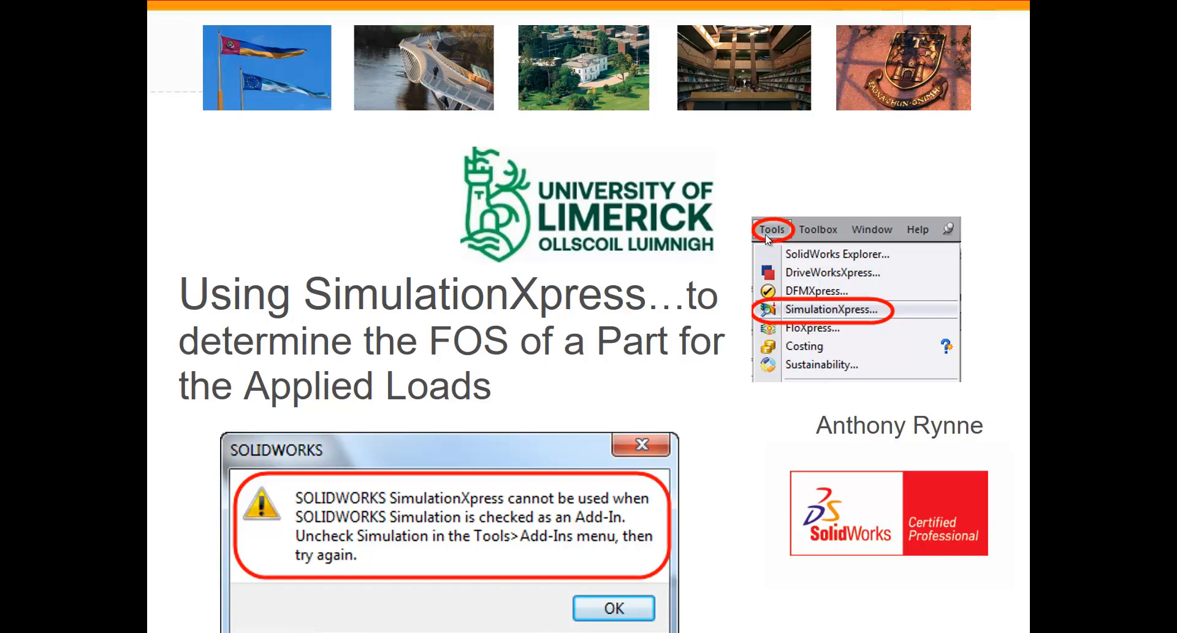
pyautogui.moveTo(738, 458)
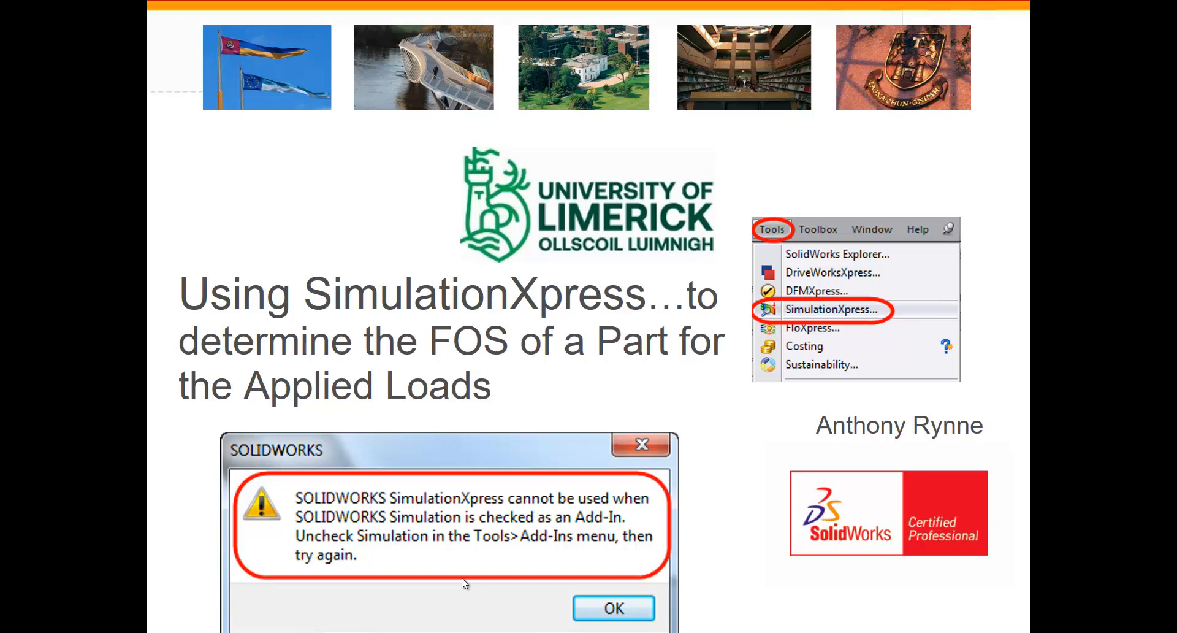
pyautogui.moveTo(615, 525)
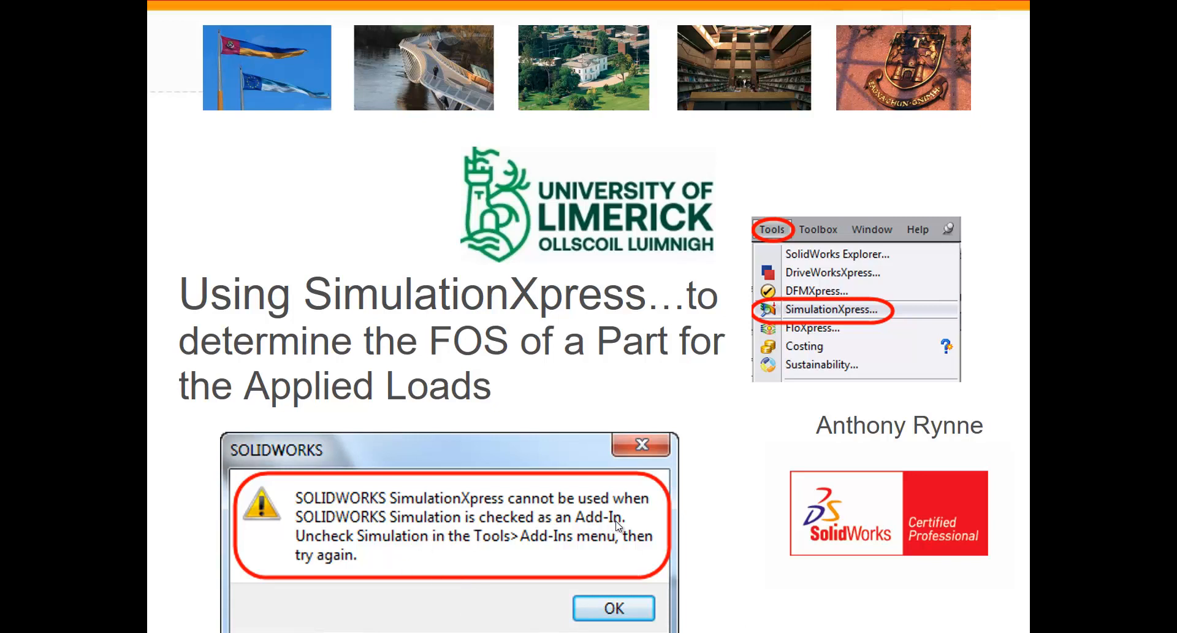
pyautogui.moveTo(775, 389)
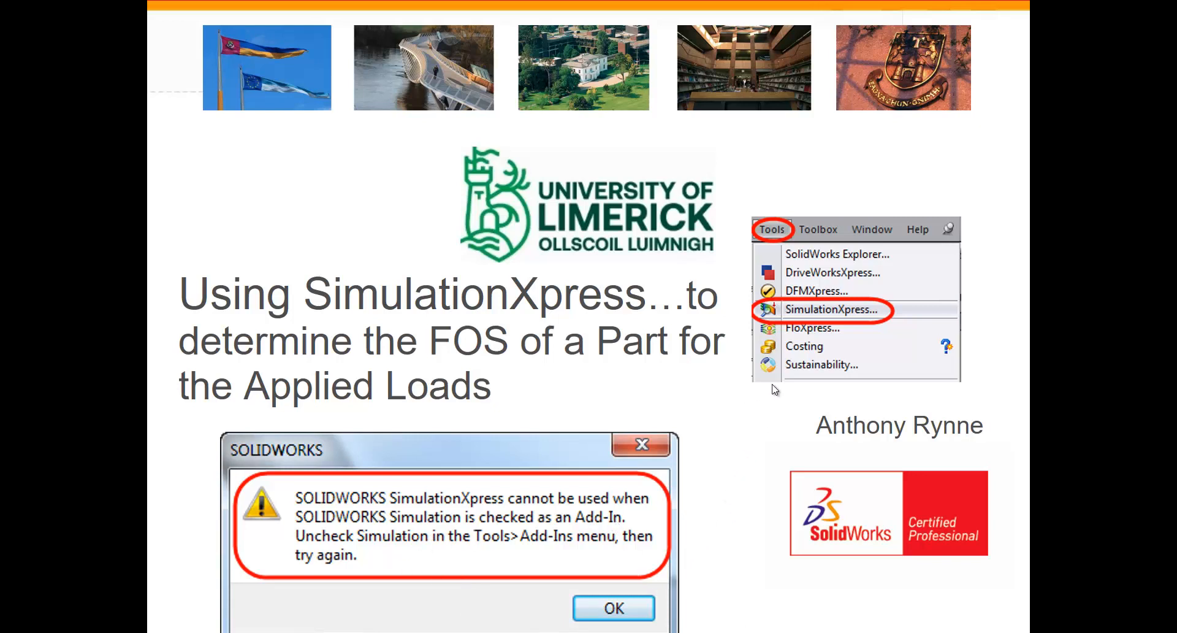
pyautogui.moveTo(351, 612)
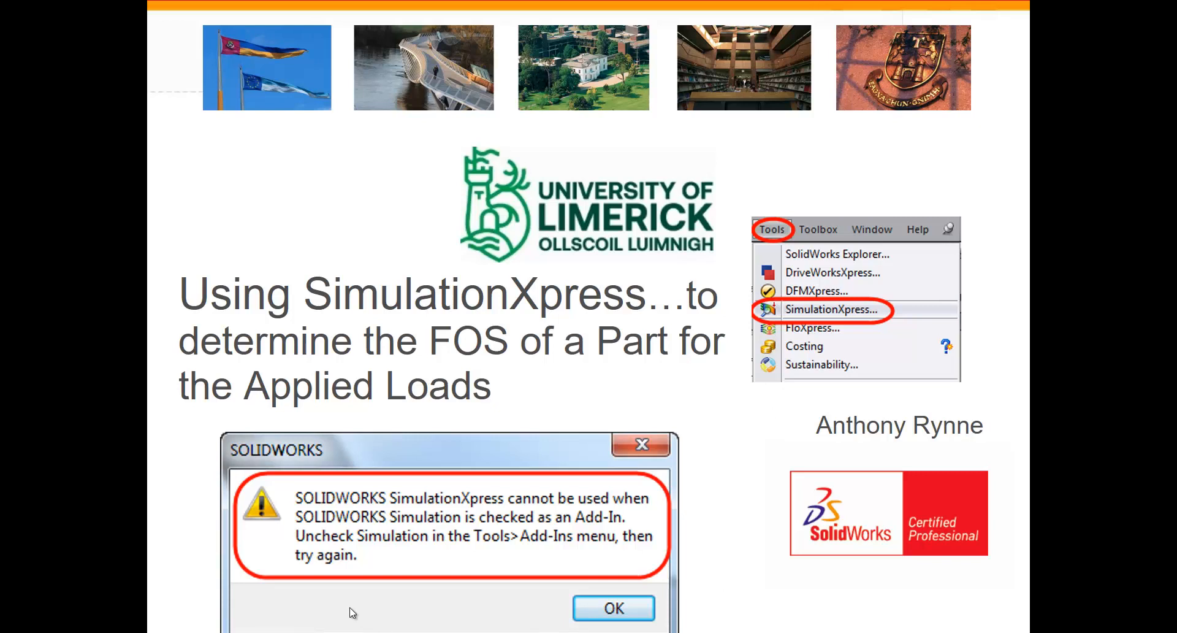
pyautogui.moveTo(538, 528)
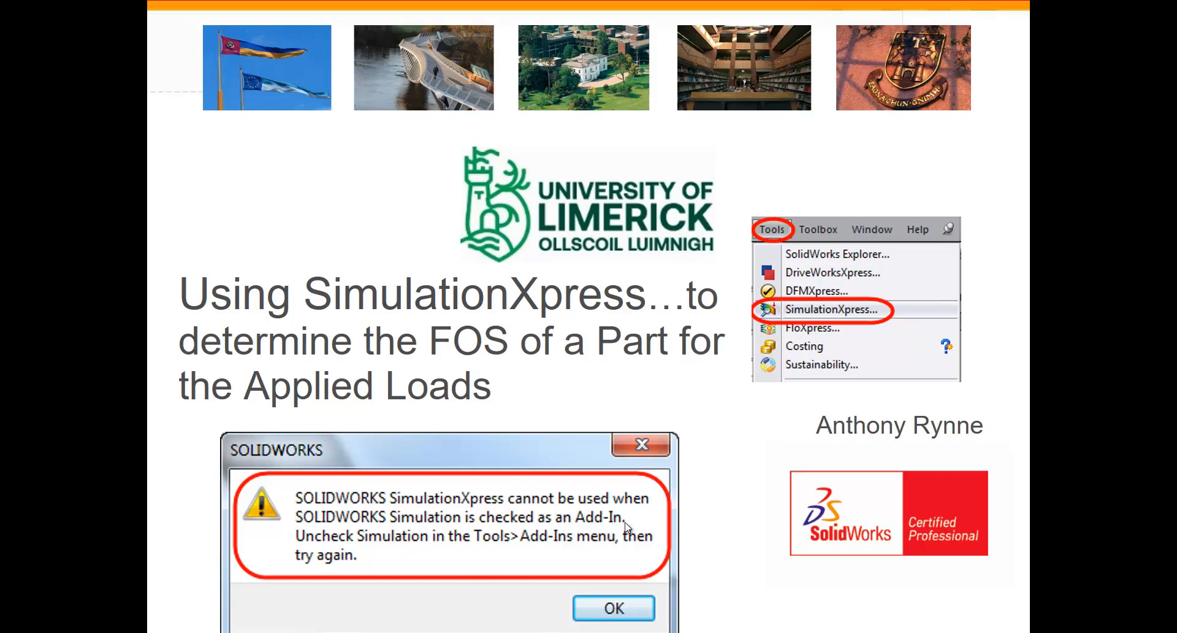
pyautogui.moveTo(659, 553)
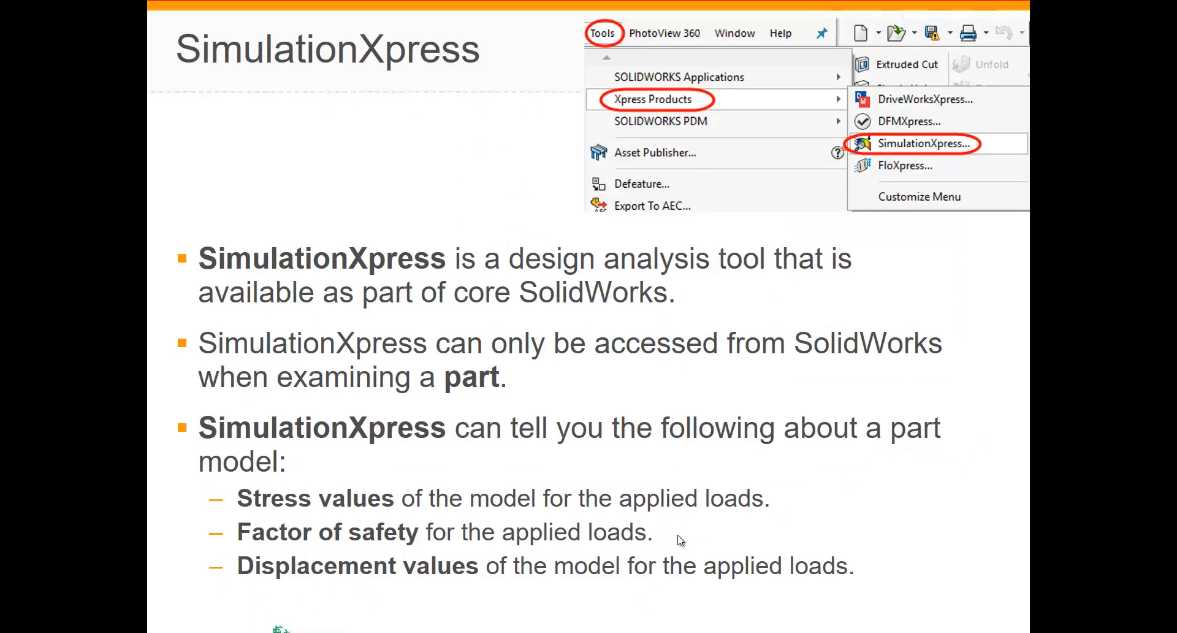
pyautogui.moveTo(455, 541)
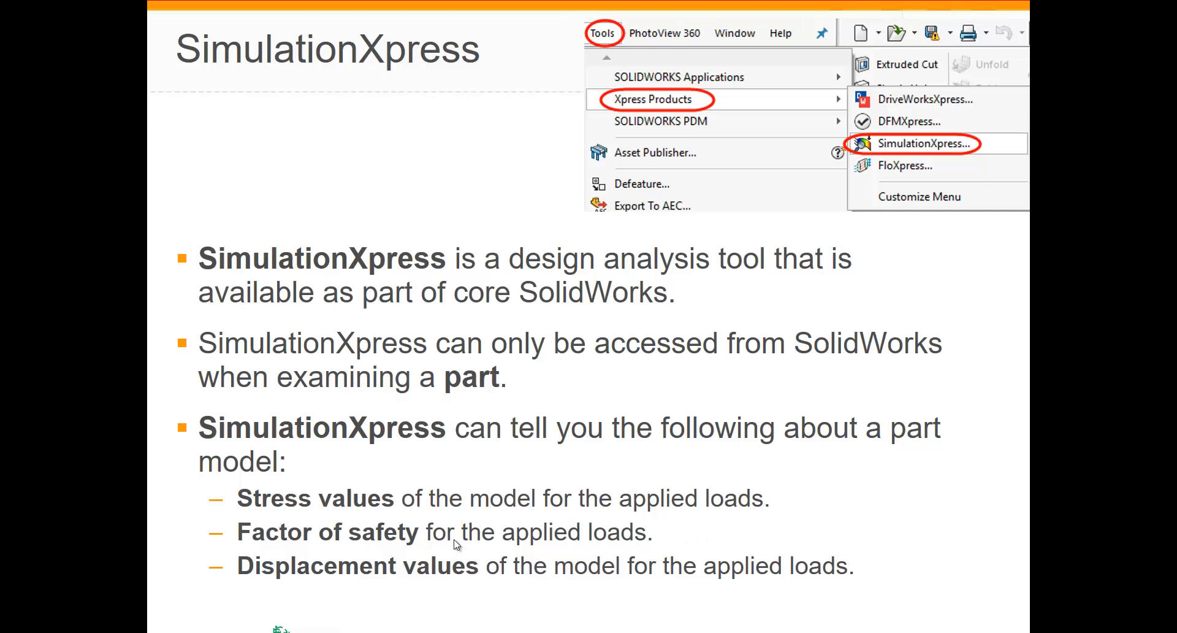
pyautogui.moveTo(449, 515)
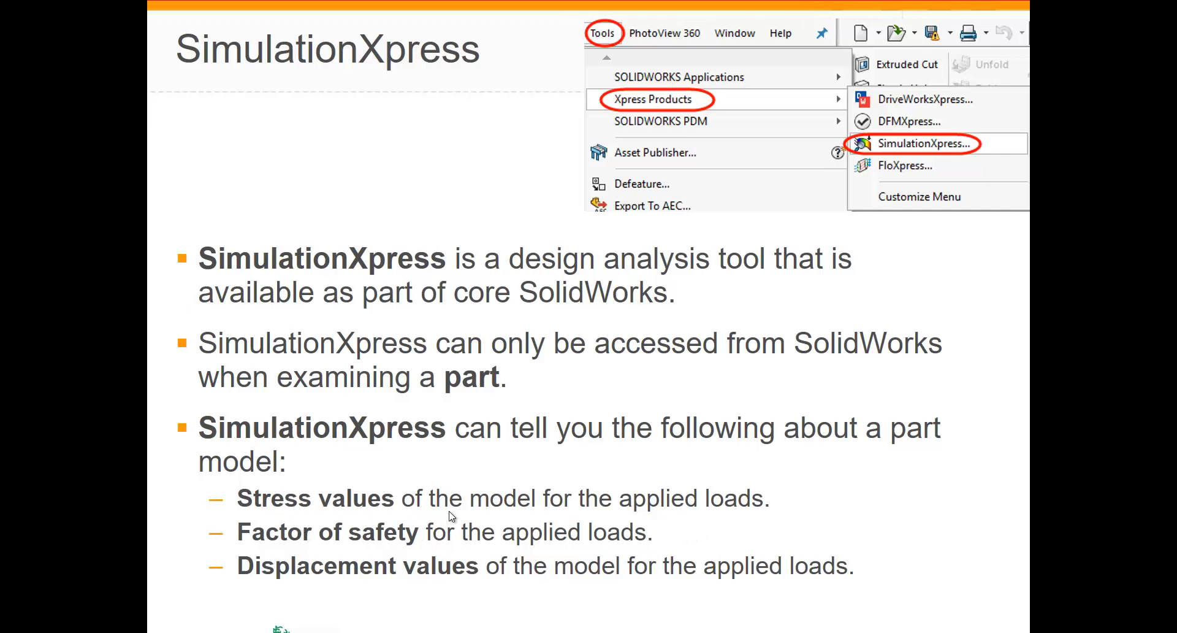
pyautogui.moveTo(704, 523)
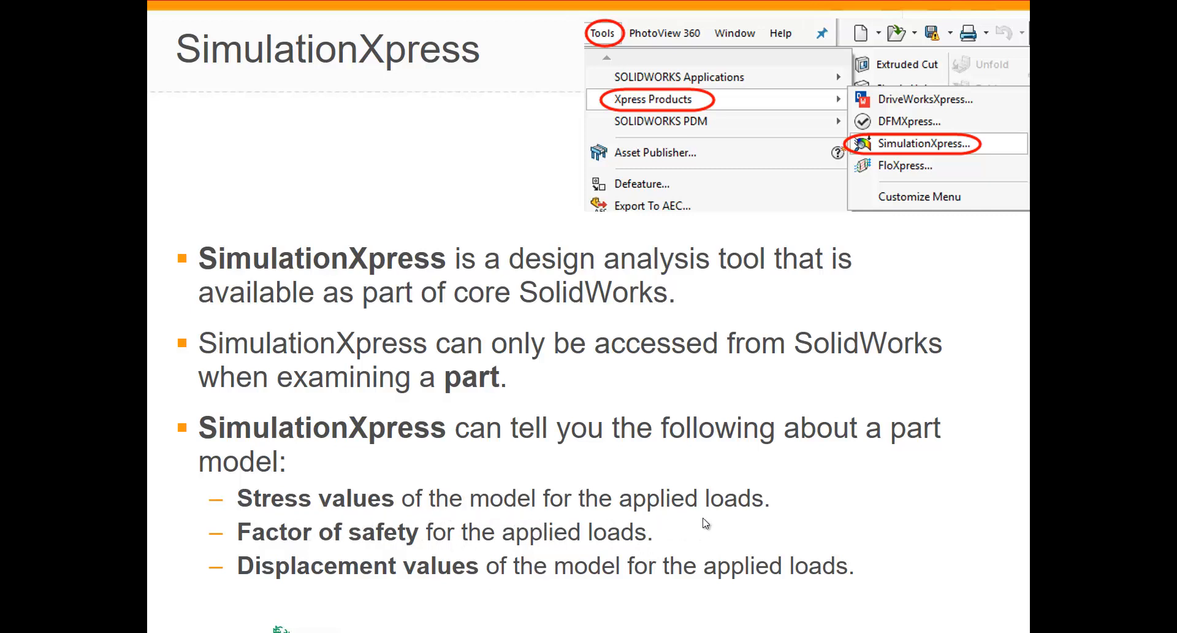
pyautogui.moveTo(537, 568)
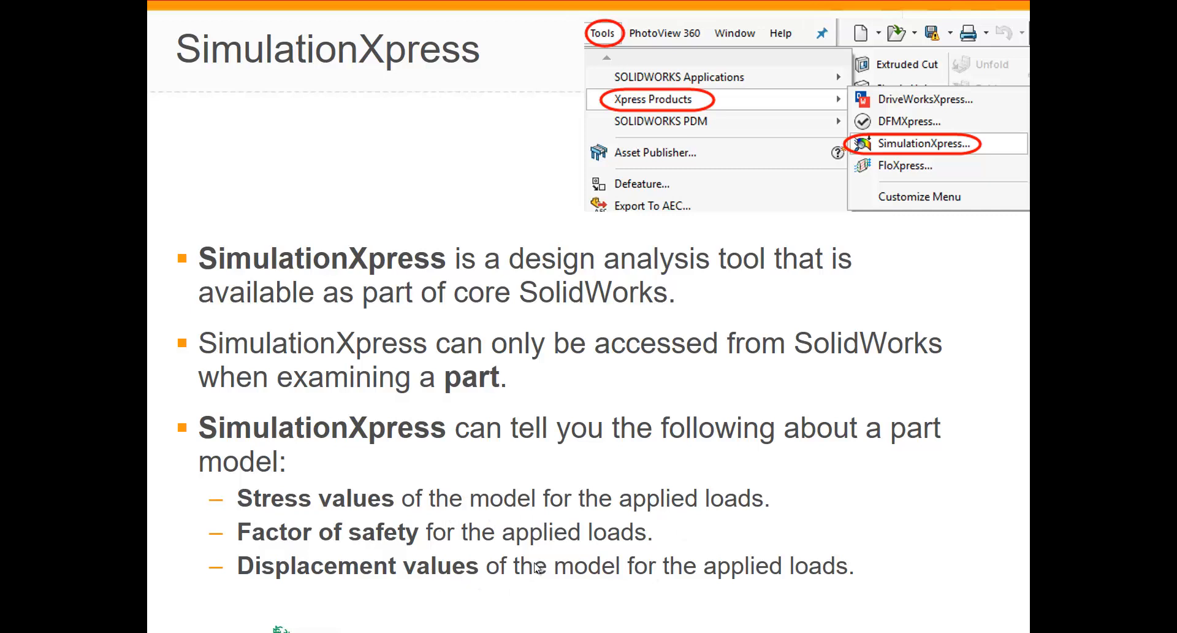
pyautogui.moveTo(442, 602)
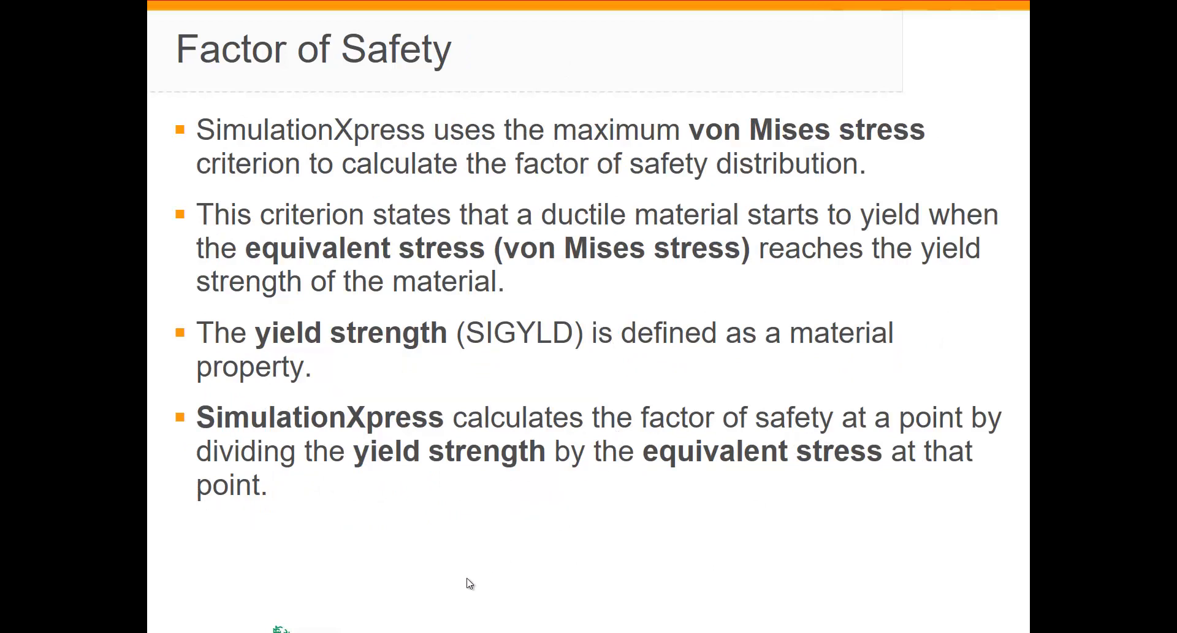
pyautogui.moveTo(507, 613)
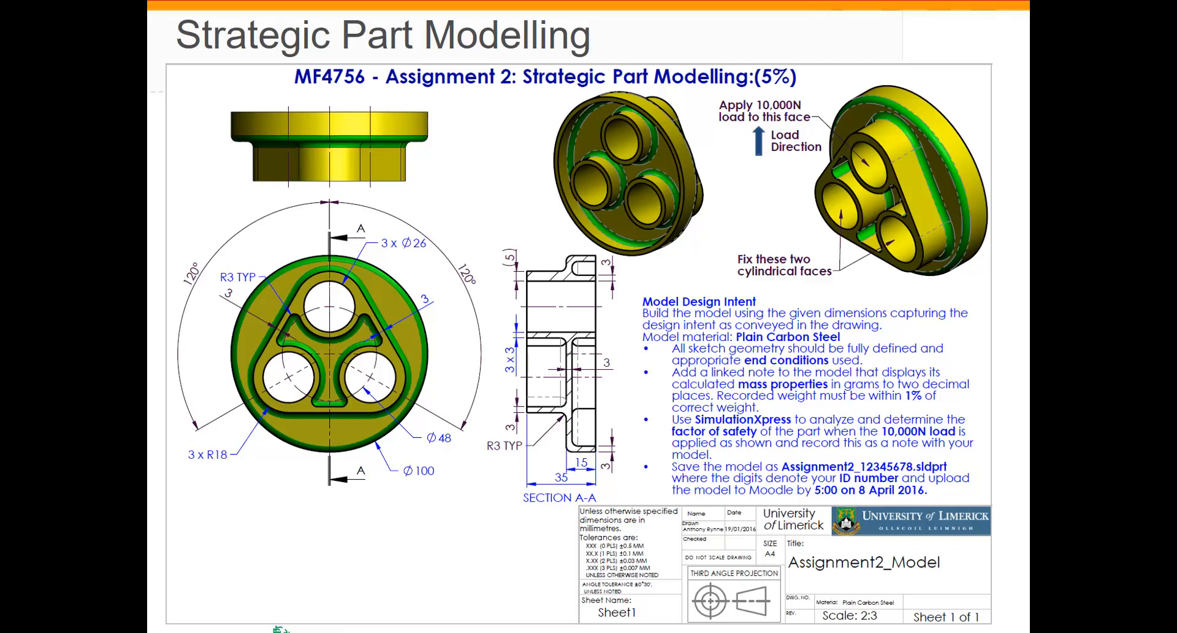
pyautogui.moveTo(815, 506)
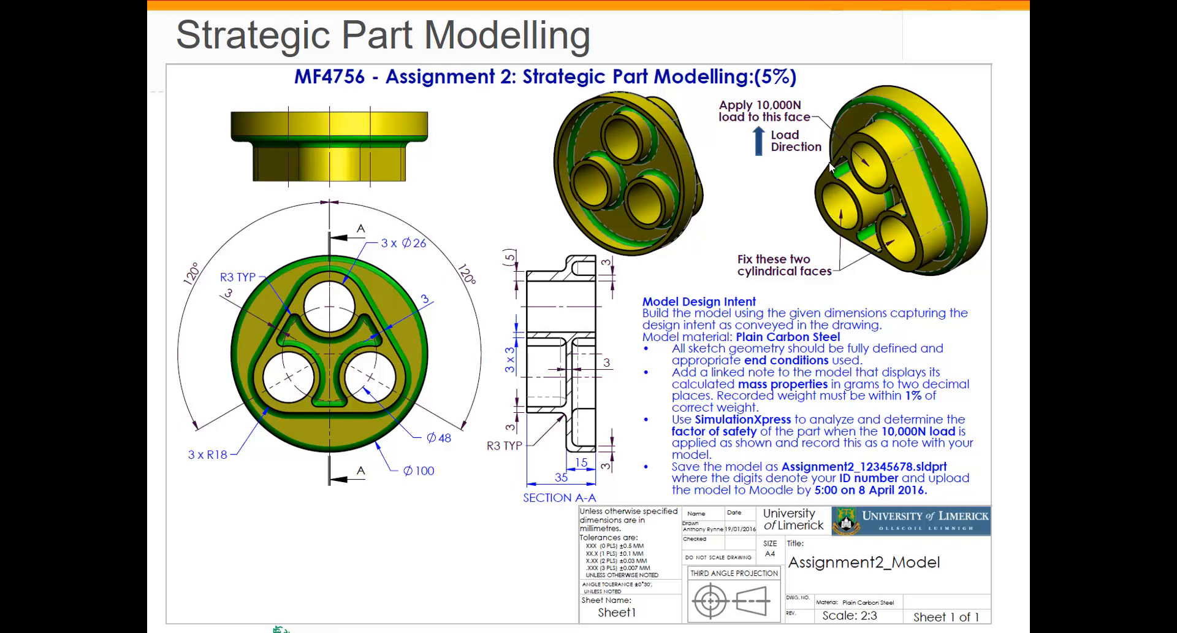
pyautogui.moveTo(869, 174)
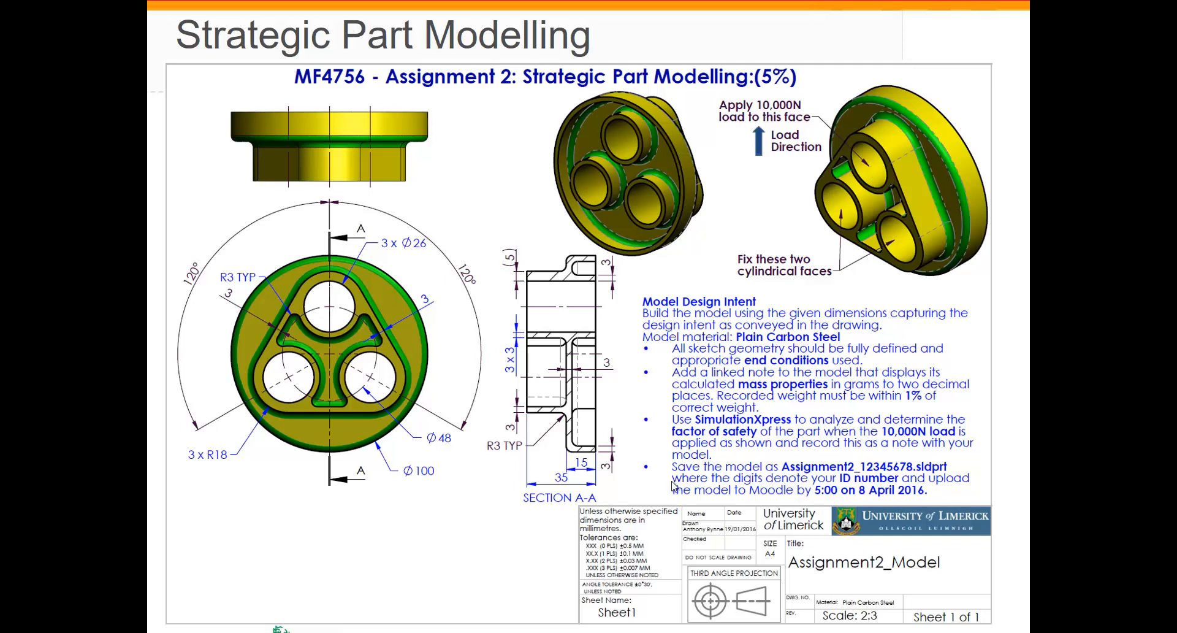
pyautogui.moveTo(648, 432)
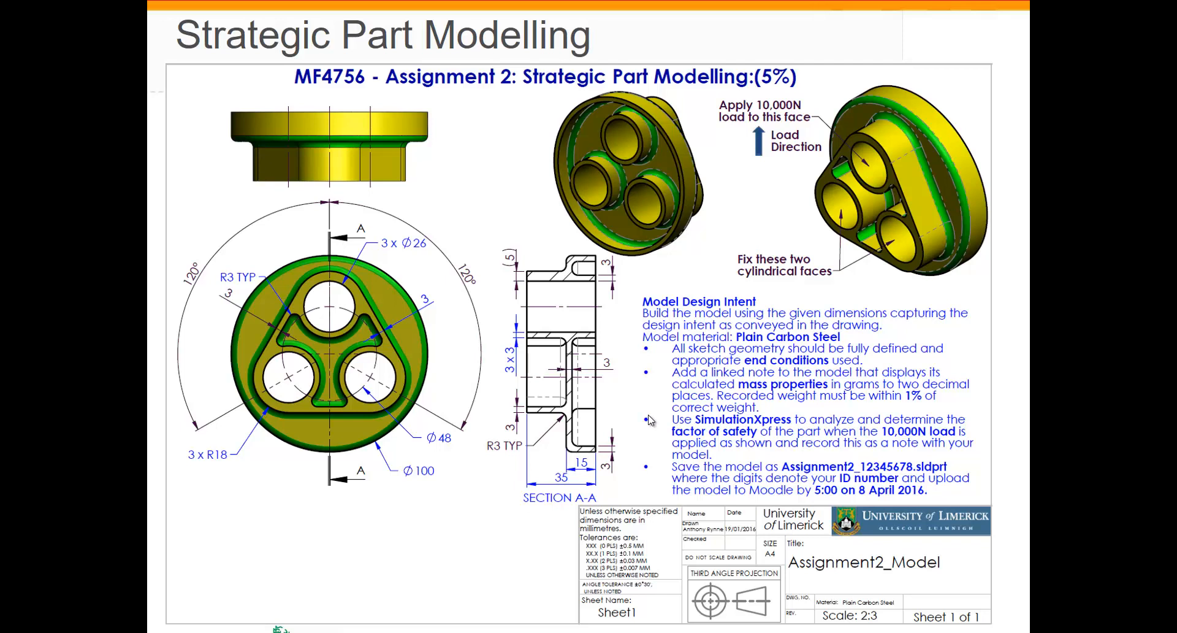
pyautogui.moveTo(648, 396)
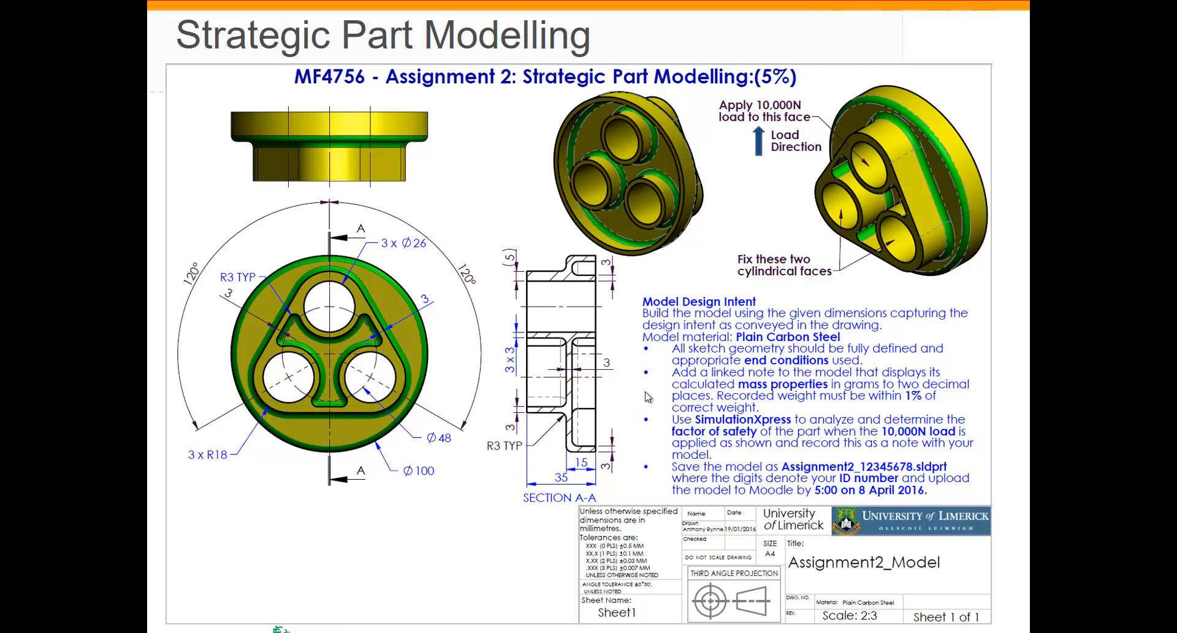
pyautogui.moveTo(643, 482)
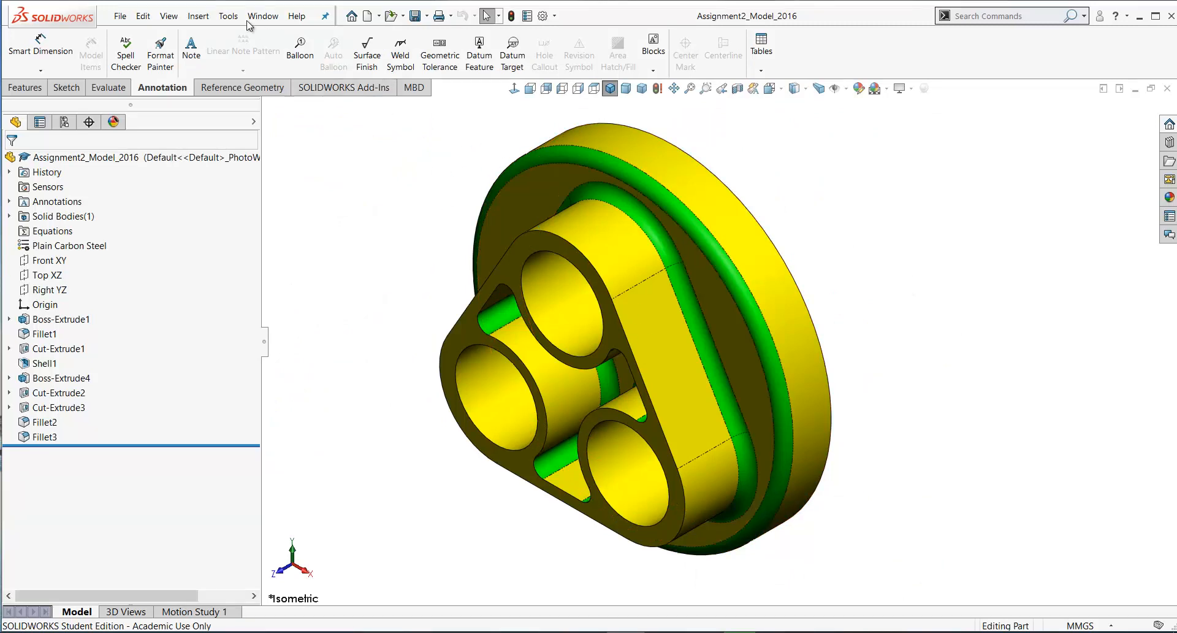
# Step: Launch SimulationXpress from the Tools Xpress Products menu
pyautogui.click(227, 15)
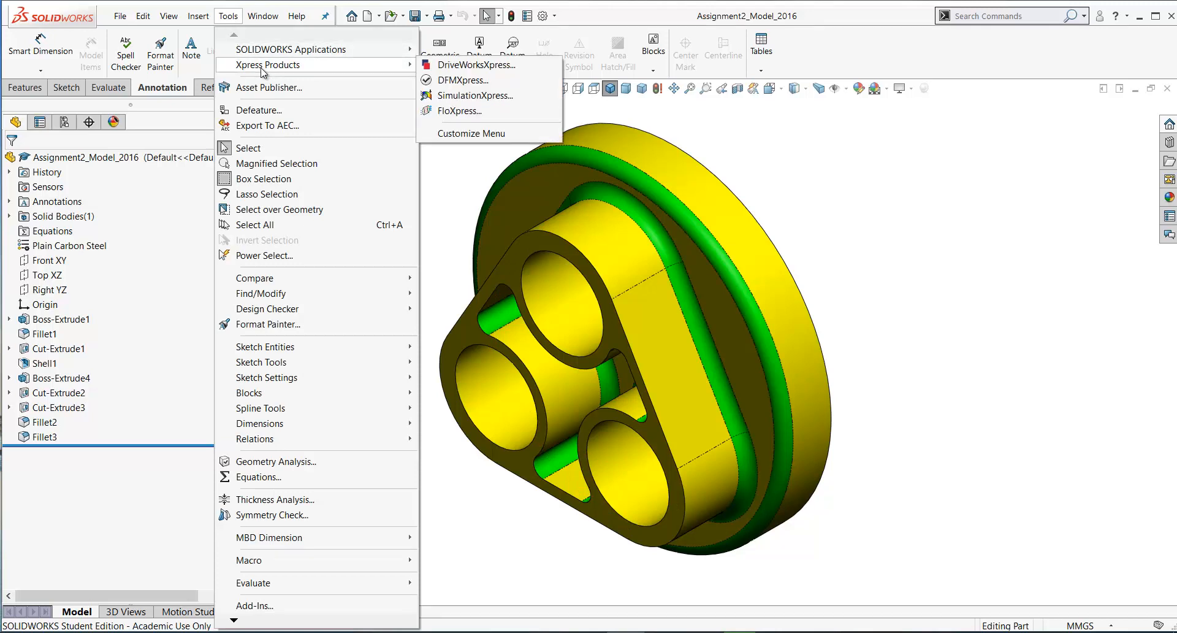
pyautogui.moveTo(477, 95)
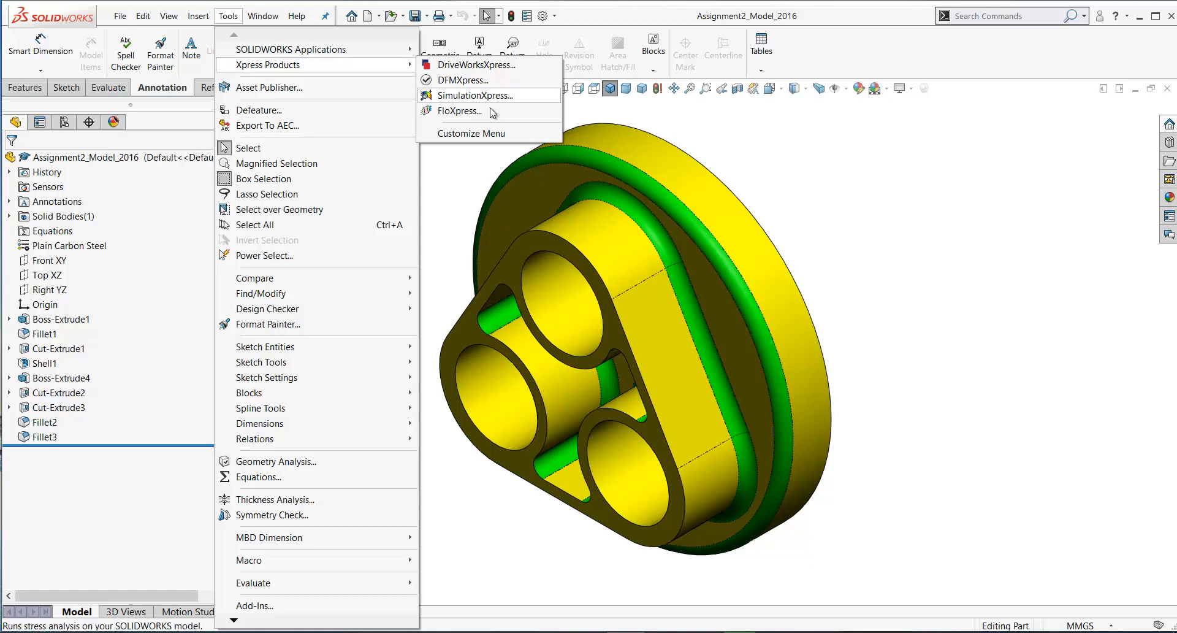
pyautogui.click(474, 95)
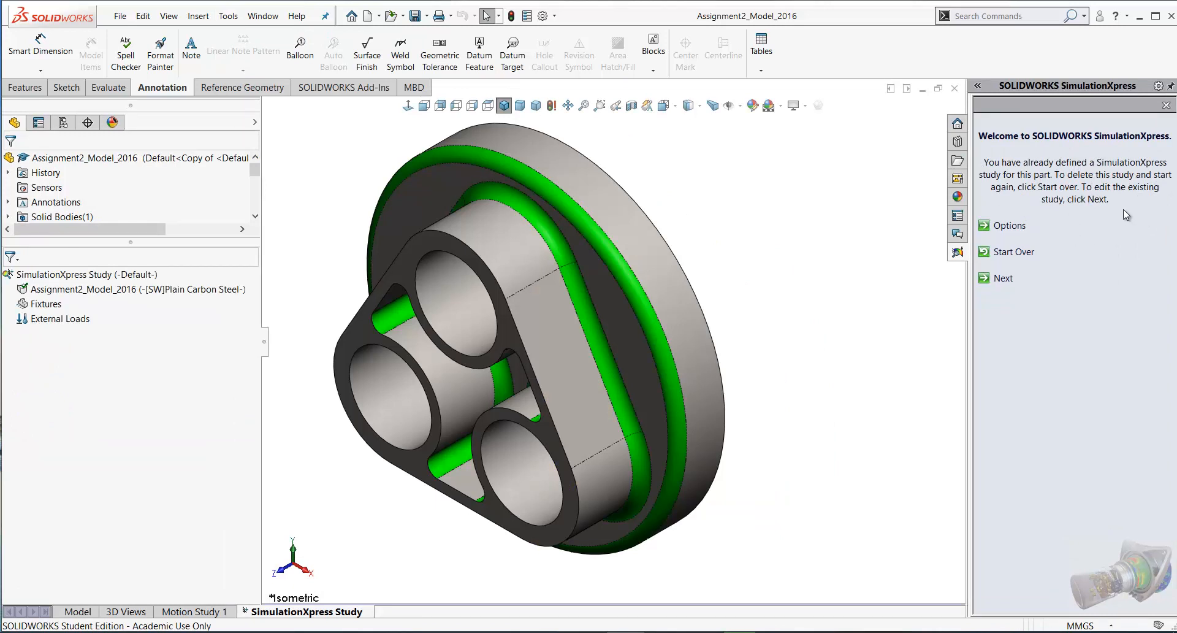
# Step: Add a fixed-geometry fixture on the part's two inner cylindrical hole faces
pyautogui.click(1003, 278)
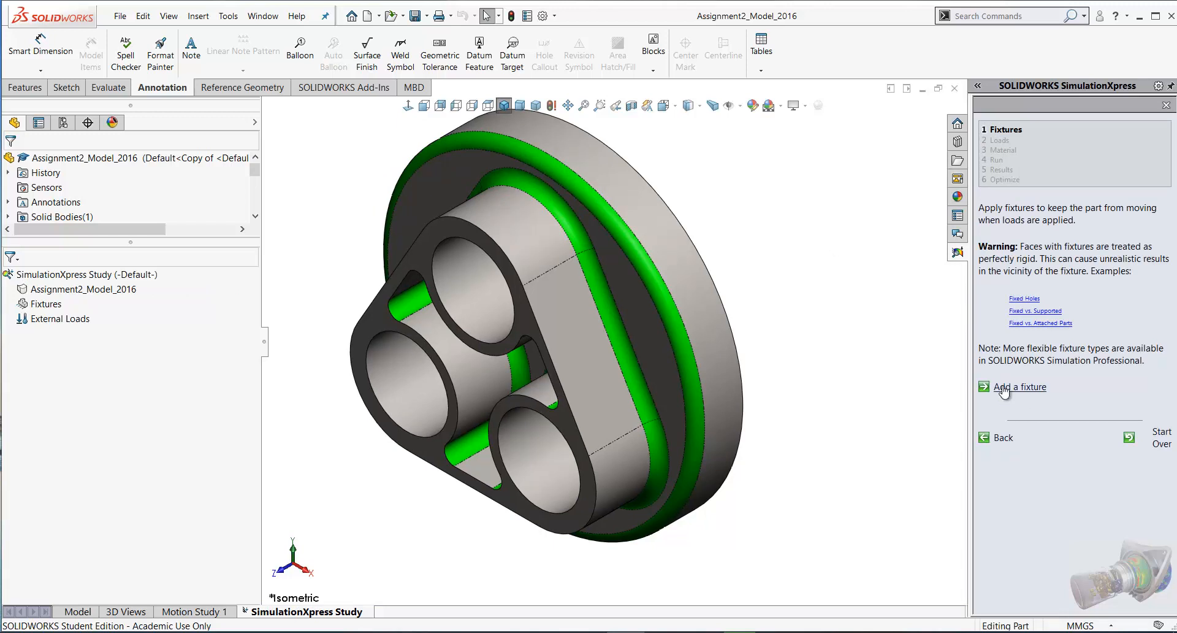
pyautogui.click(1020, 385)
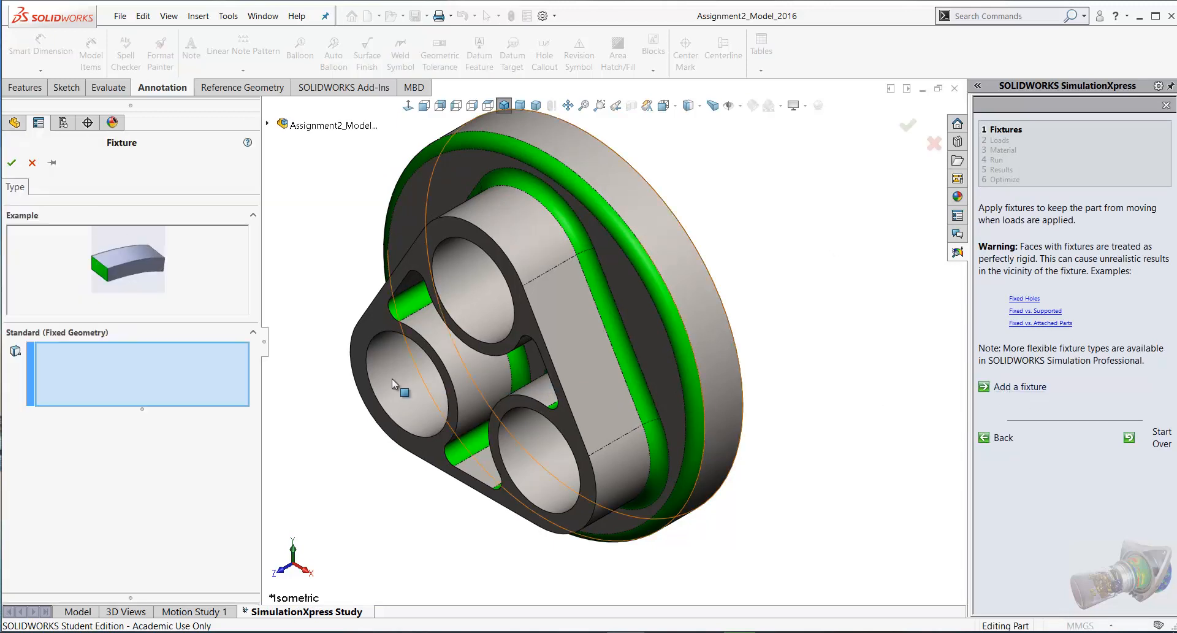
pyautogui.click(394, 383)
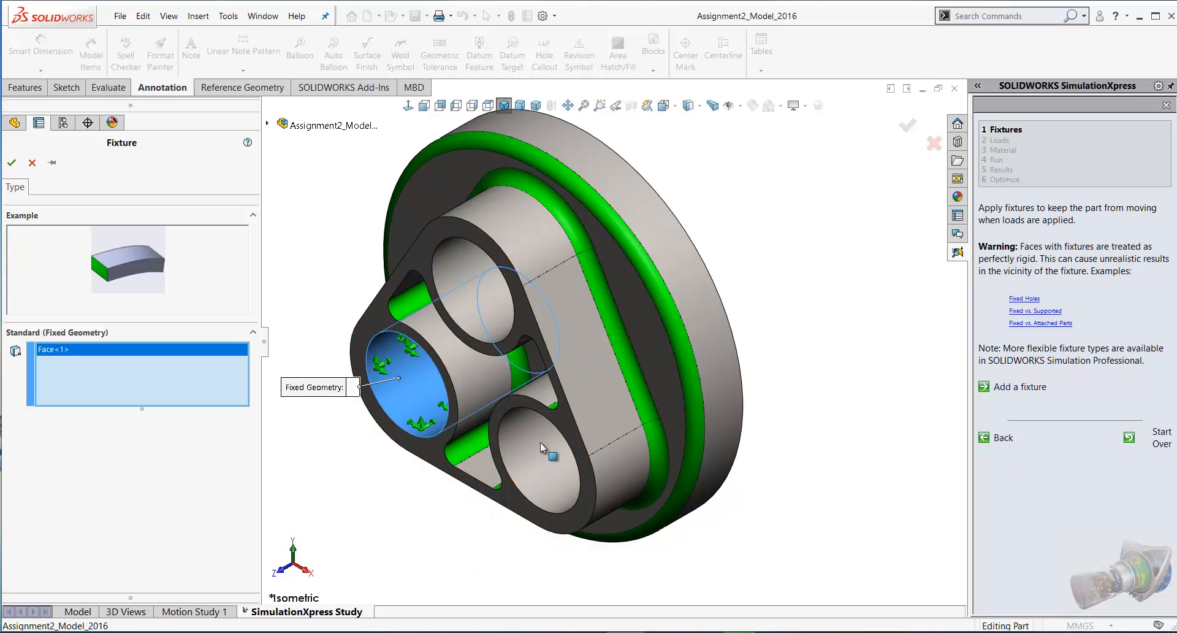
pyautogui.click(537, 458)
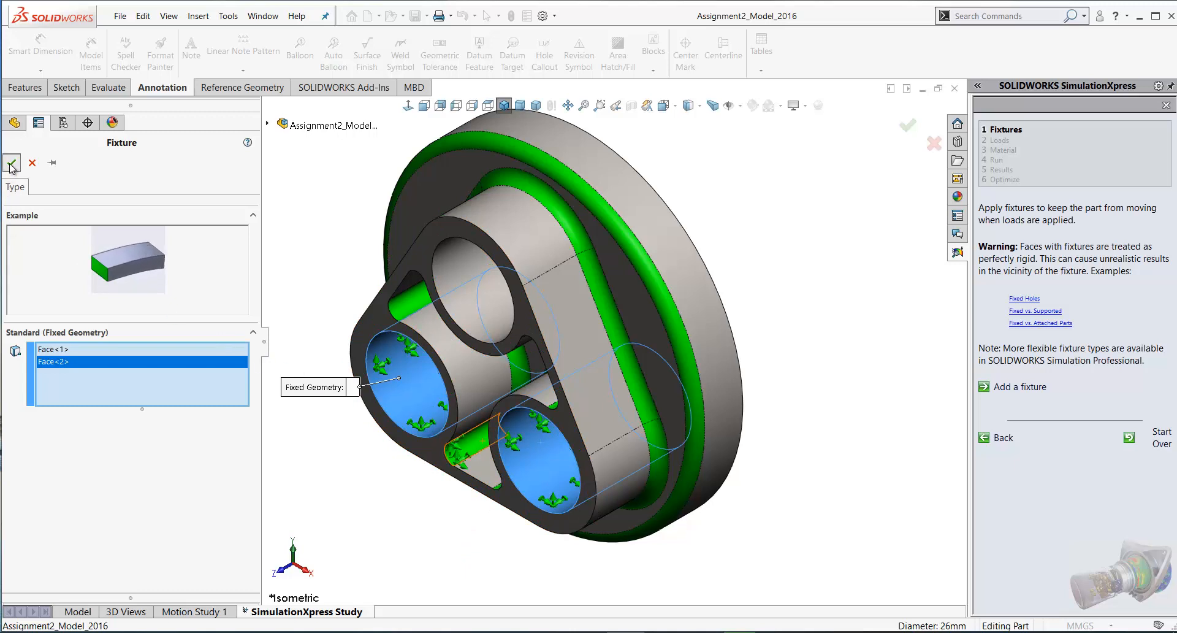
pyautogui.click(12, 163)
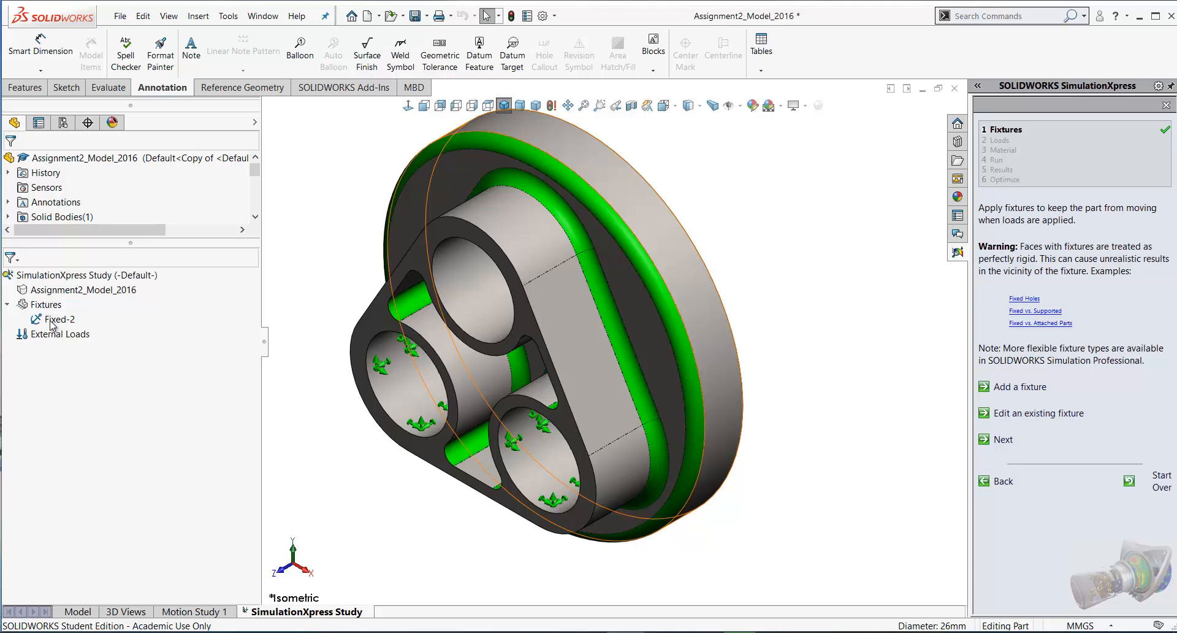
pyautogui.click(60, 319)
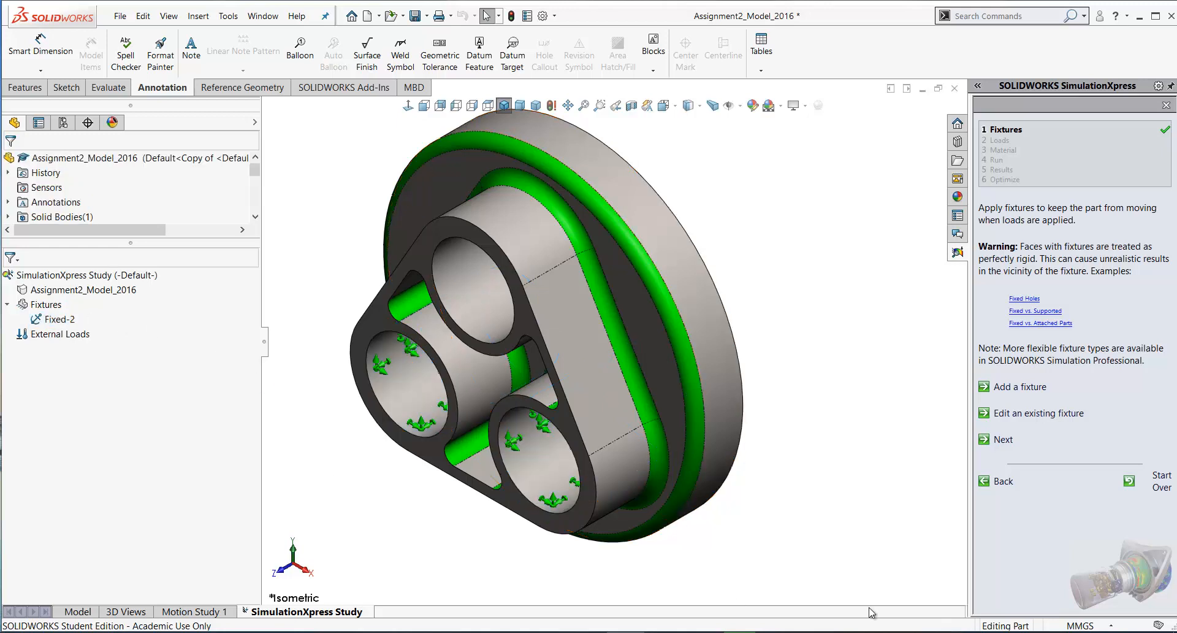
# Step: Add a force on the upper bore face along the Top XZ plane direction
pyautogui.click(1003, 439)
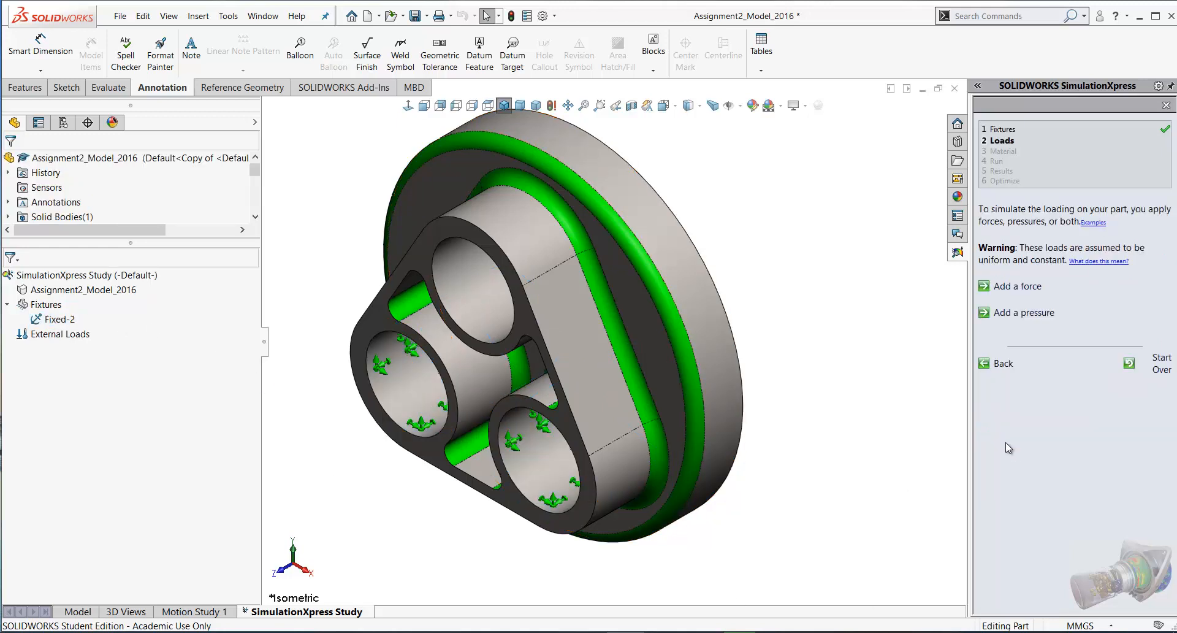
pyautogui.click(1001, 141)
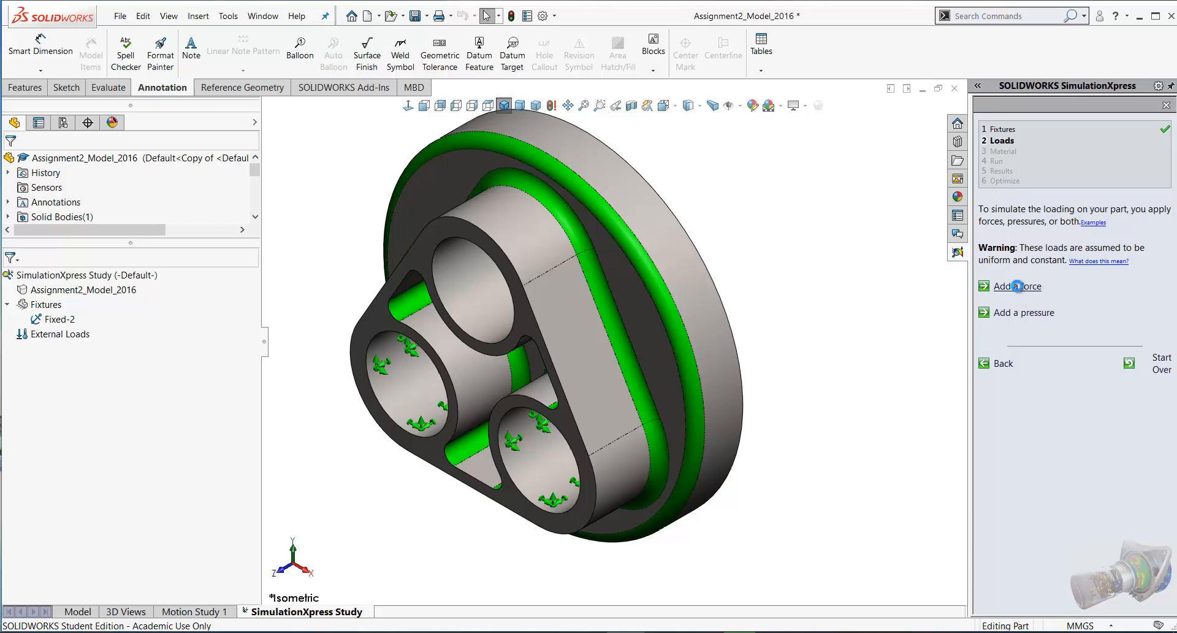
pyautogui.click(1017, 286)
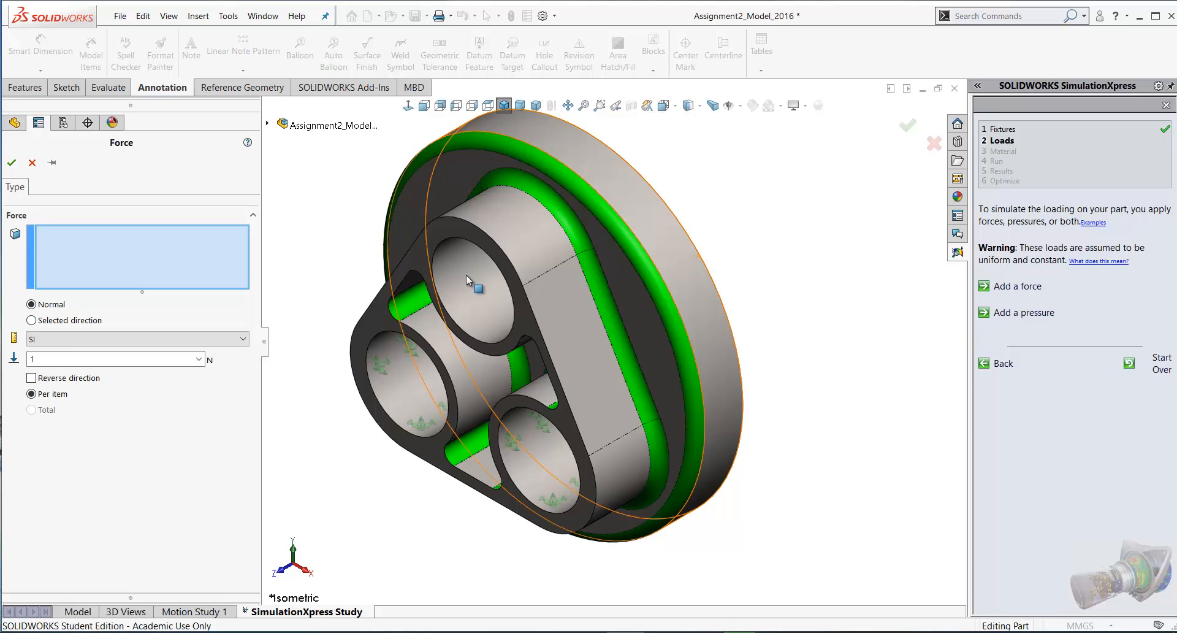
pyautogui.click(469, 282)
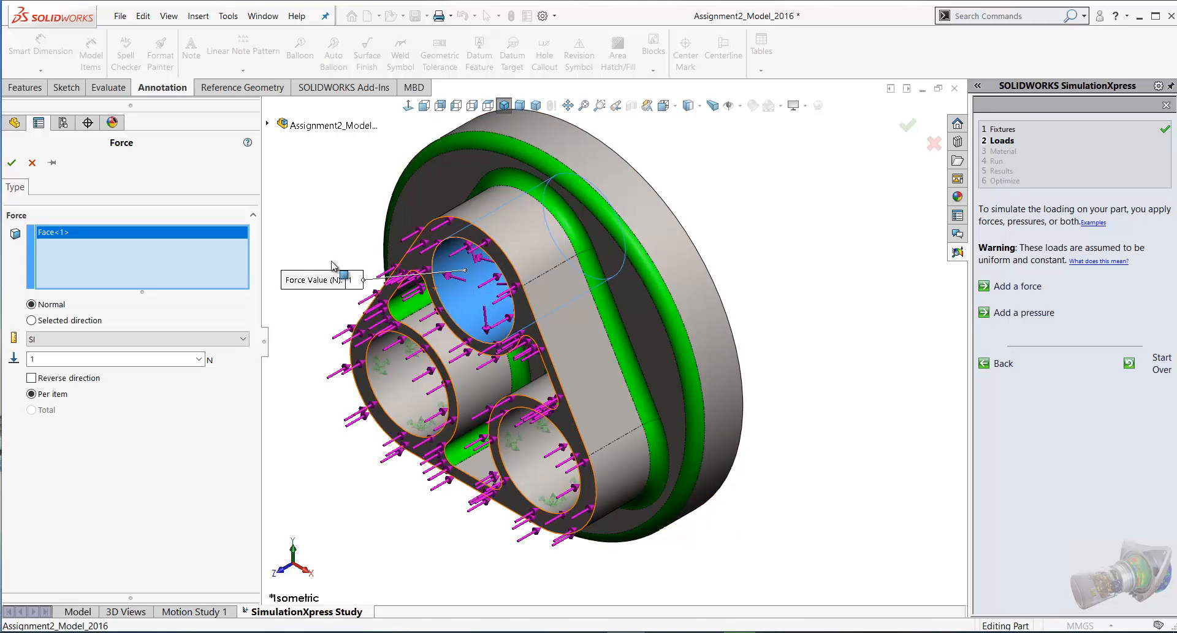
pyautogui.click(33, 321)
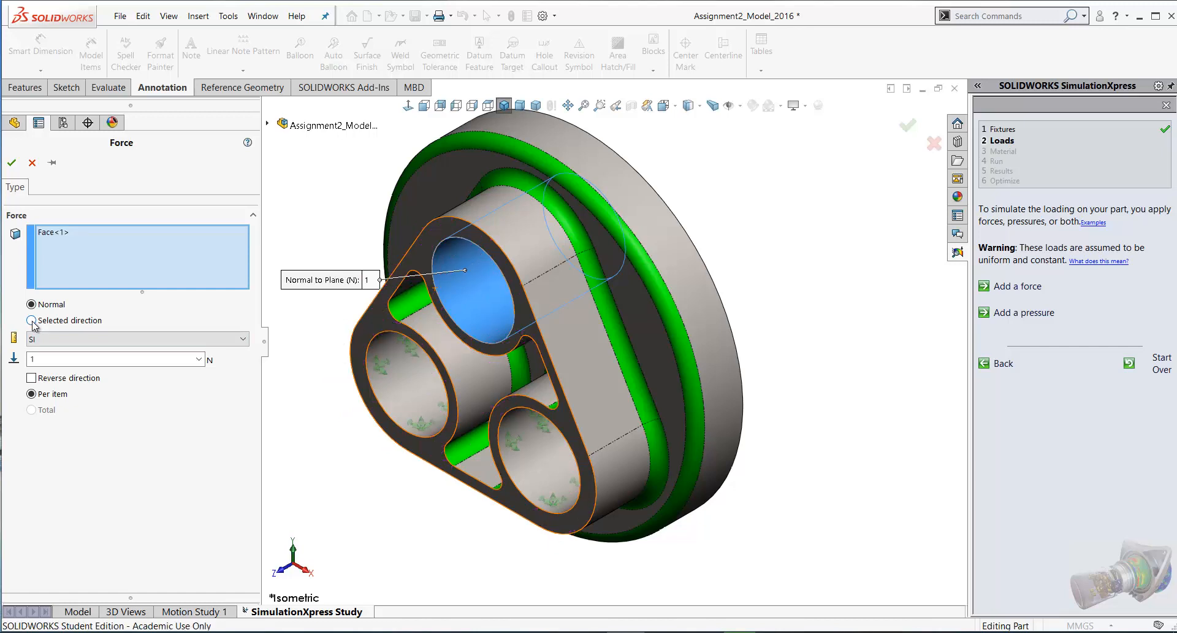
pyautogui.click(31, 320)
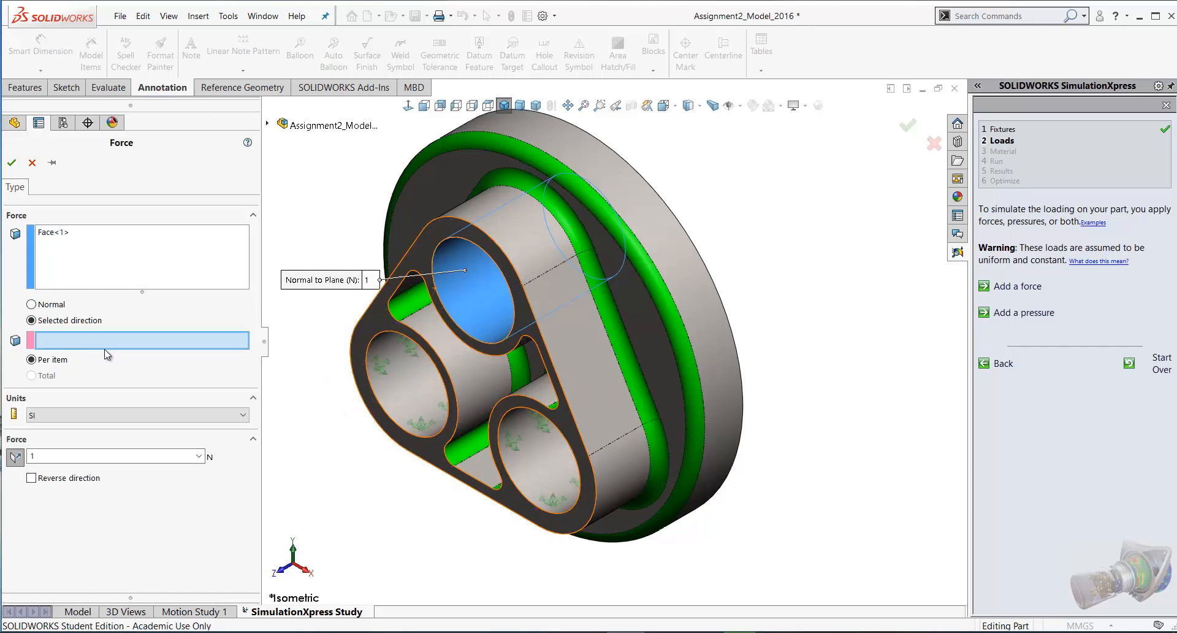
pyautogui.moveTo(172, 329)
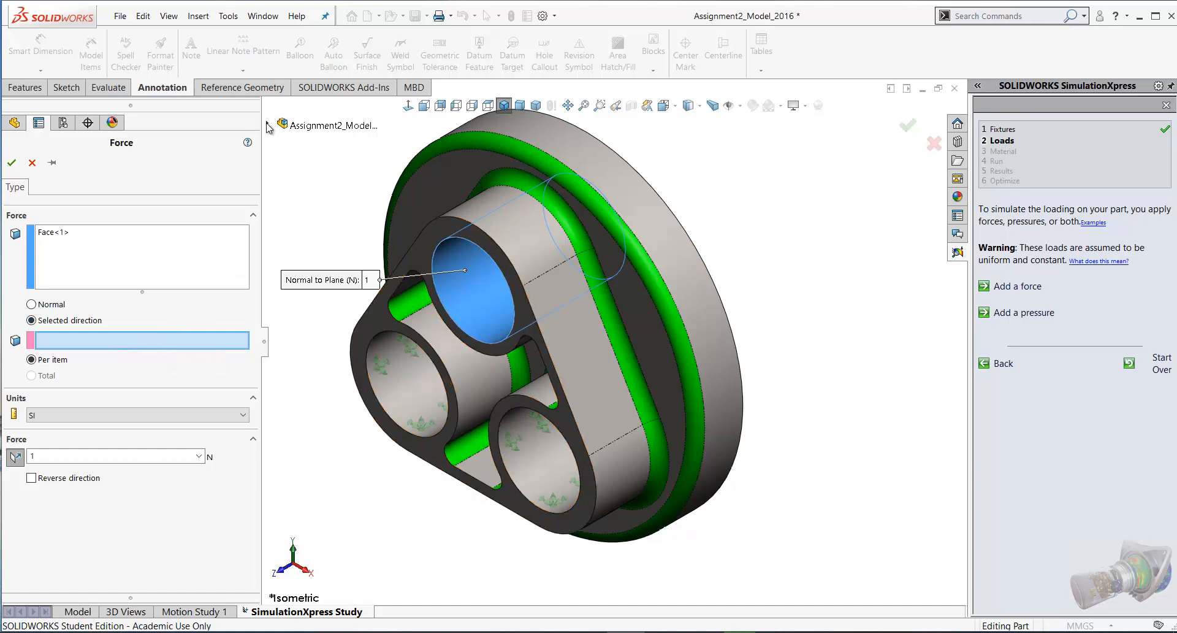
pyautogui.click(281, 125)
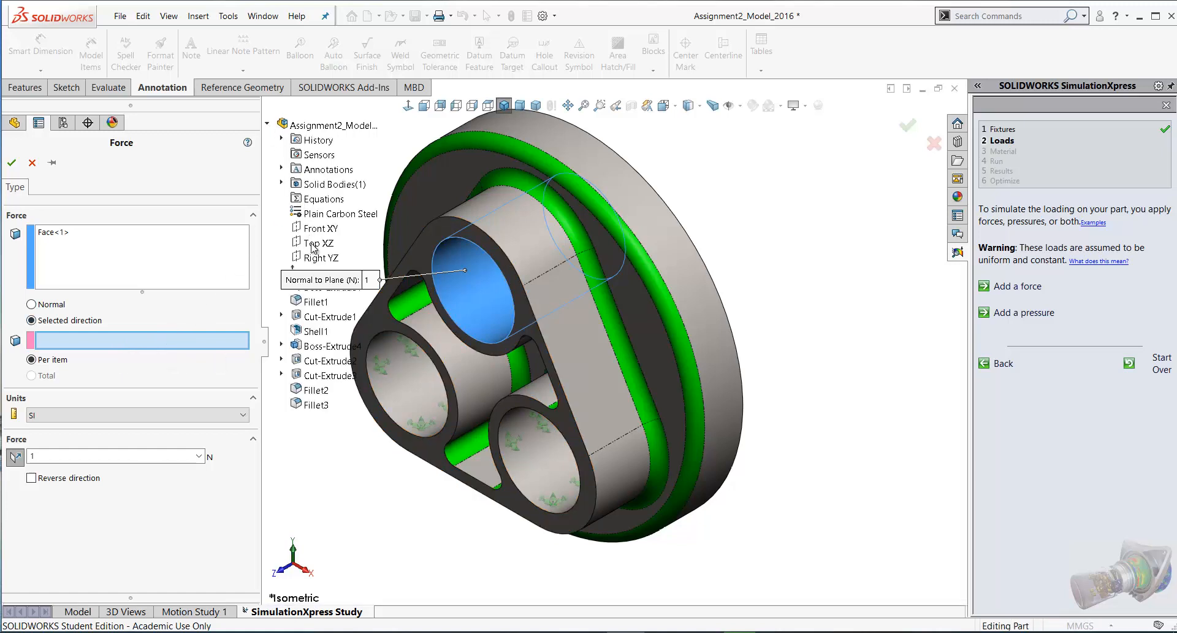
pyautogui.click(320, 242)
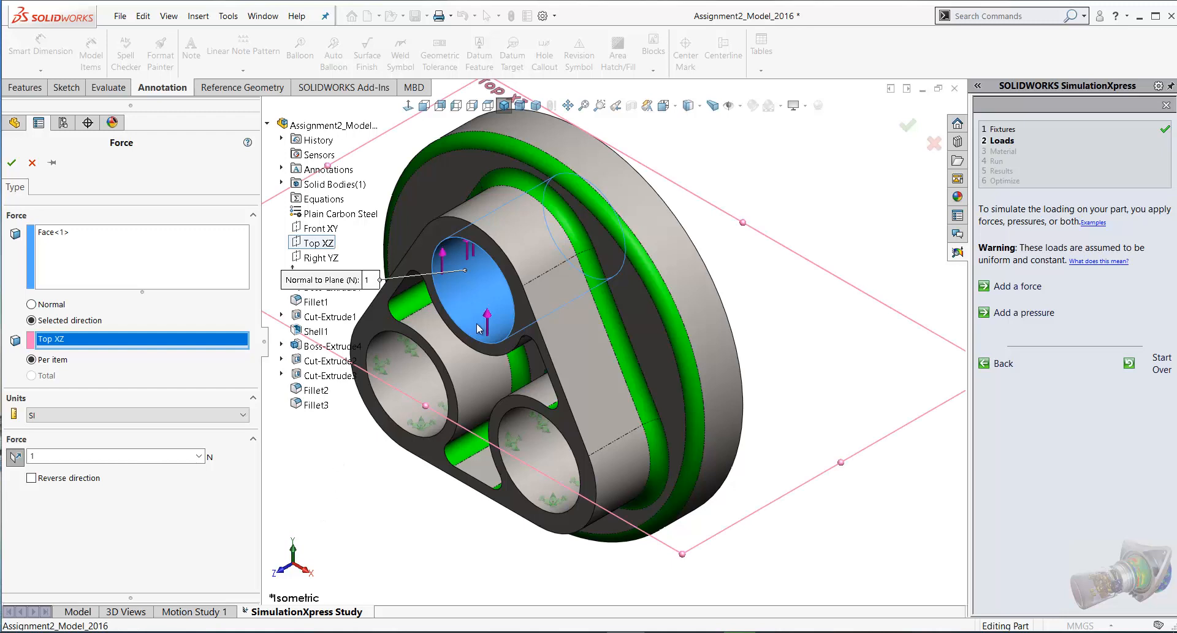
pyautogui.moveTo(411, 285)
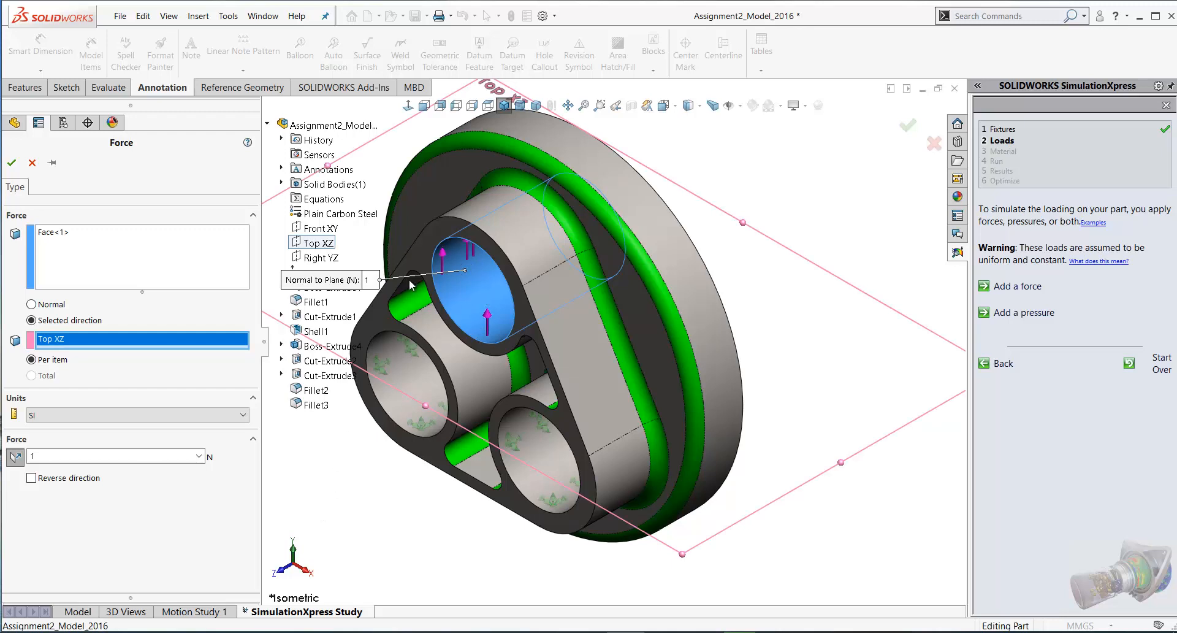
# Step: Set the force magnitude to 10000 N and confirm the load
pyautogui.click(31, 478)
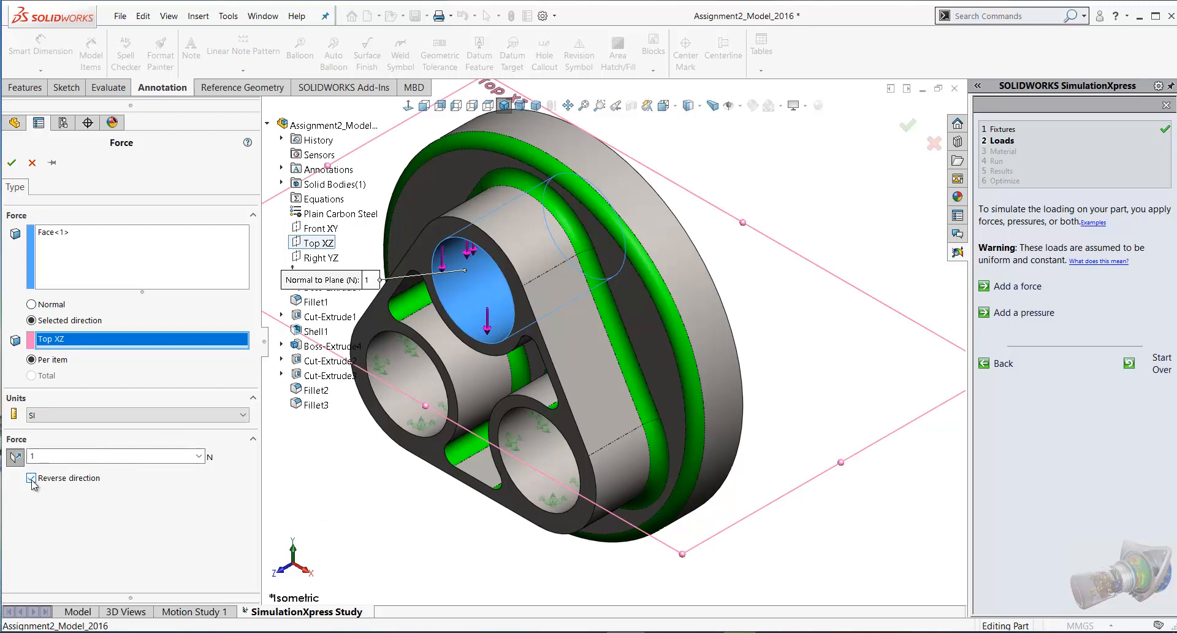
pyautogui.click(32, 478)
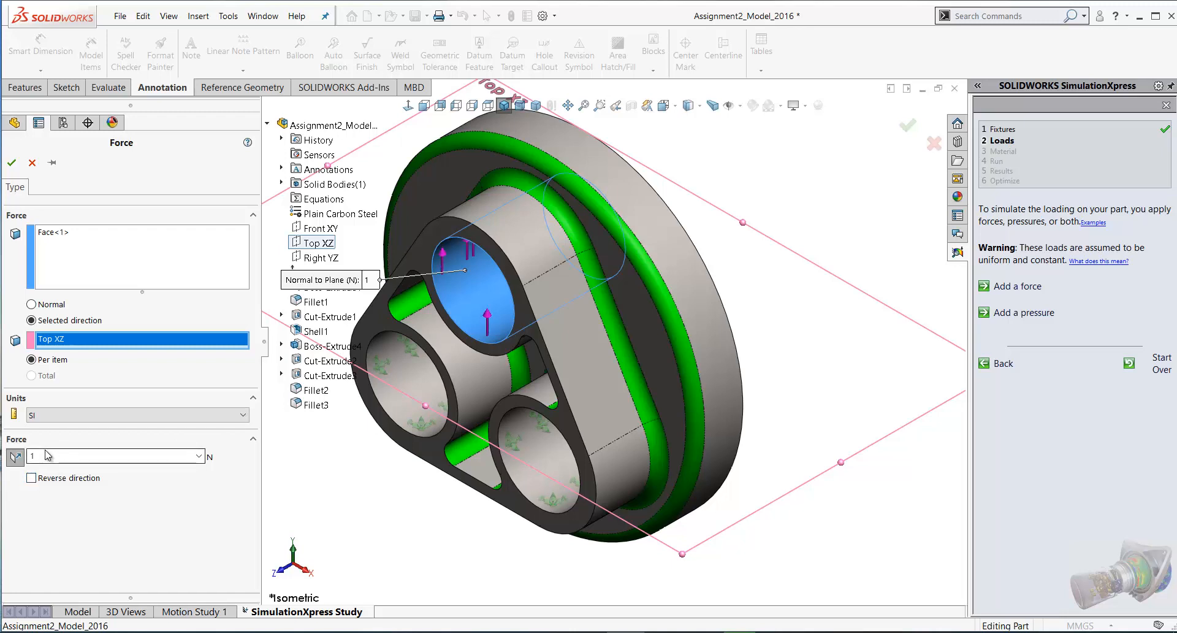
pyautogui.click(113, 455)
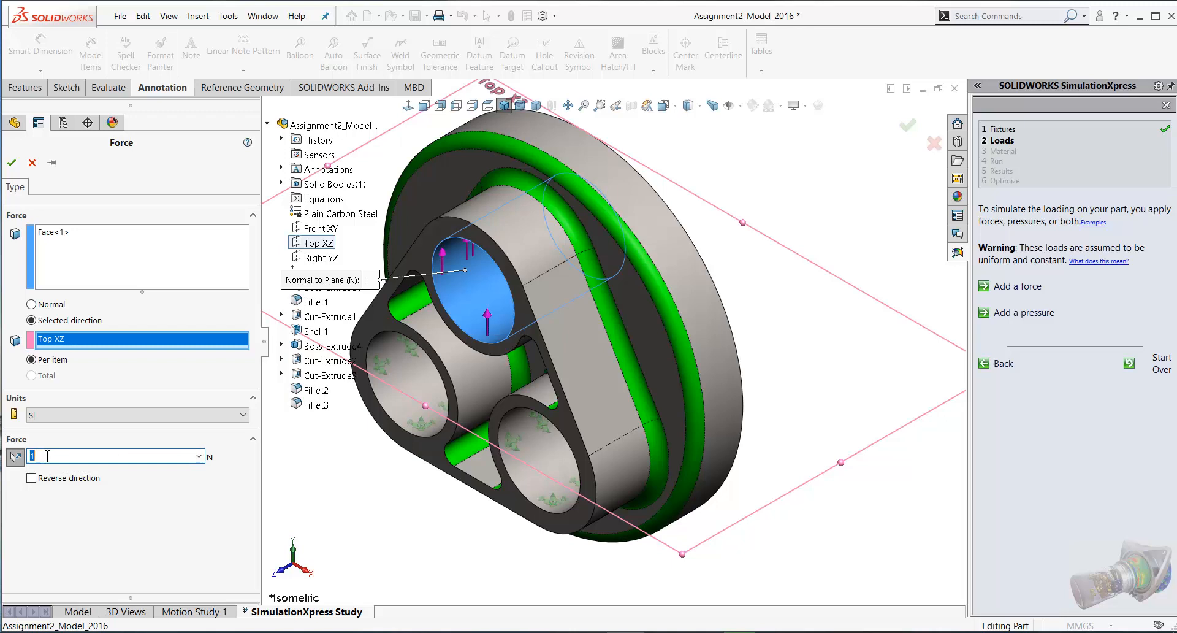
pyautogui.write('1')
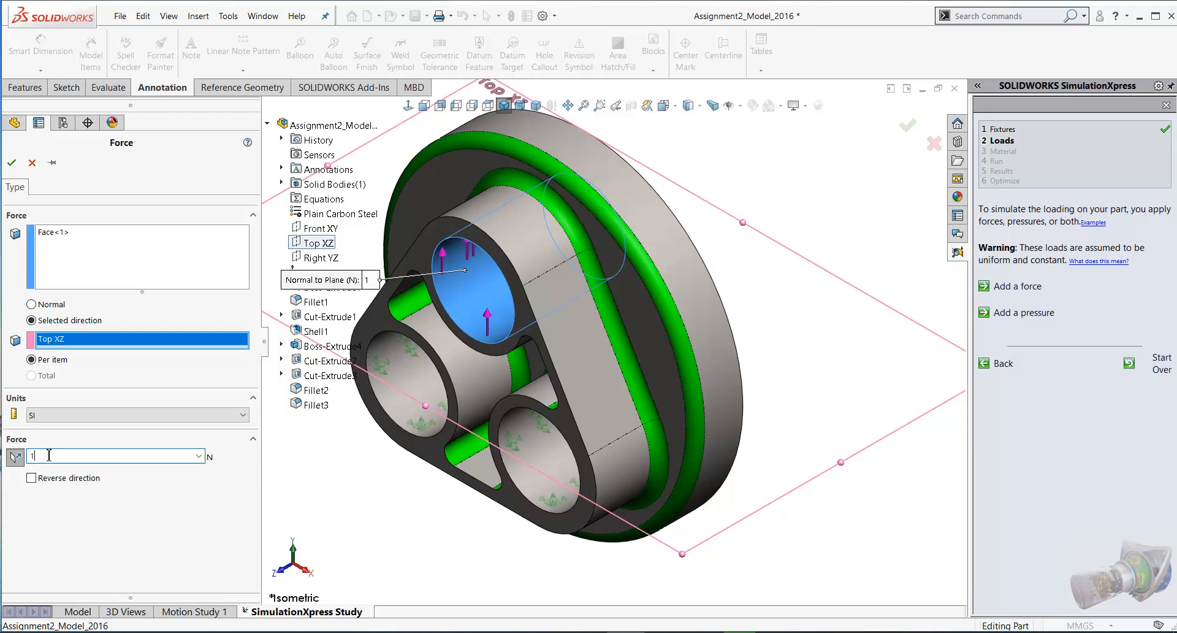
pyautogui.write('10000')
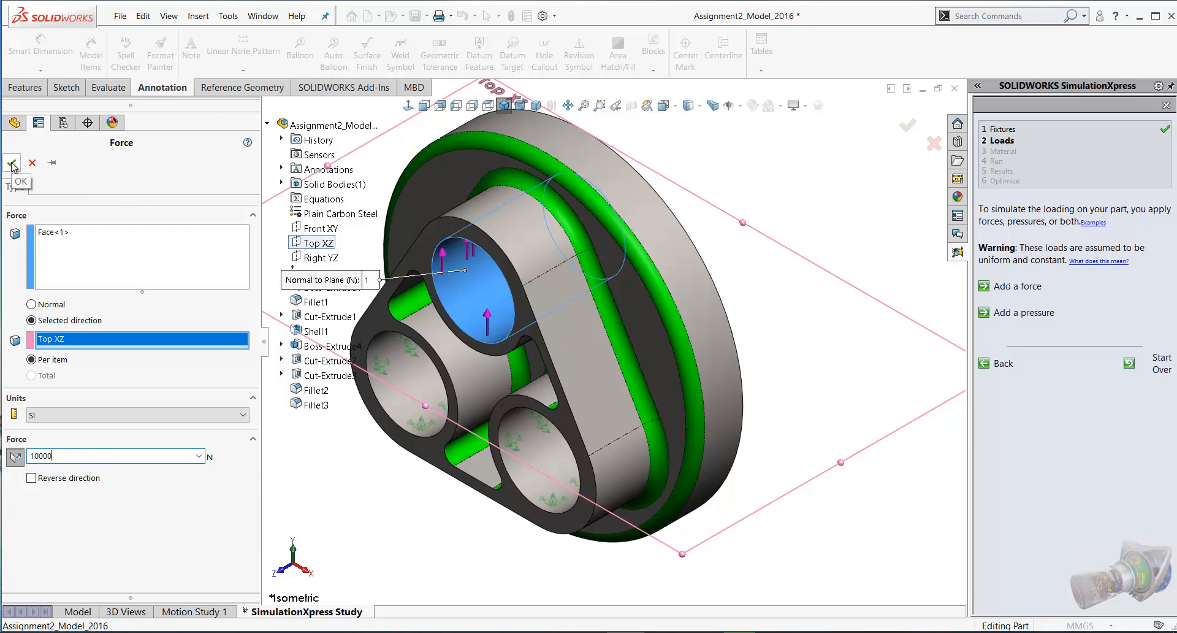
pyautogui.click(11, 163)
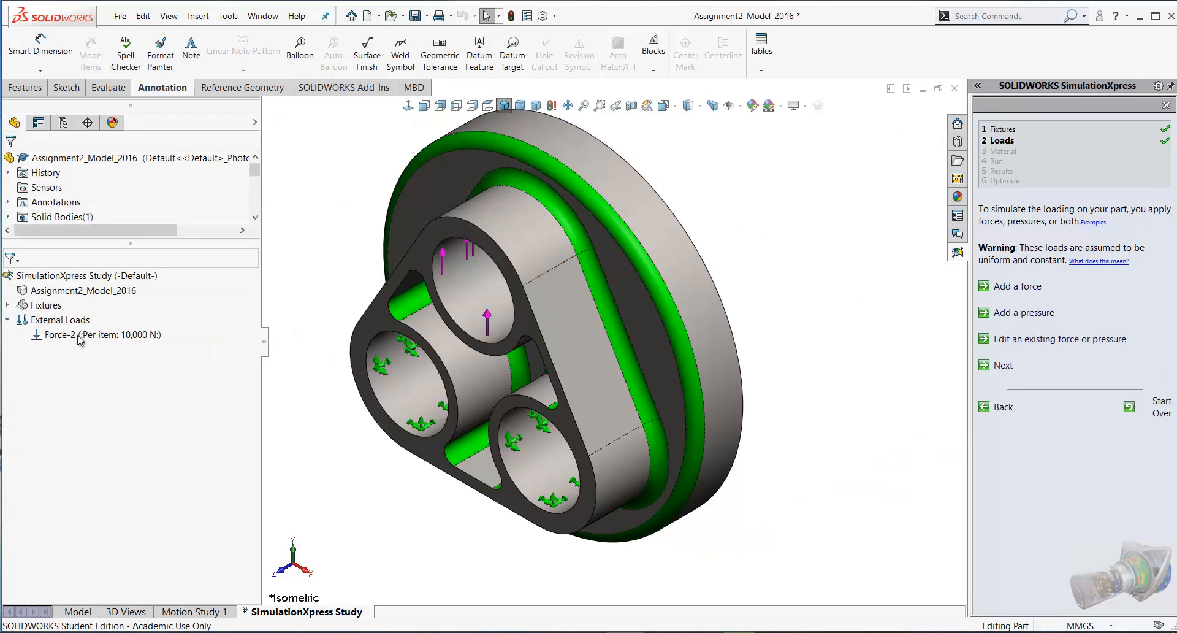
# Step: Review the fixture and force faces, then advance to the material step
pyautogui.click(7, 305)
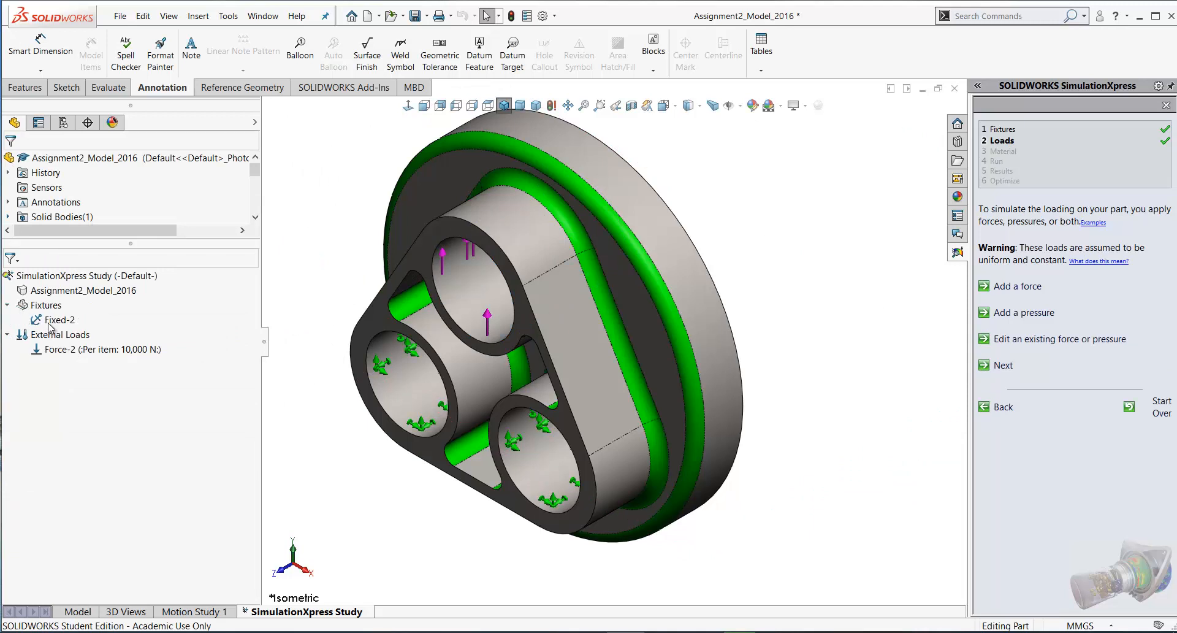
pyautogui.click(60, 318)
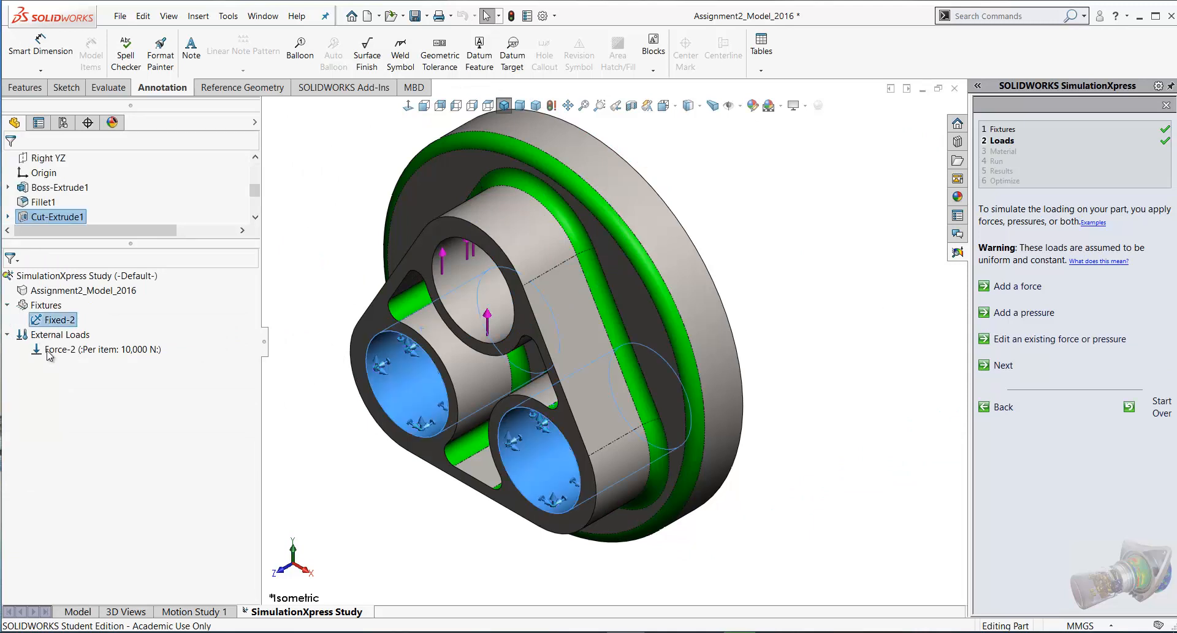
pyautogui.click(103, 349)
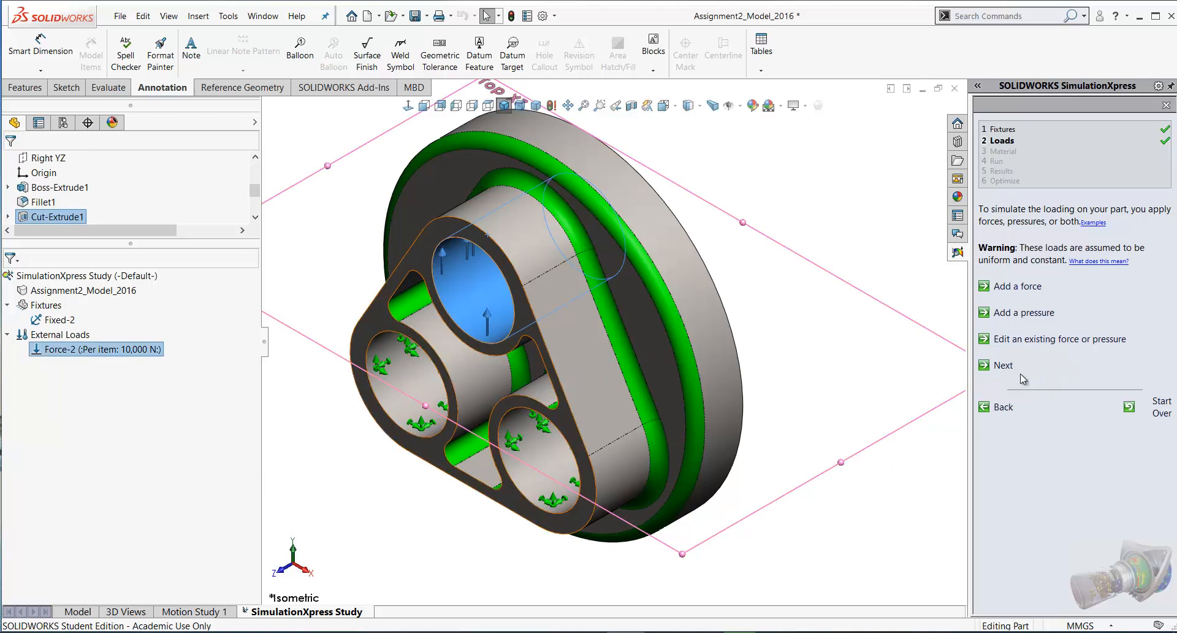
pyautogui.click(1003, 365)
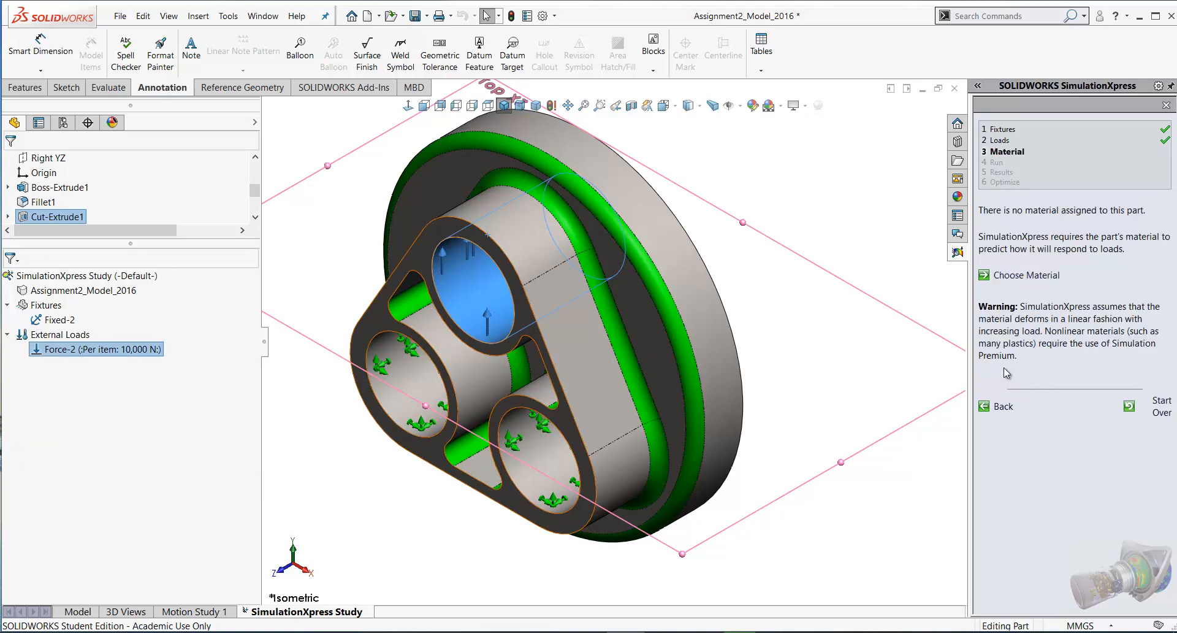
pyautogui.moveTo(1019, 290)
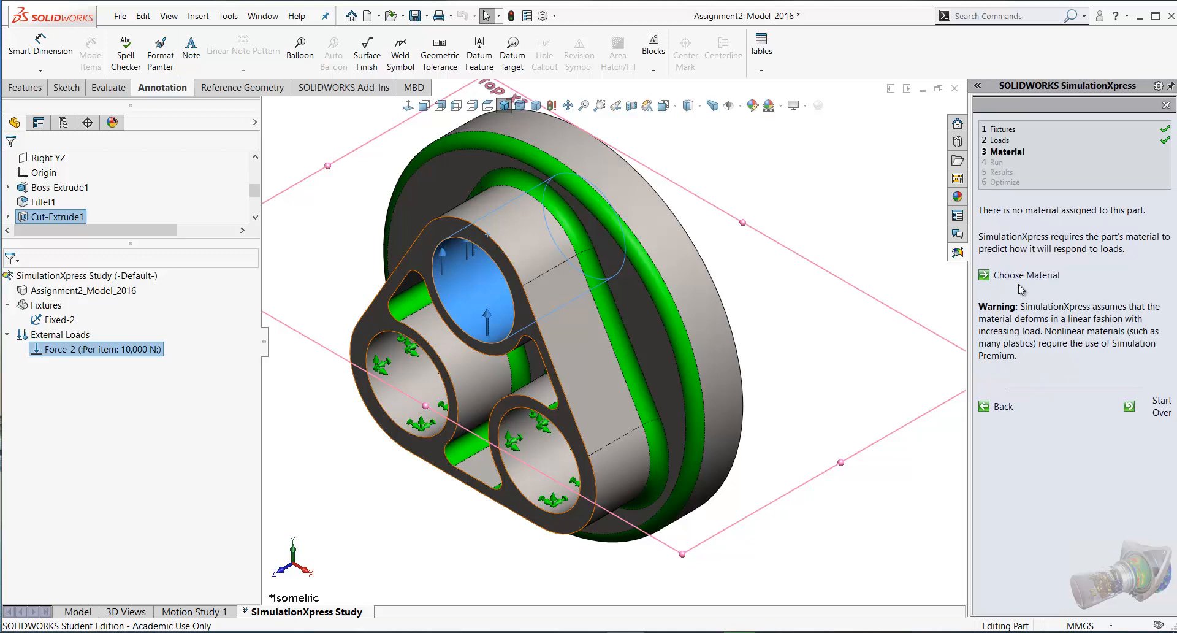
# Step: Assign Plain Carbon Steel from the library and advance to the Run step
pyautogui.click(1024, 275)
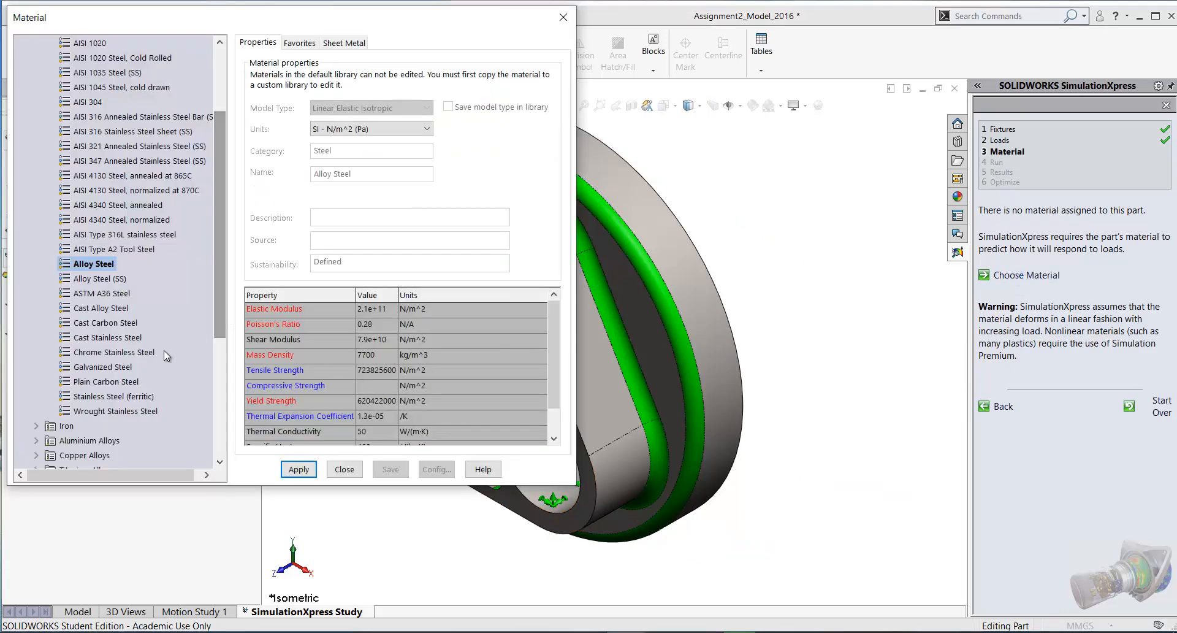
pyautogui.click(109, 381)
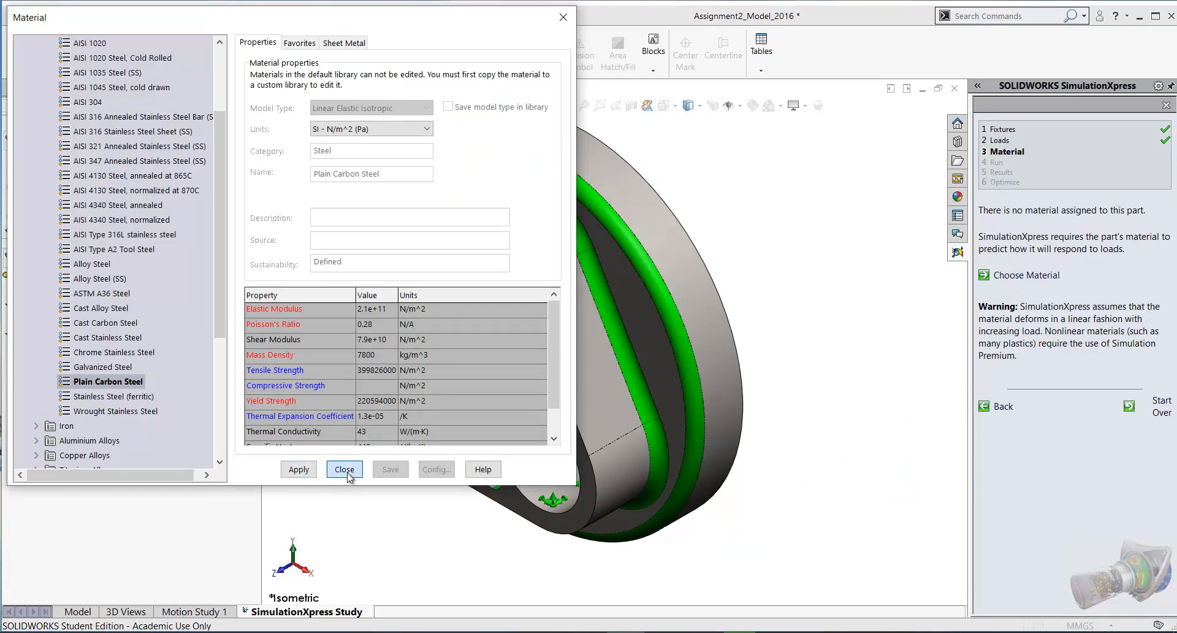
pyautogui.click(344, 469)
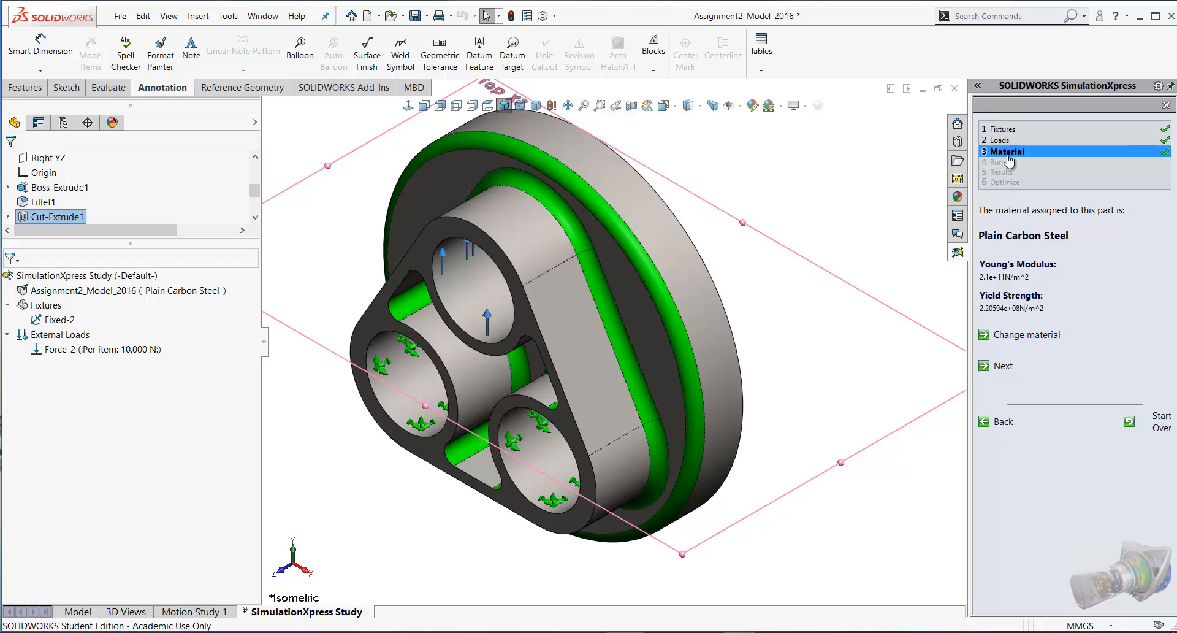
pyautogui.click(1003, 365)
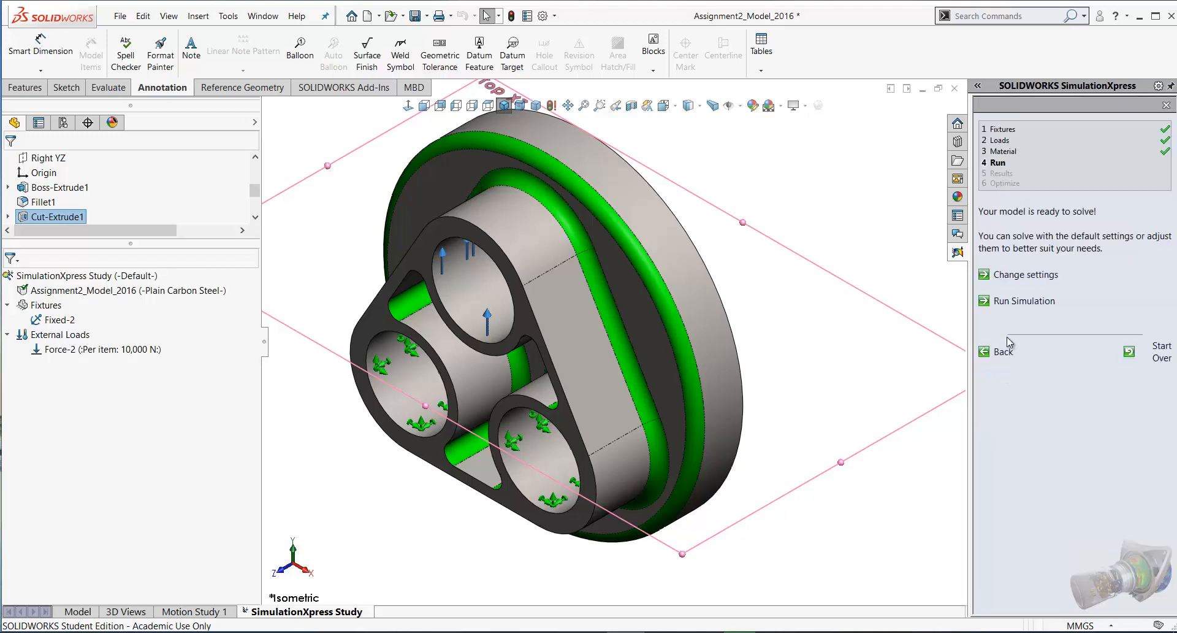
pyautogui.moveTo(1023, 300)
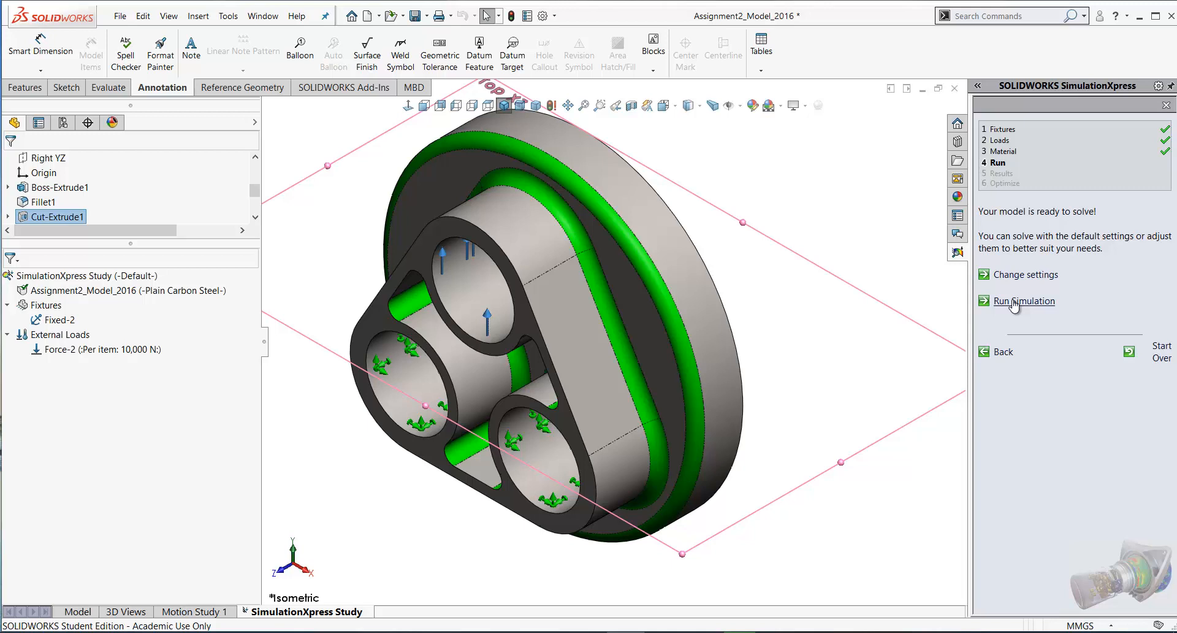
# Step: Run the simulation and accept the deformation check to reach the results
pyautogui.click(1023, 301)
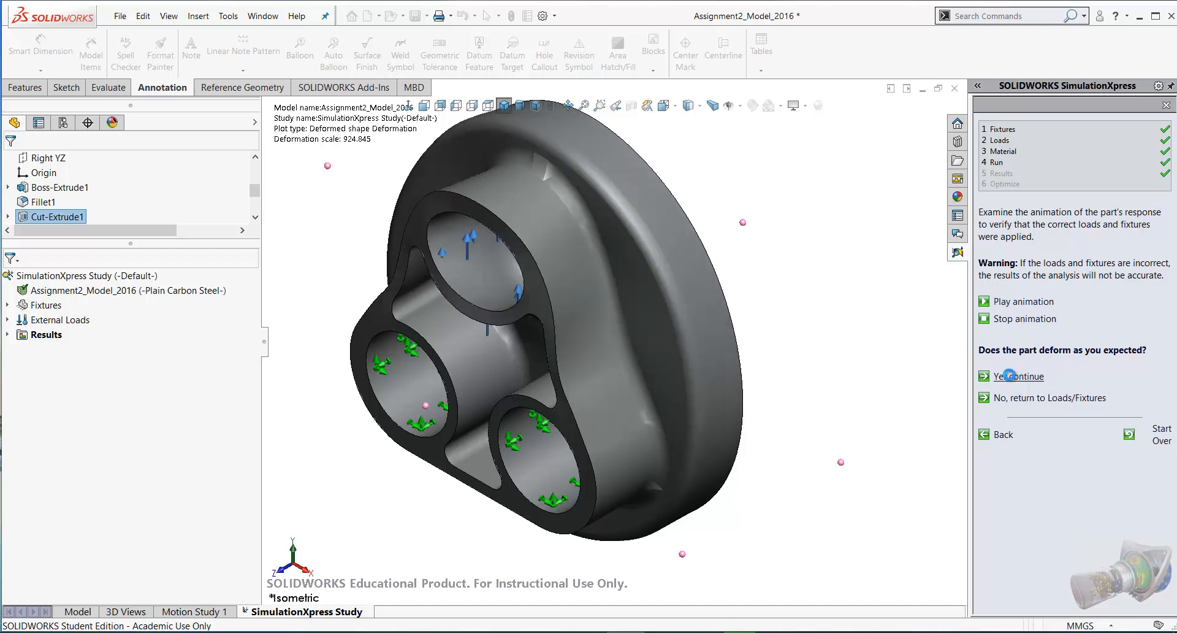
pyautogui.click(1017, 375)
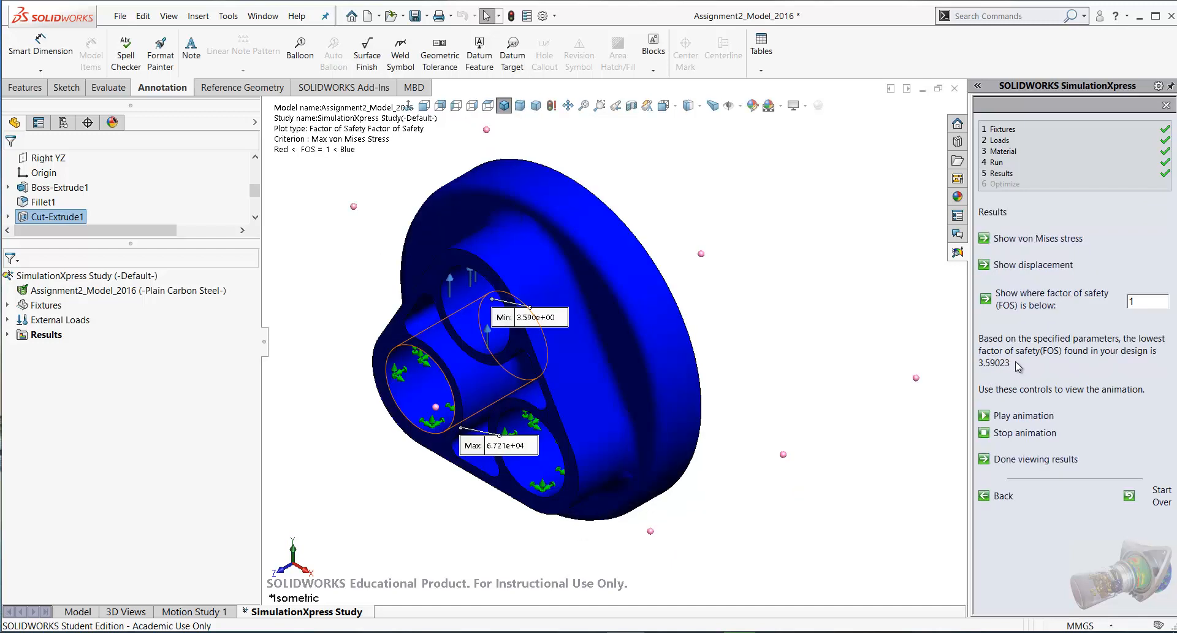
pyautogui.moveTo(1013, 364)
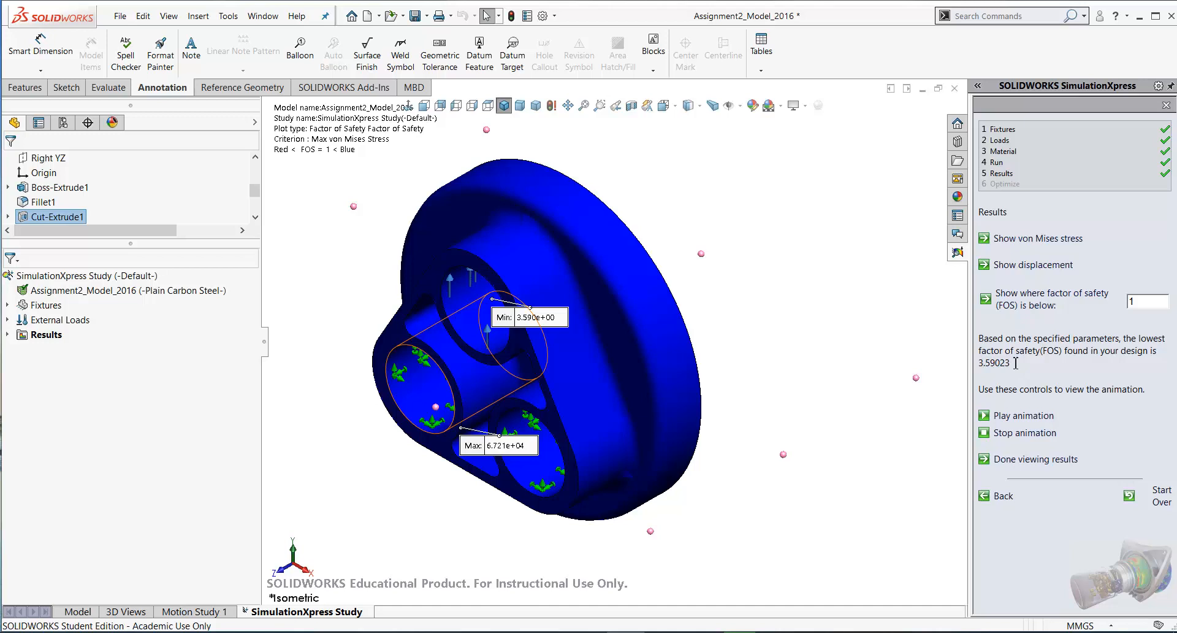
pyautogui.moveTo(1006, 368)
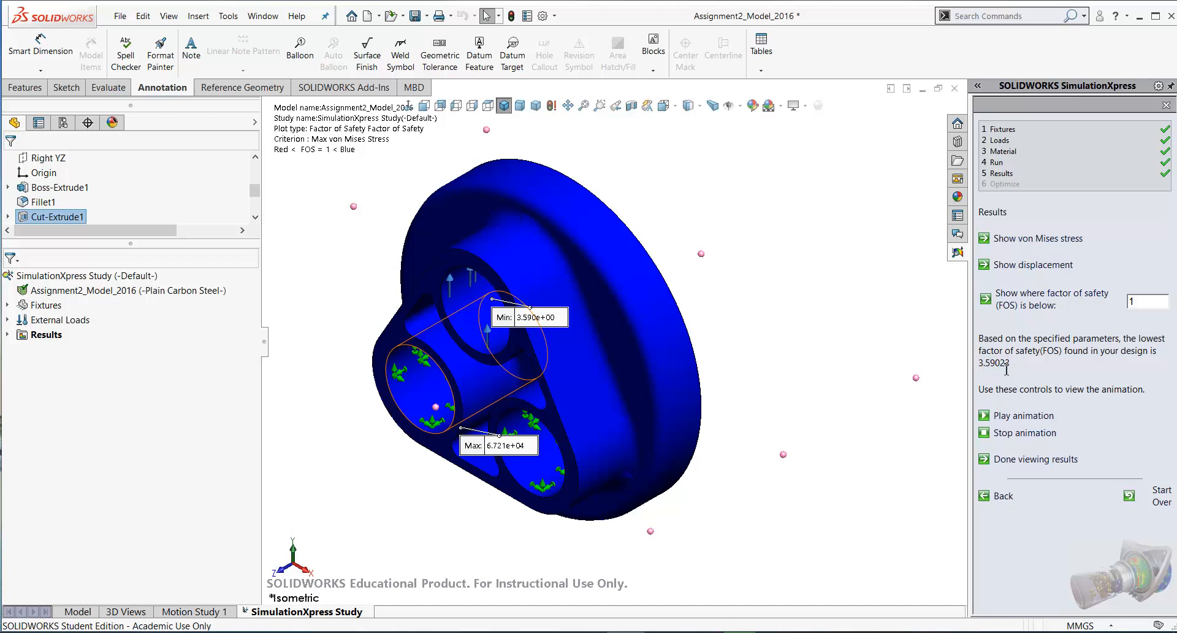
pyautogui.moveTo(1021, 371)
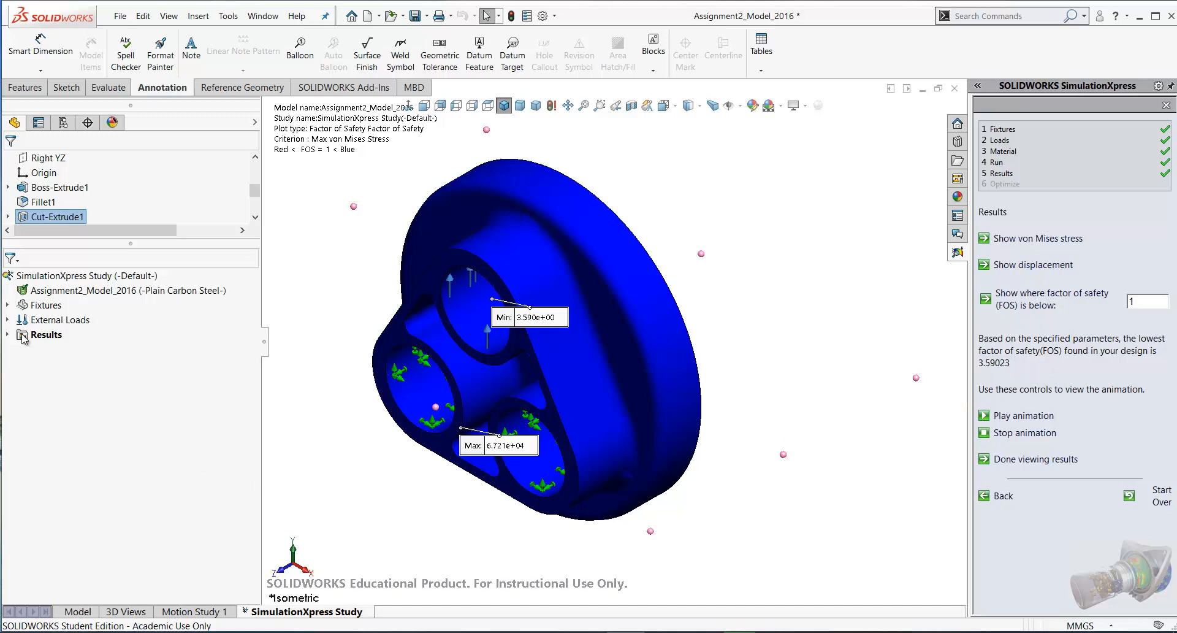
# Step: Review the factor of safety and displacement plots, then move to the report step
pyautogui.click(8, 334)
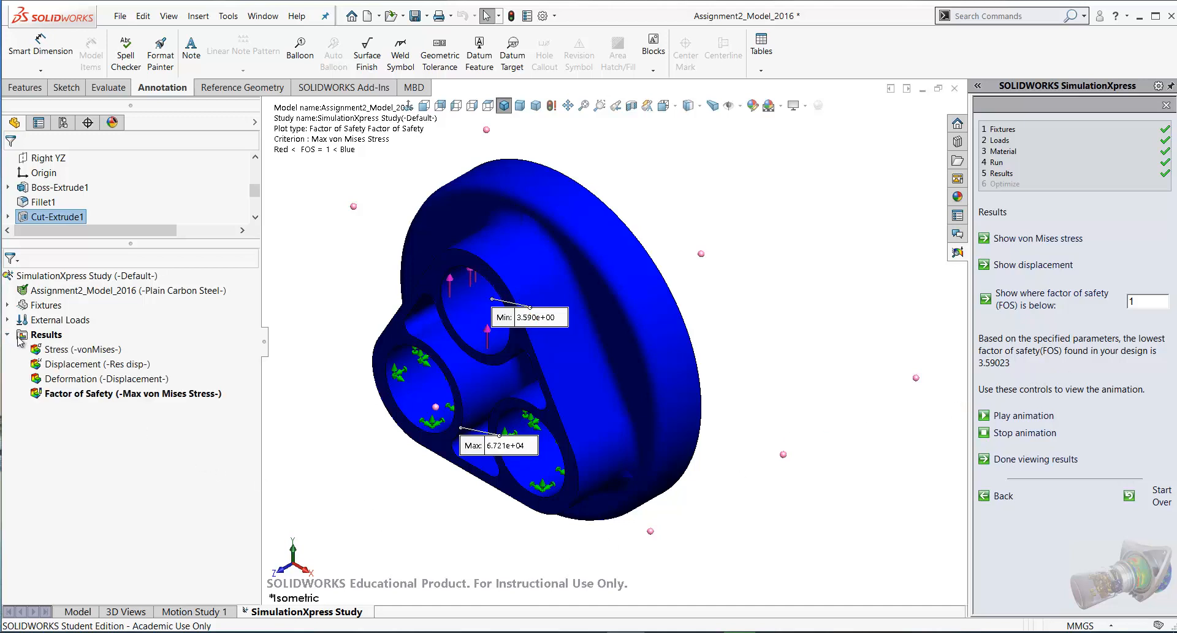
pyautogui.click(82, 349)
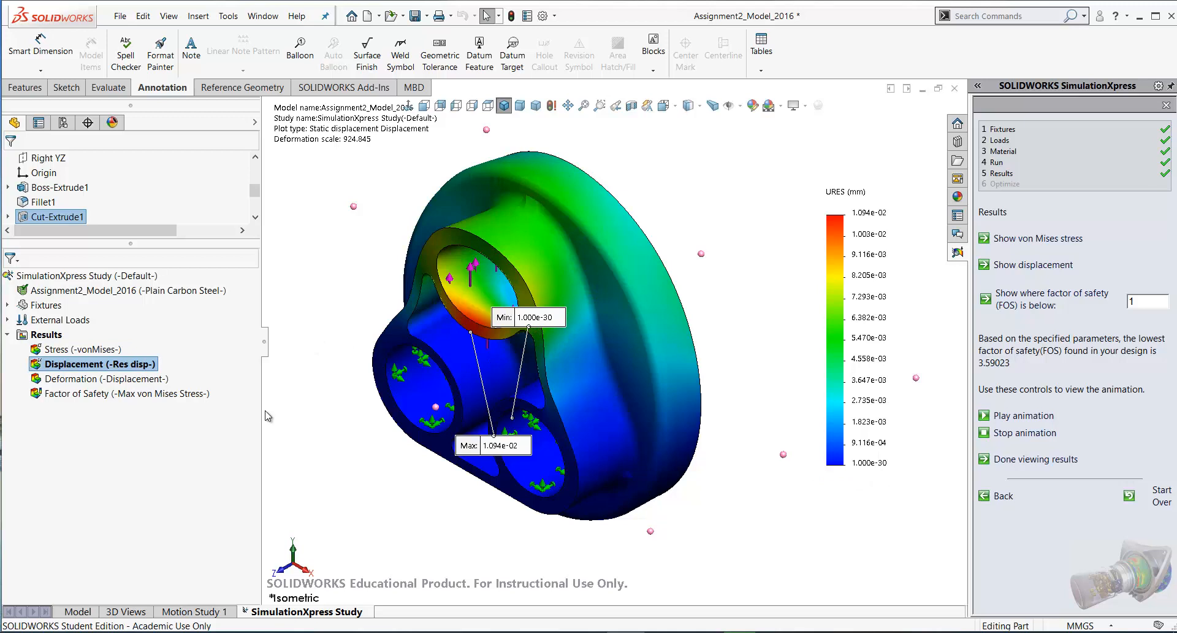
pyautogui.doubleClick(104, 379)
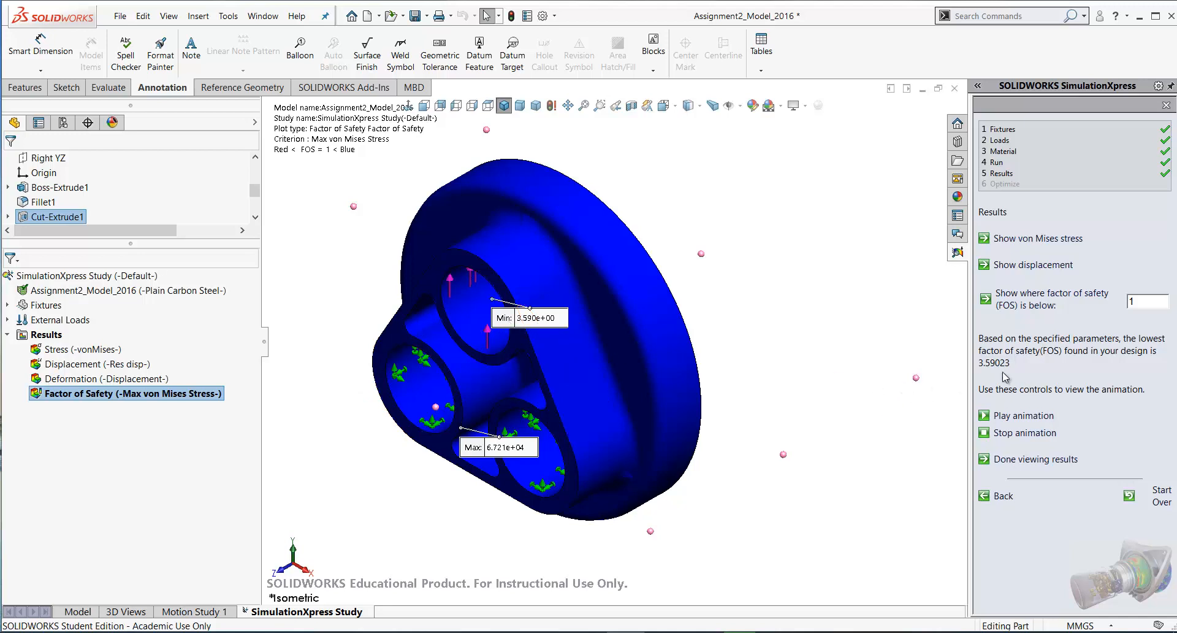
pyautogui.click(1038, 458)
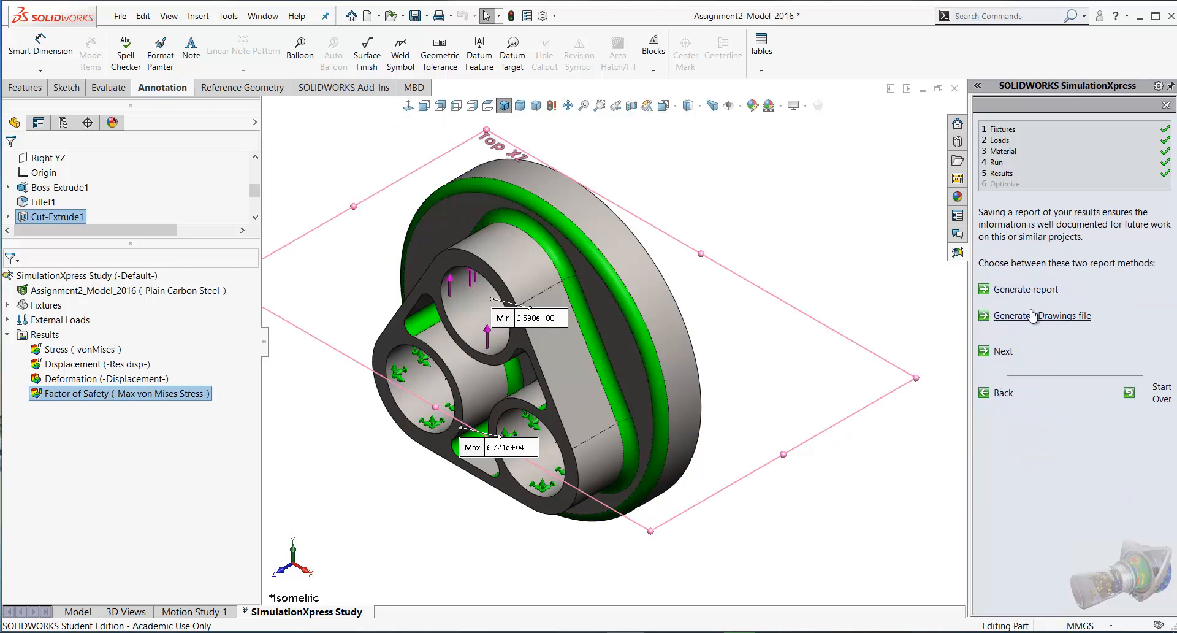
pyautogui.moveTo(1000, 354)
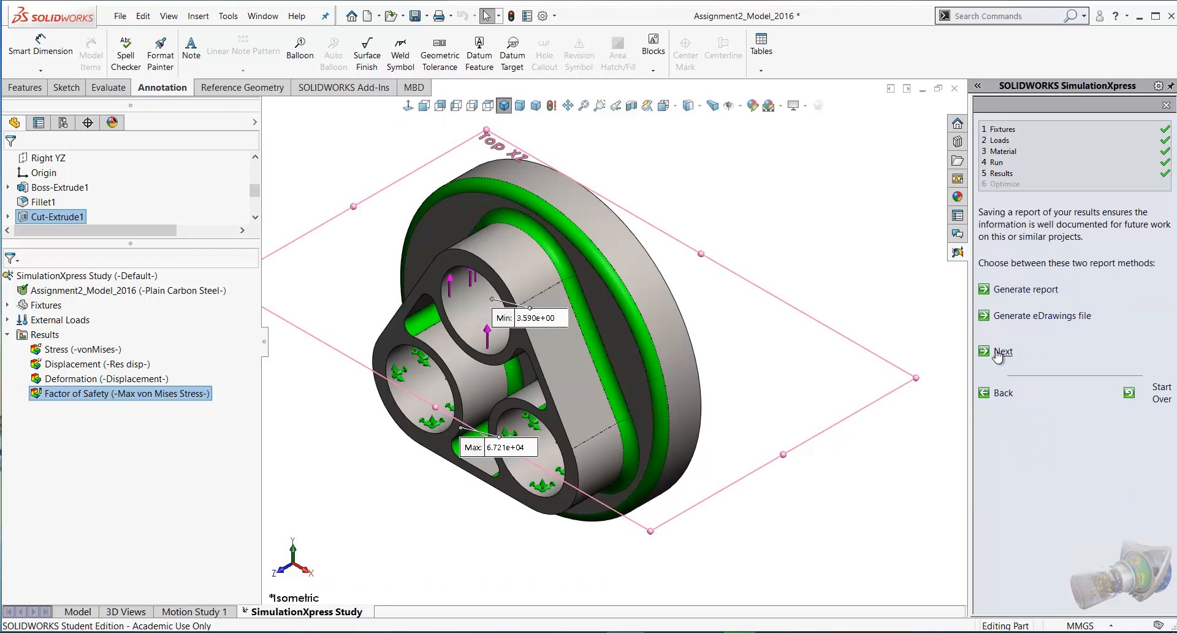
# Step: Skip the report, decline optimization, close the wizard and save the simulation data
pyautogui.click(1003, 351)
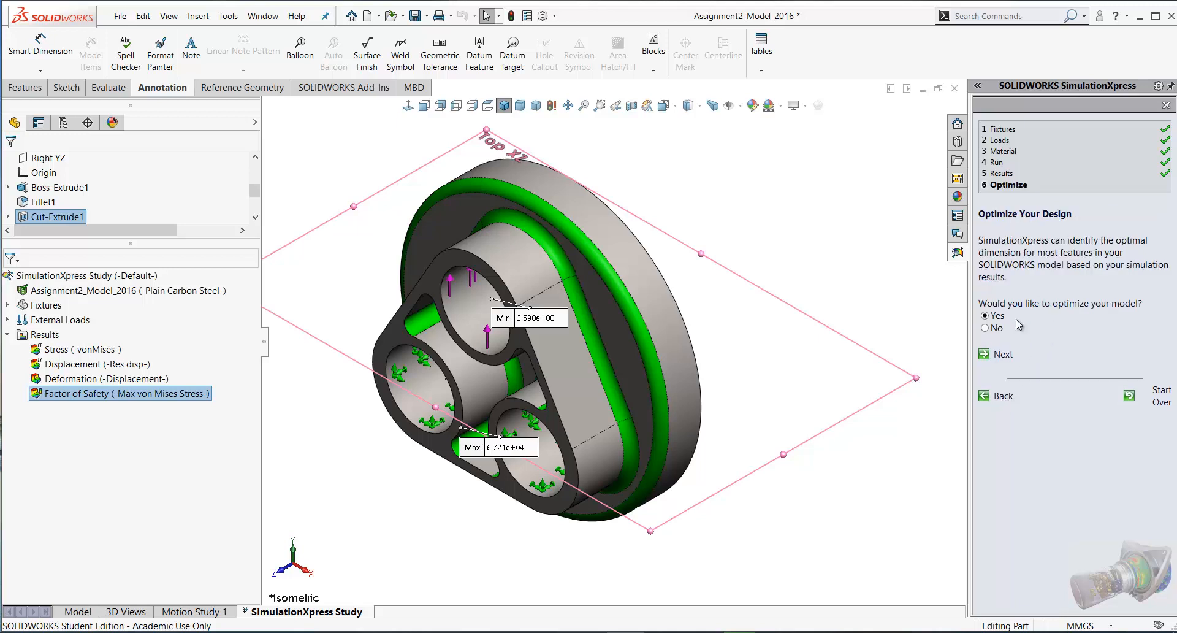
pyautogui.moveTo(989, 336)
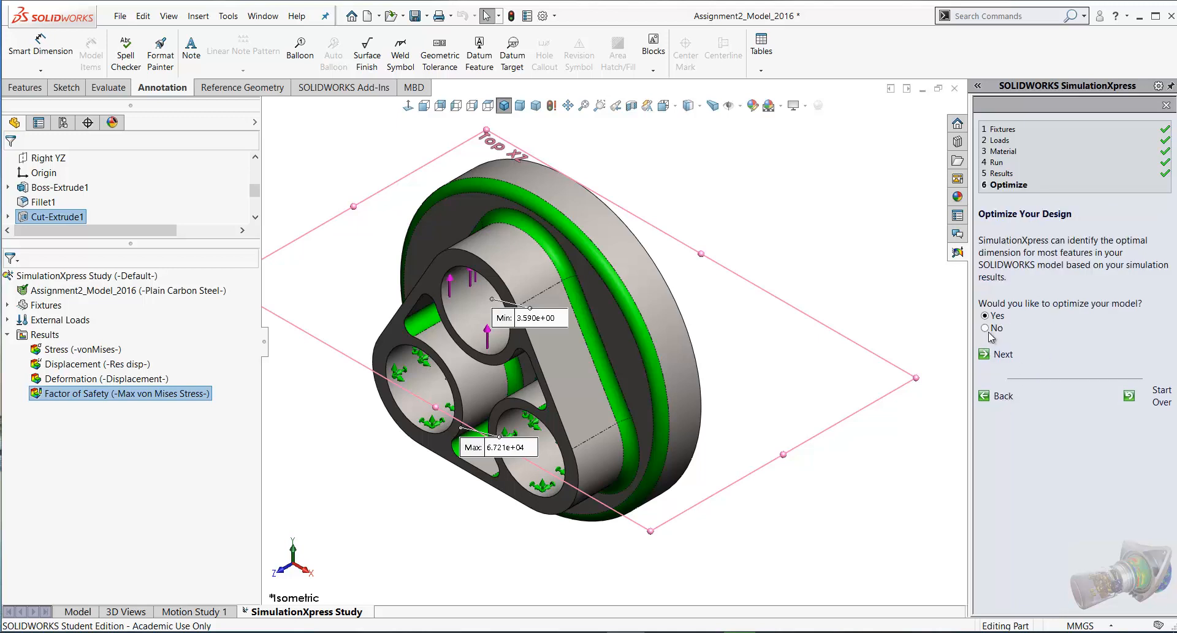
pyautogui.click(983, 328)
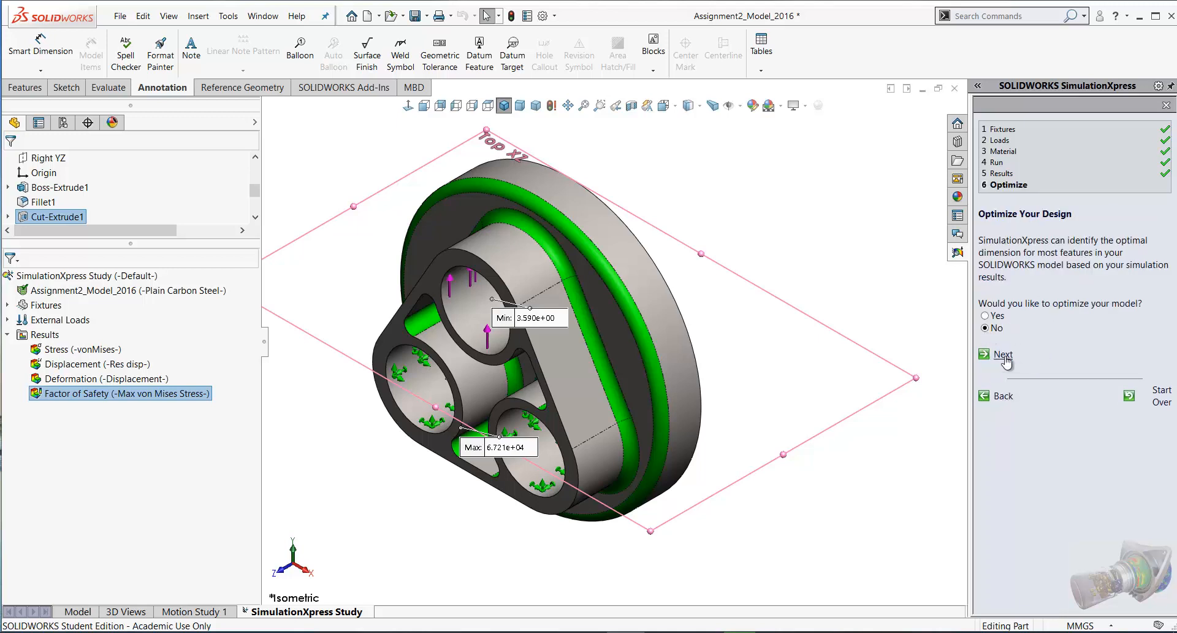
pyautogui.click(1002, 354)
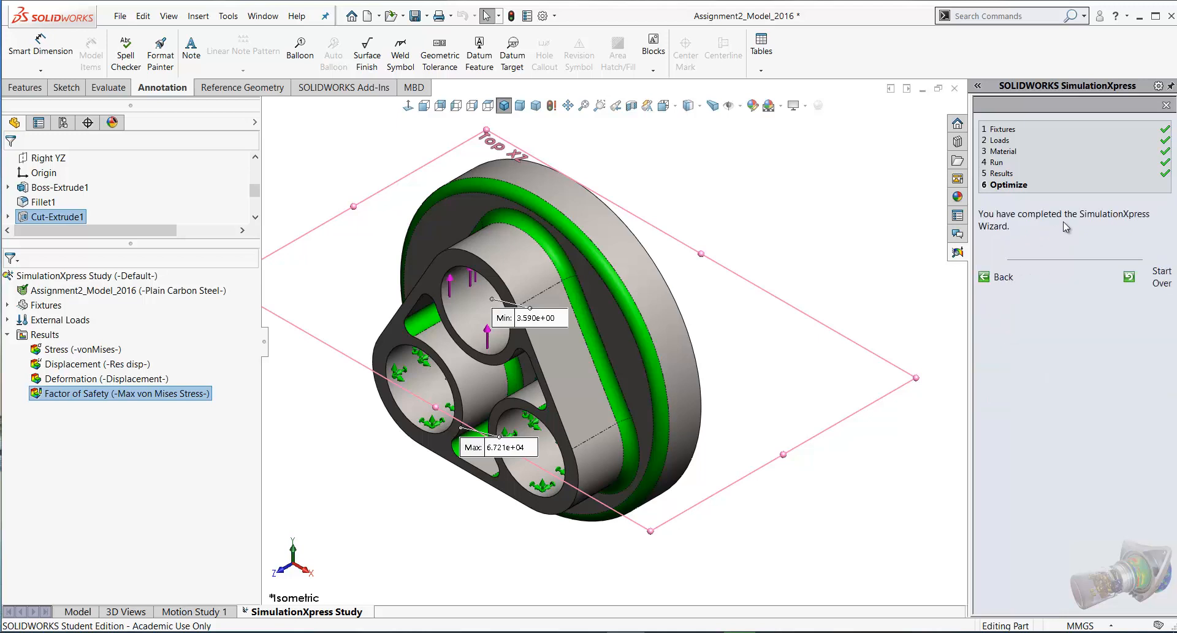
pyautogui.moveTo(1044, 270)
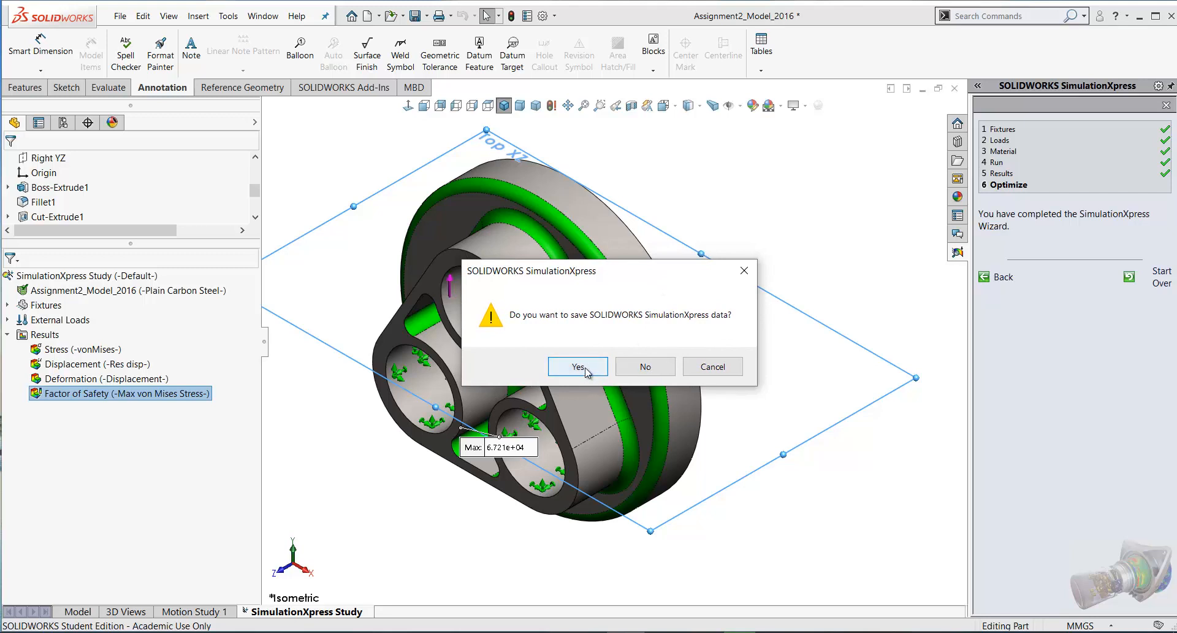
pyautogui.click(576, 365)
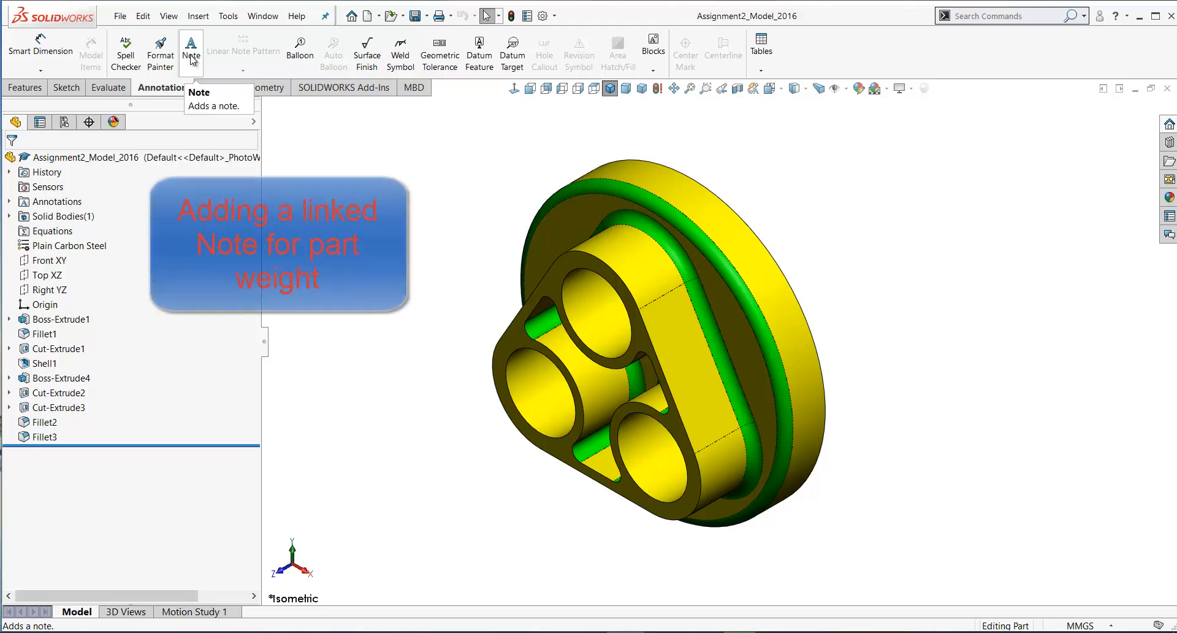
pyautogui.moveTo(170, 100)
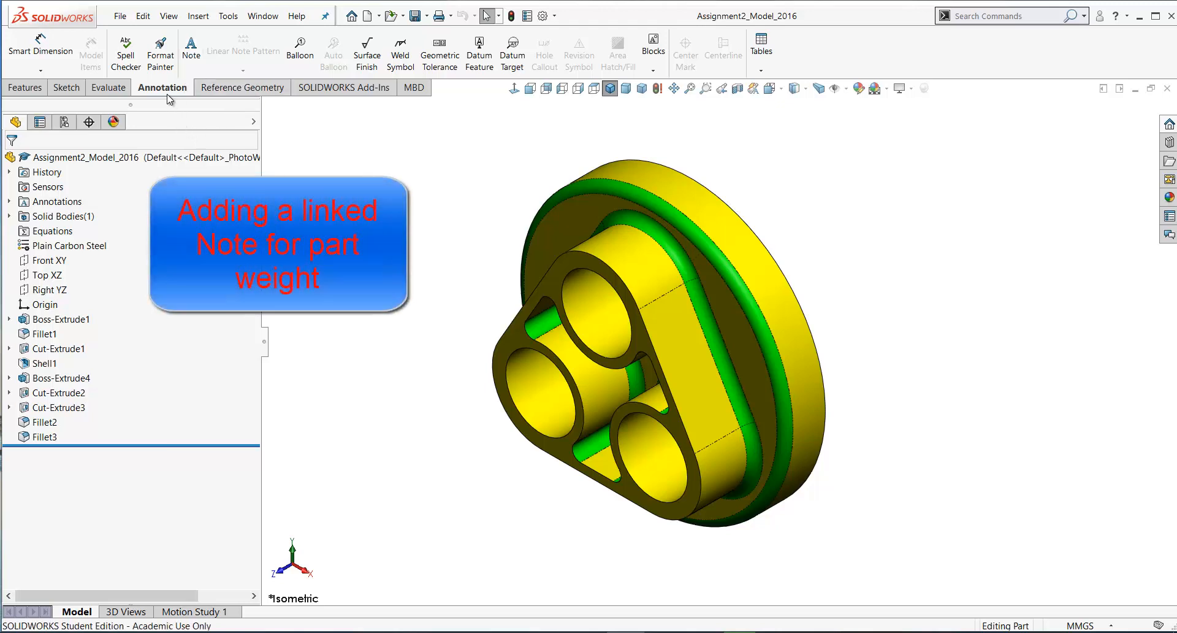
pyautogui.moveTo(191, 51)
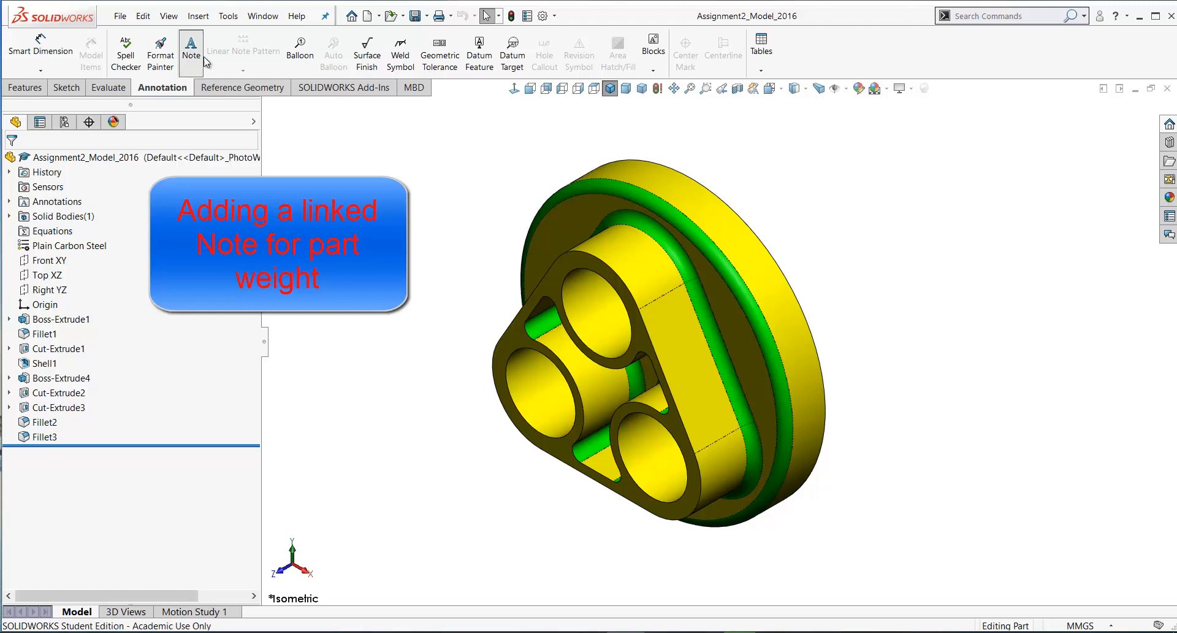
# Step: Place a leader note on the part face reading 'Weight ='
pyautogui.click(191, 50)
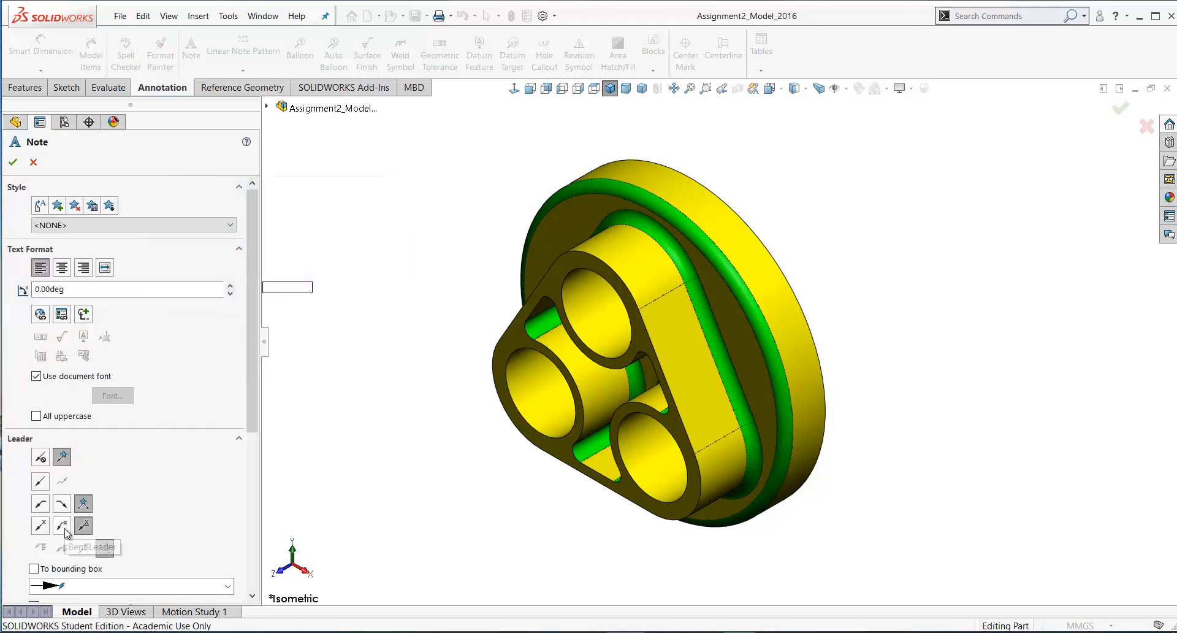
pyautogui.click(62, 525)
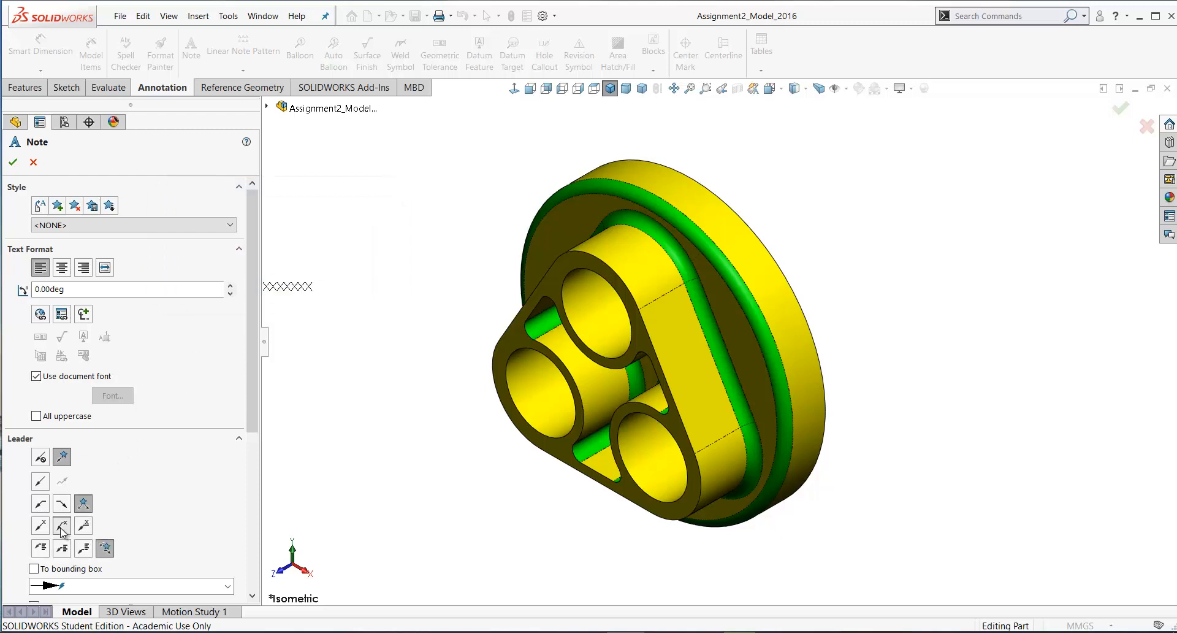
pyautogui.moveTo(60, 503)
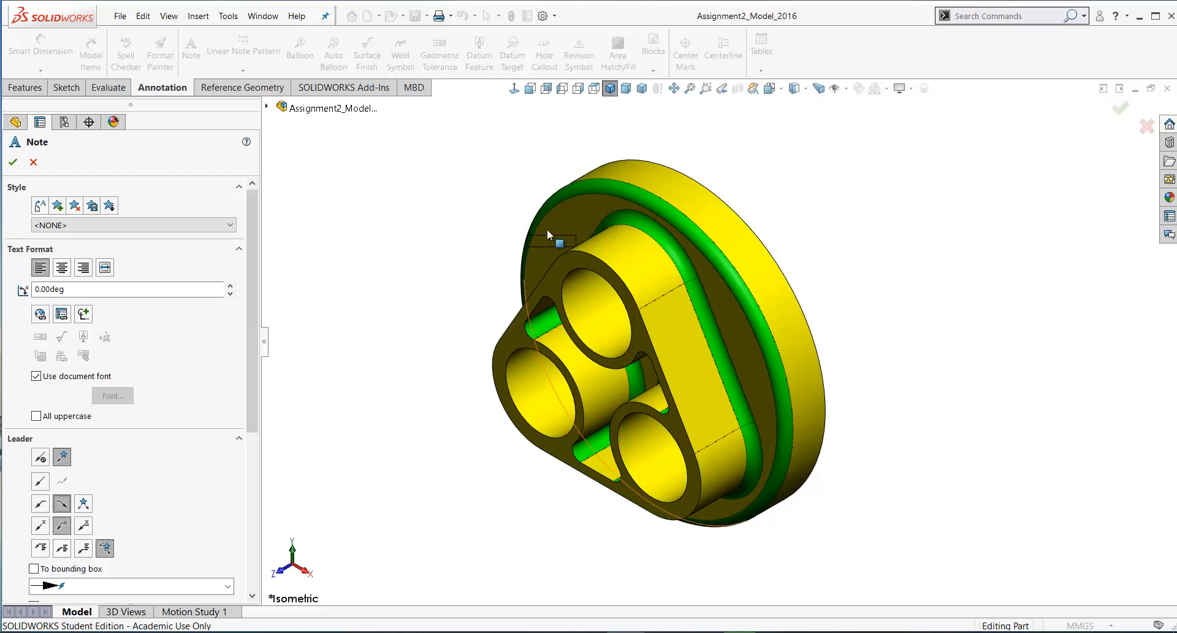
pyautogui.click(552, 240)
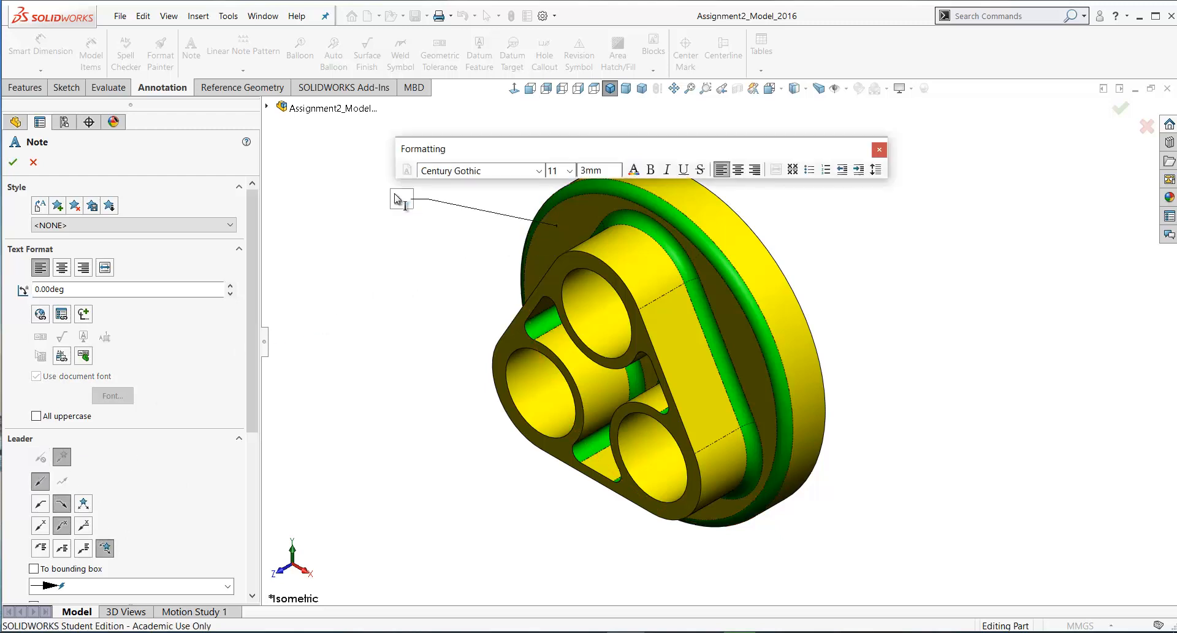
pyautogui.write('Weight =')
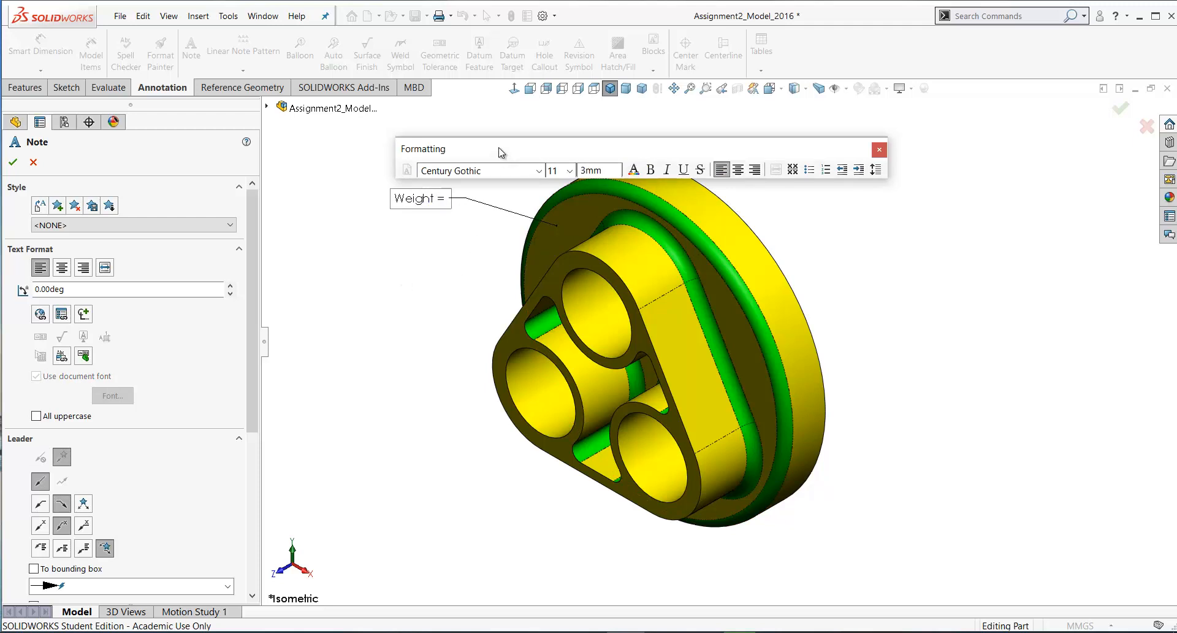
pyautogui.moveTo(500, 148); pyautogui.dragTo(460, 124)
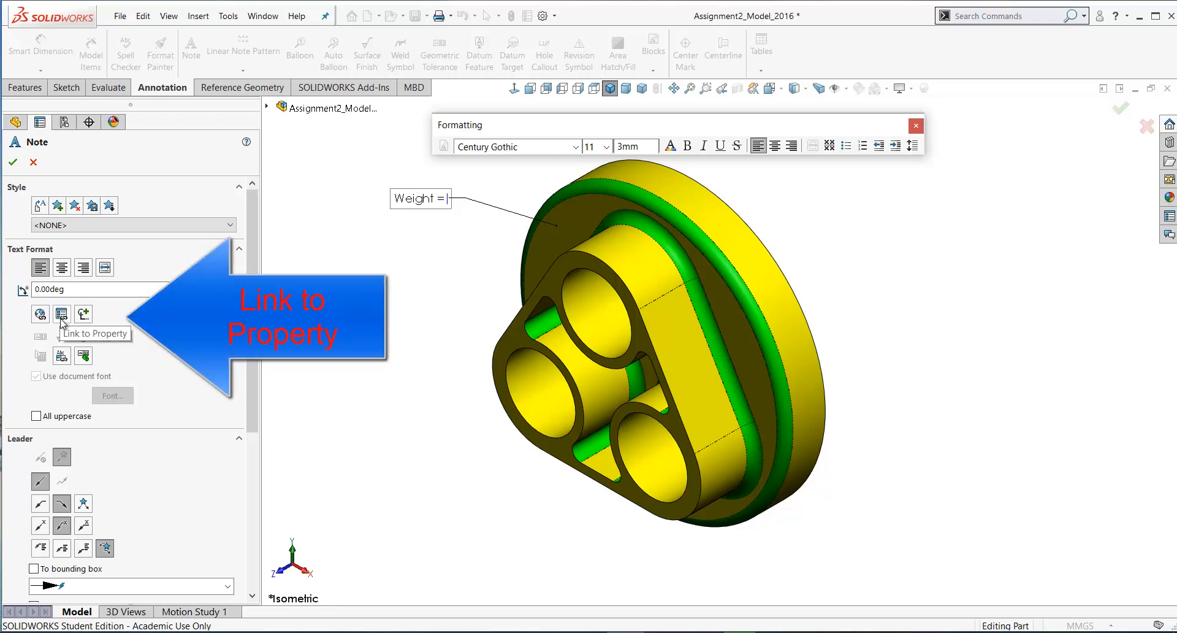
# Step: Link the Weight property into the note and append 'g' so it reads 547.671g
pyautogui.click(61, 313)
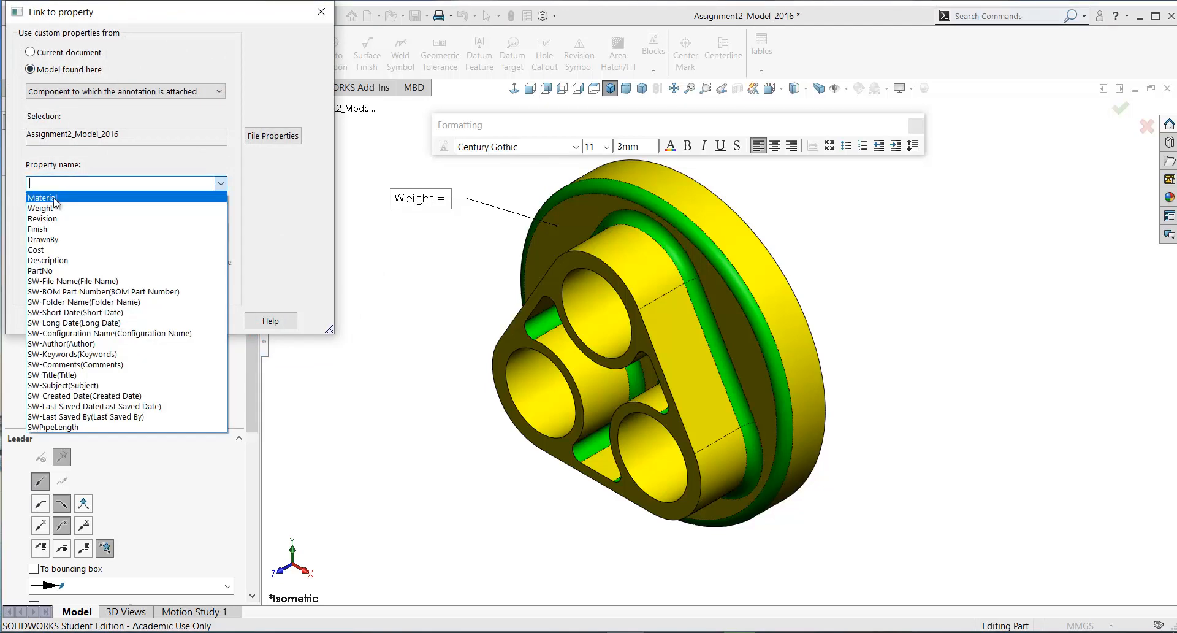
pyautogui.click(43, 207)
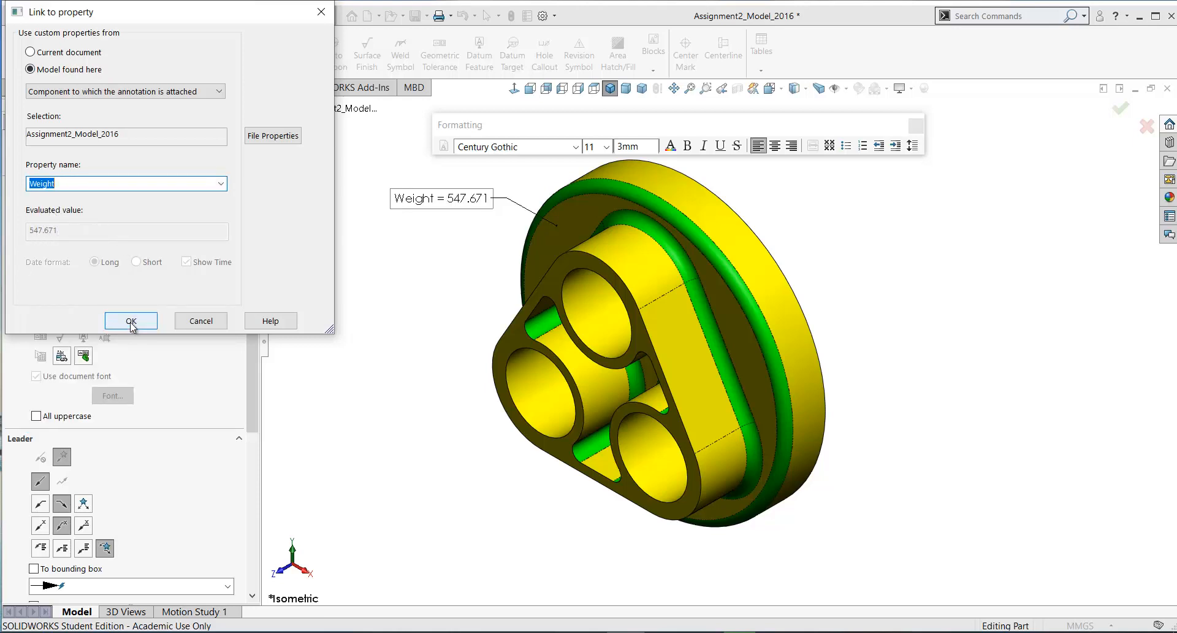
pyautogui.click(131, 320)
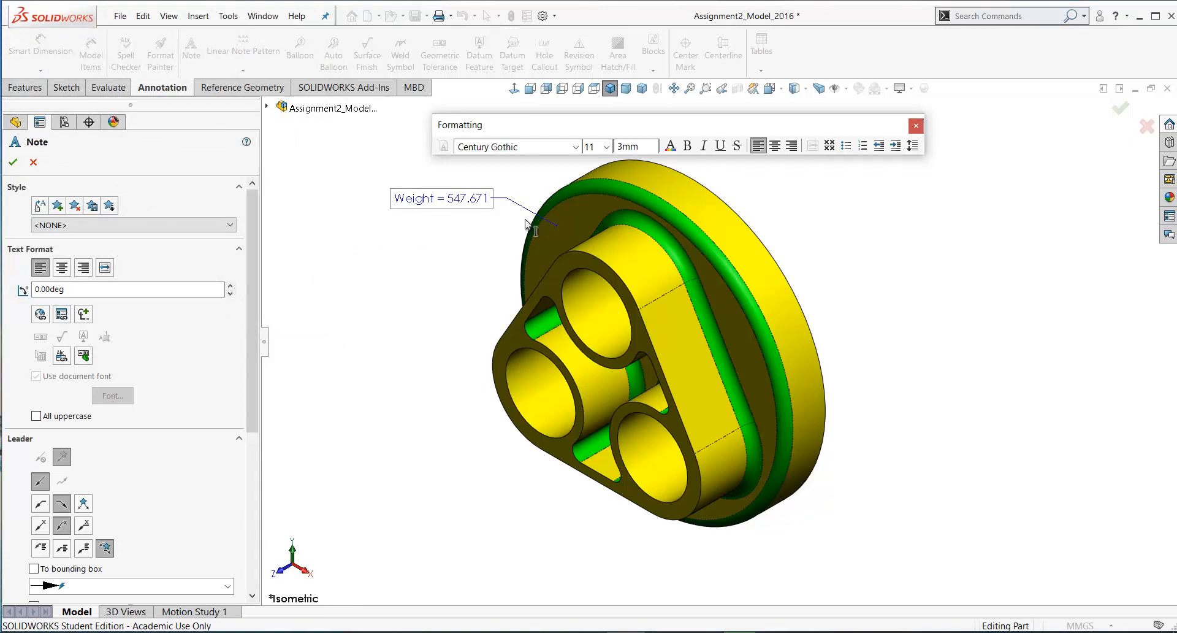
pyautogui.write('g')
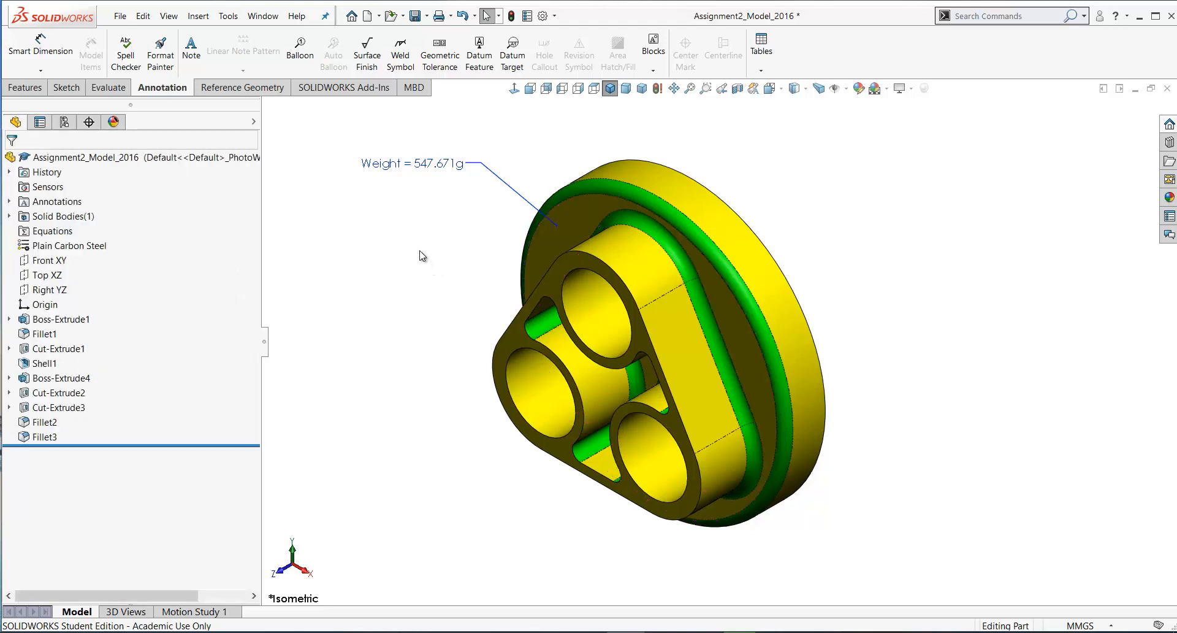
pyautogui.click(413, 164)
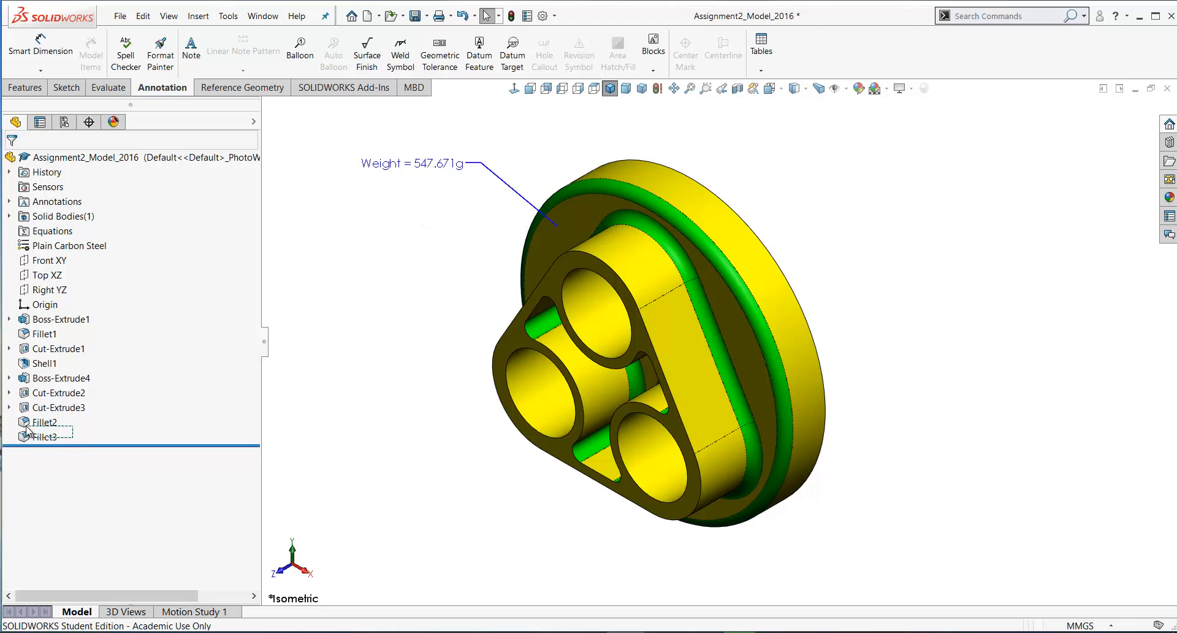
pyautogui.click(47, 421)
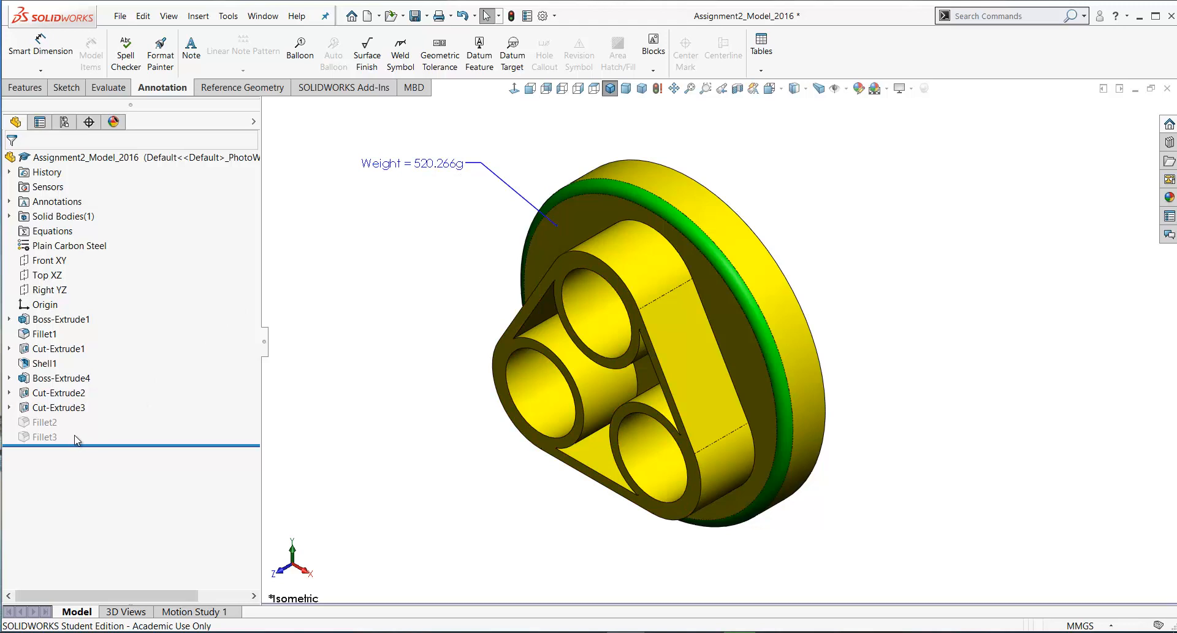
pyautogui.rightClick(44, 436)
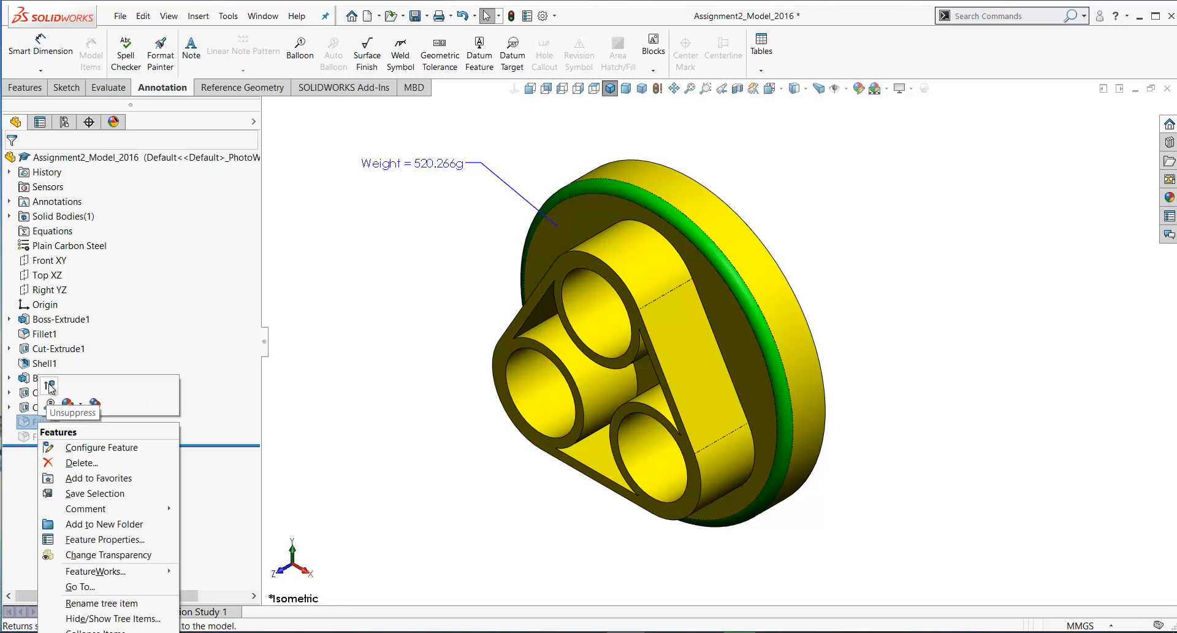
pyautogui.click(50, 387)
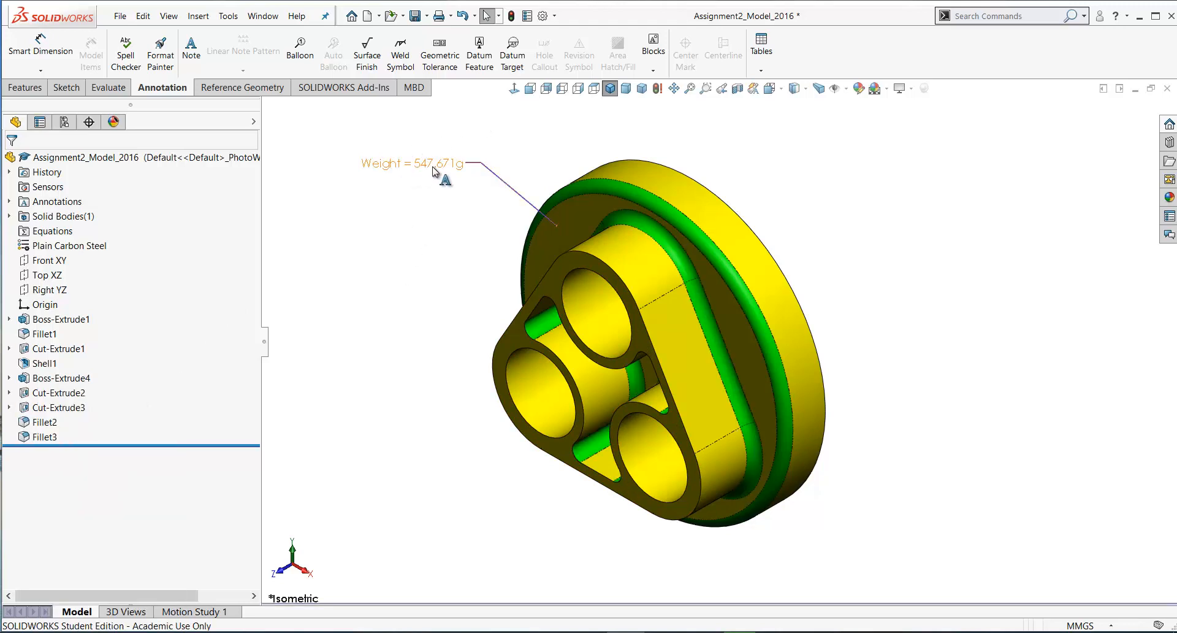
# Step: Add a note below the weight note reading 'Factor of Safety = 3.59'
pyautogui.doubleClick(411, 163)
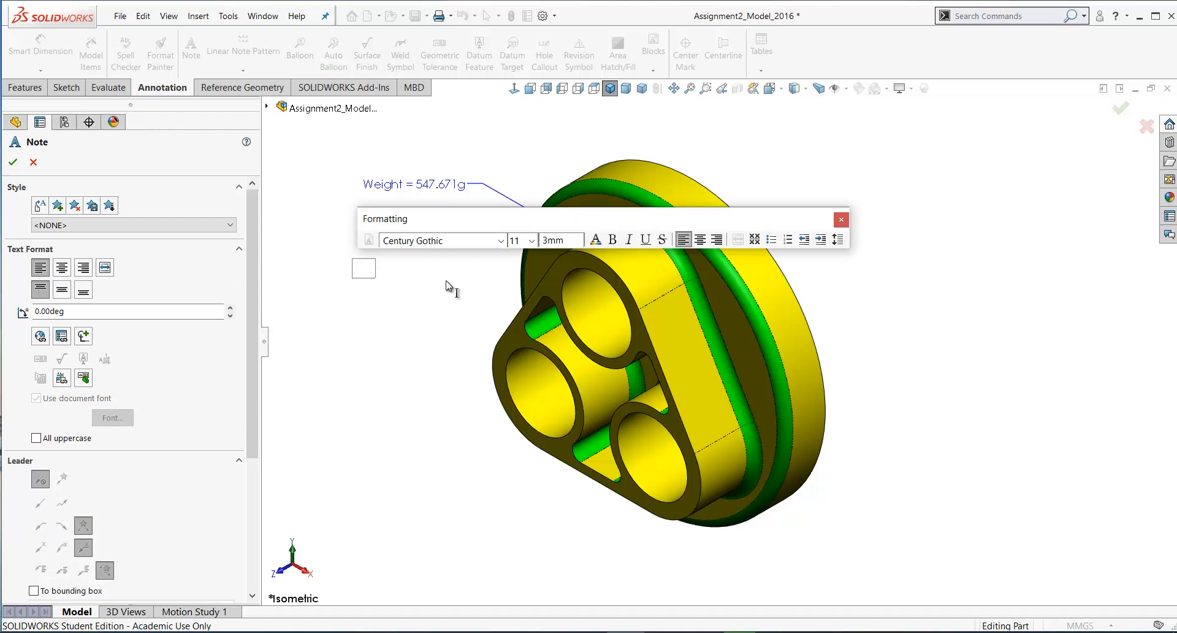
pyautogui.write('Factor of Safety = 3.59')
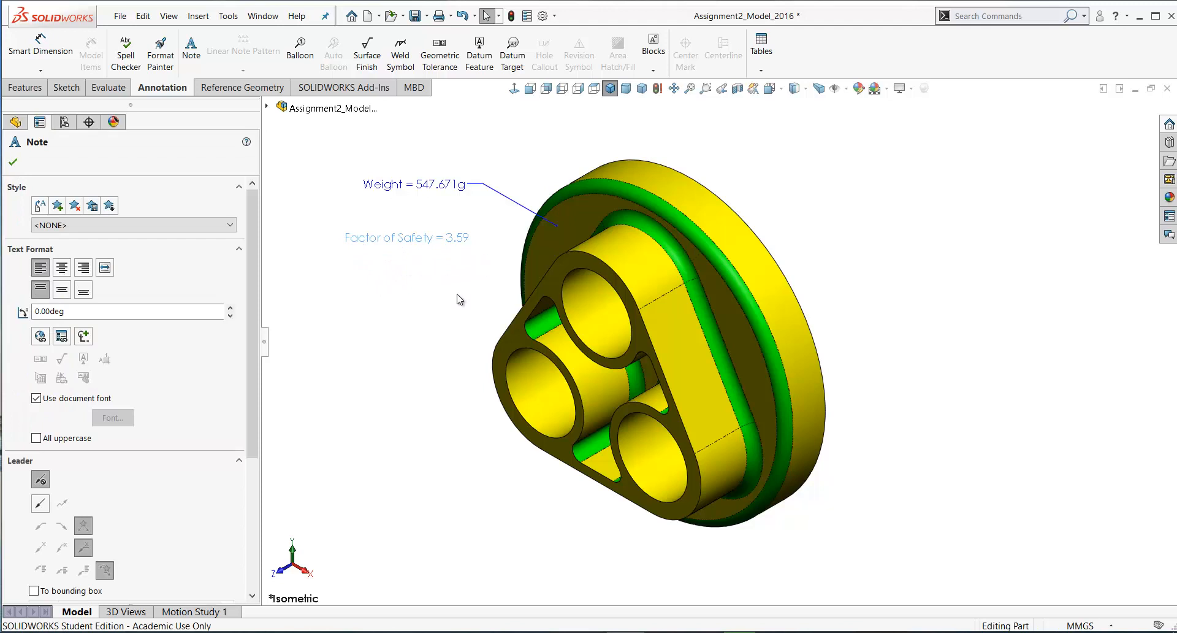
pyautogui.moveTo(12, 163)
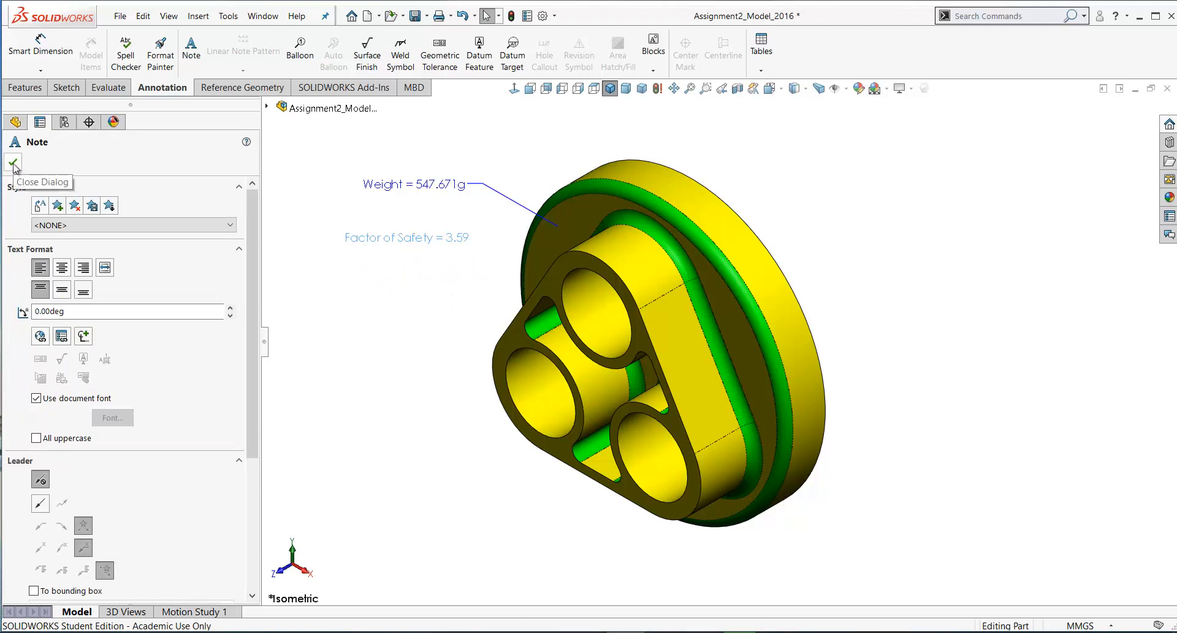
pyautogui.click(12, 164)
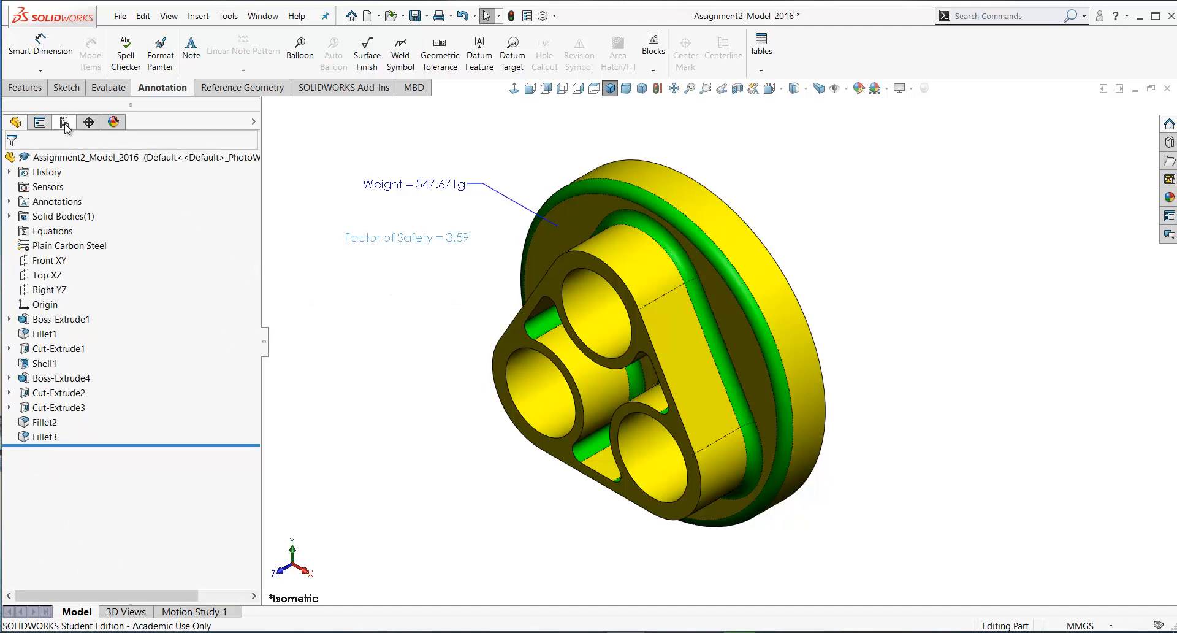
# Step: Create a new configuration Configuration1 from the part in ConfigurationManager
pyautogui.click(64, 121)
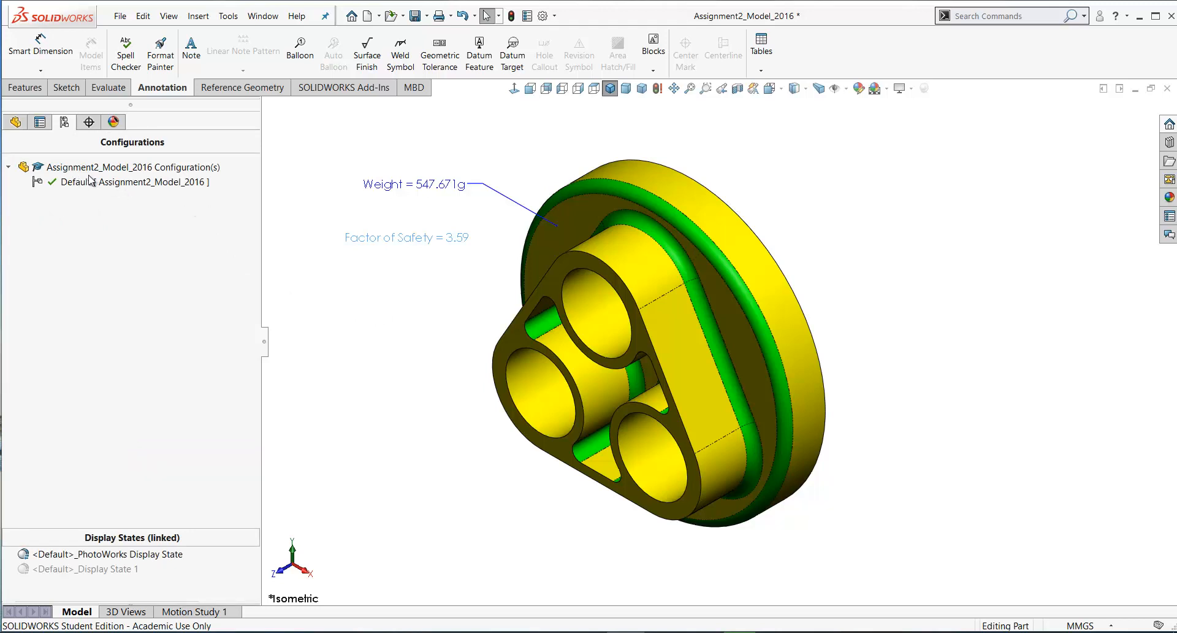
pyautogui.rightClick(120, 167)
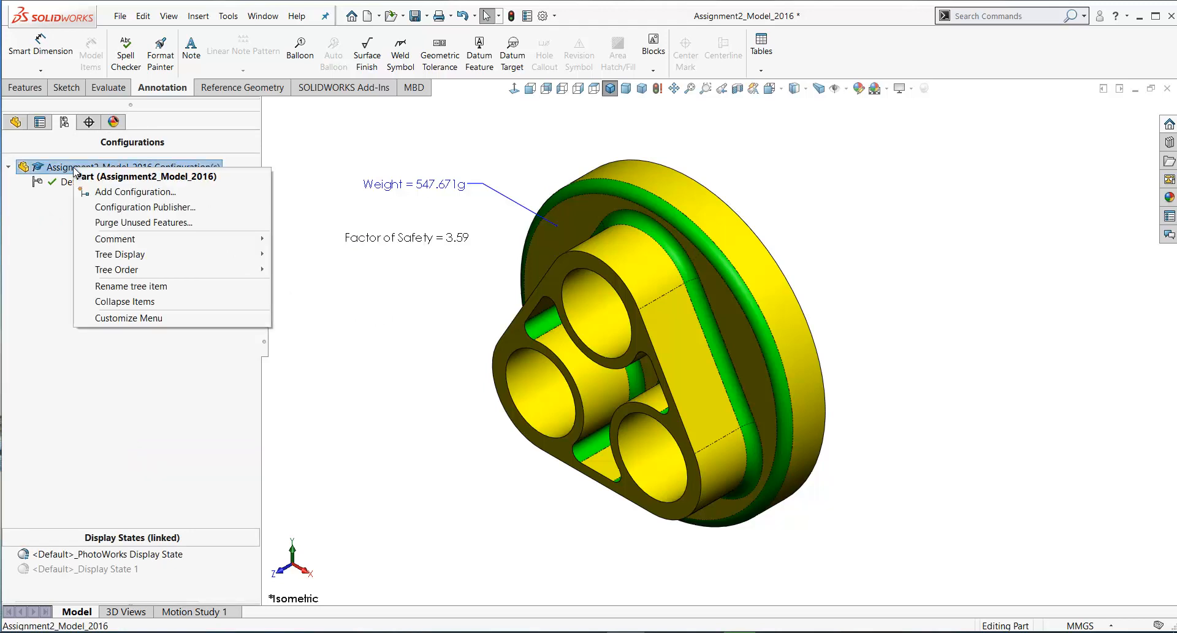
pyautogui.moveTo(135, 191)
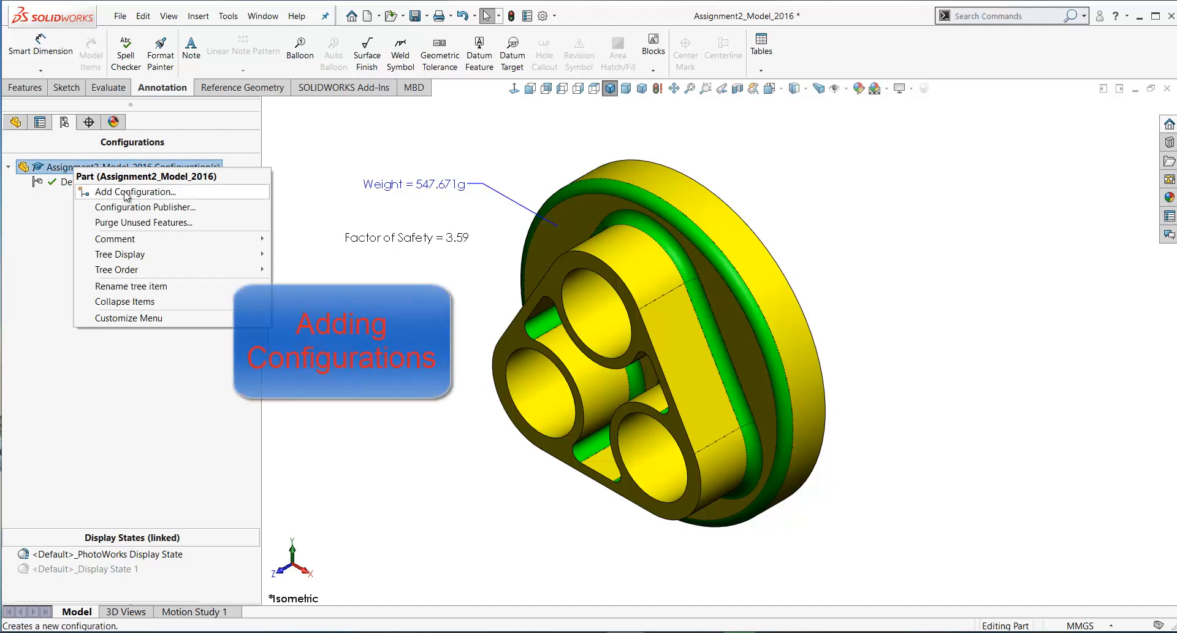
pyautogui.click(135, 191)
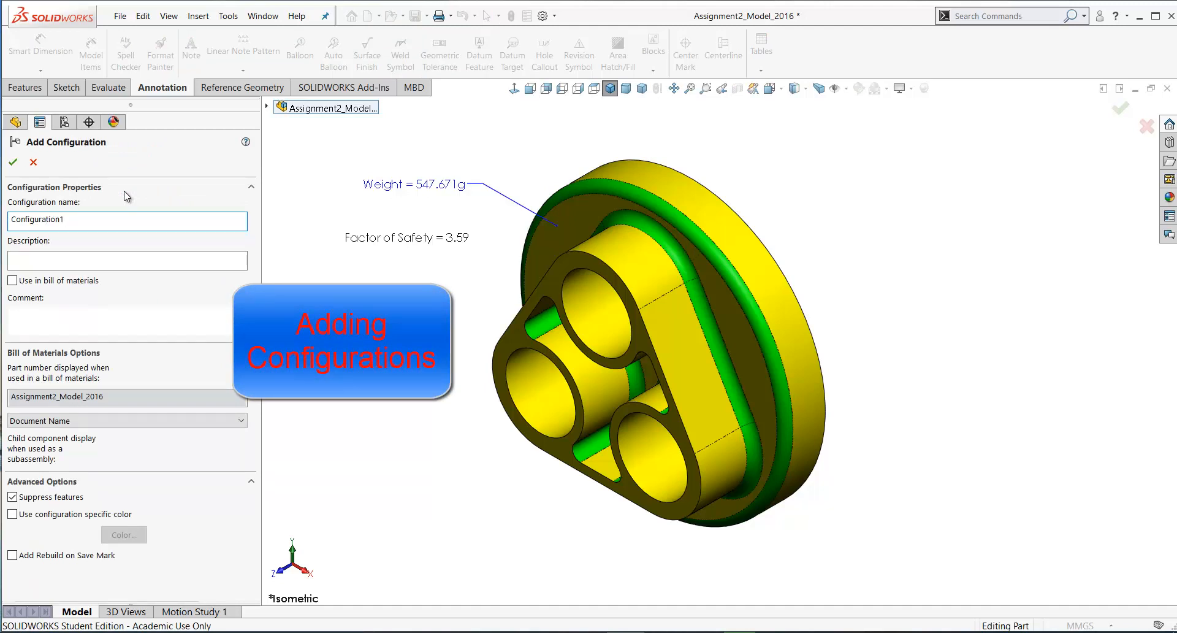
pyautogui.moveTo(13, 162)
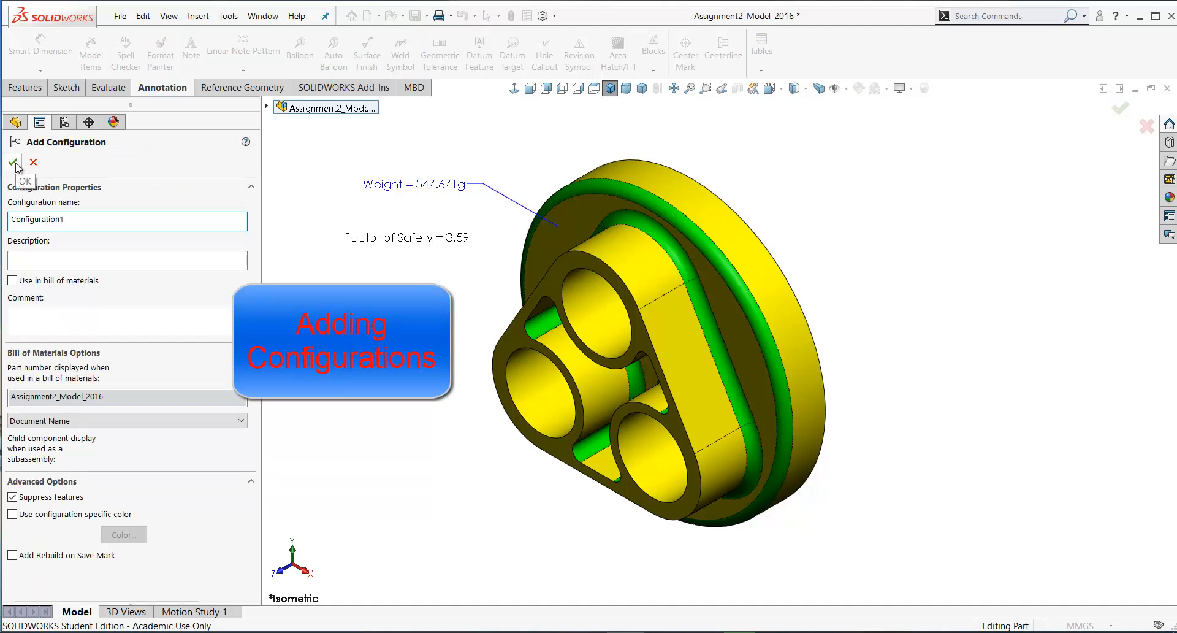
pyautogui.click(13, 164)
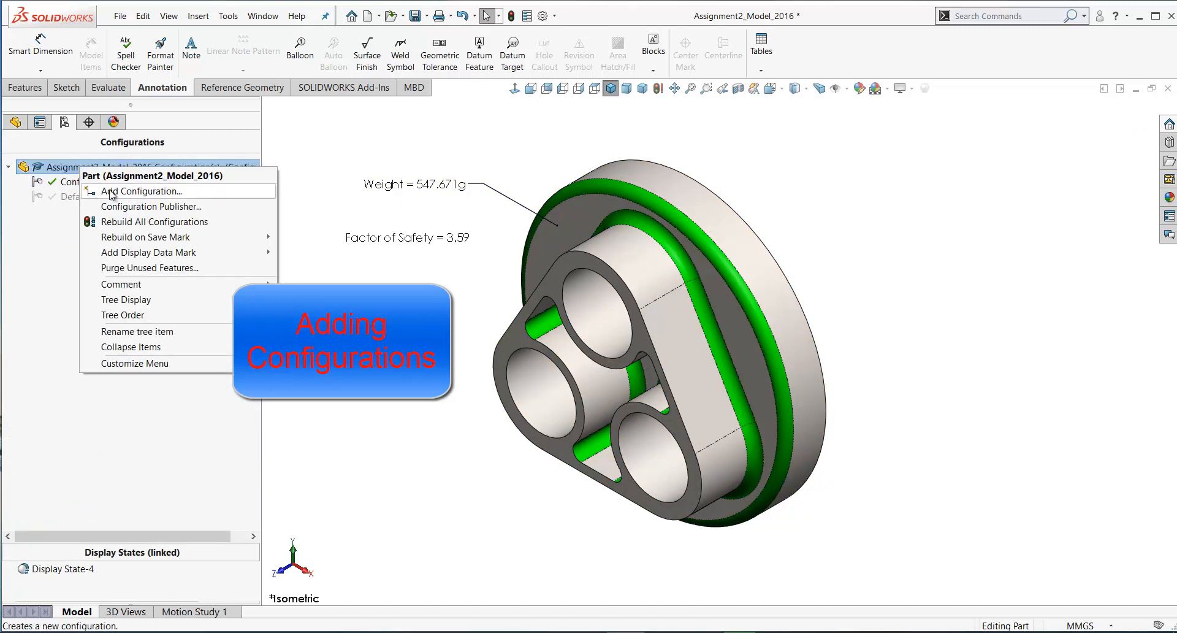
# Step: Create a second configuration Configuration2, leaving it active alongside Default
pyautogui.click(143, 191)
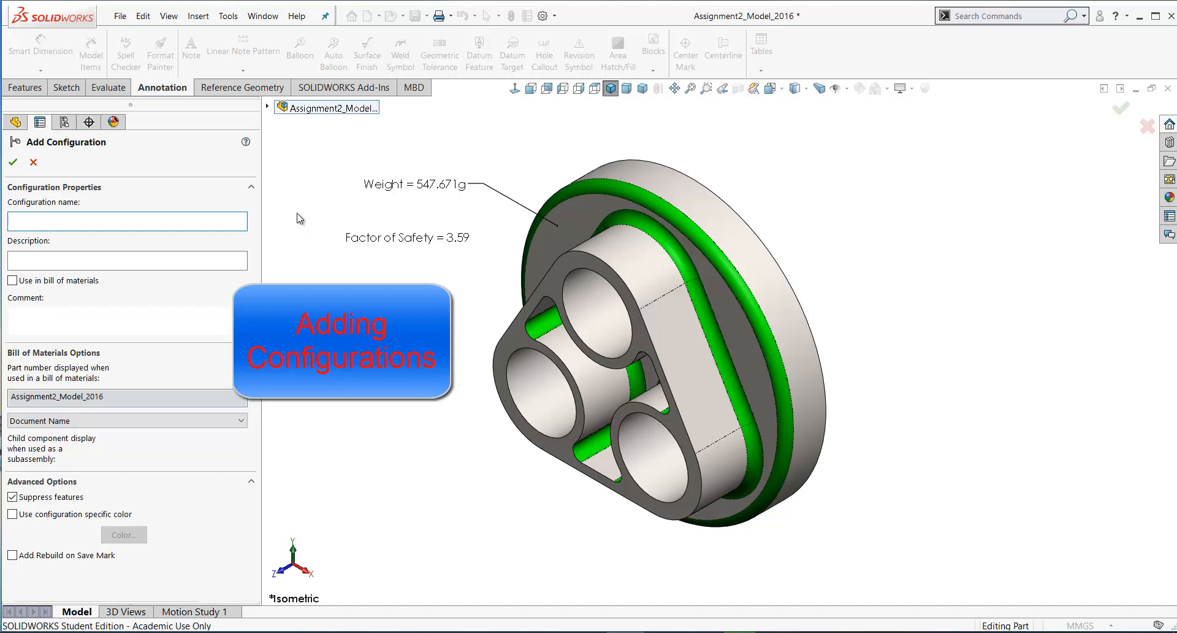
pyautogui.write('Configuration')
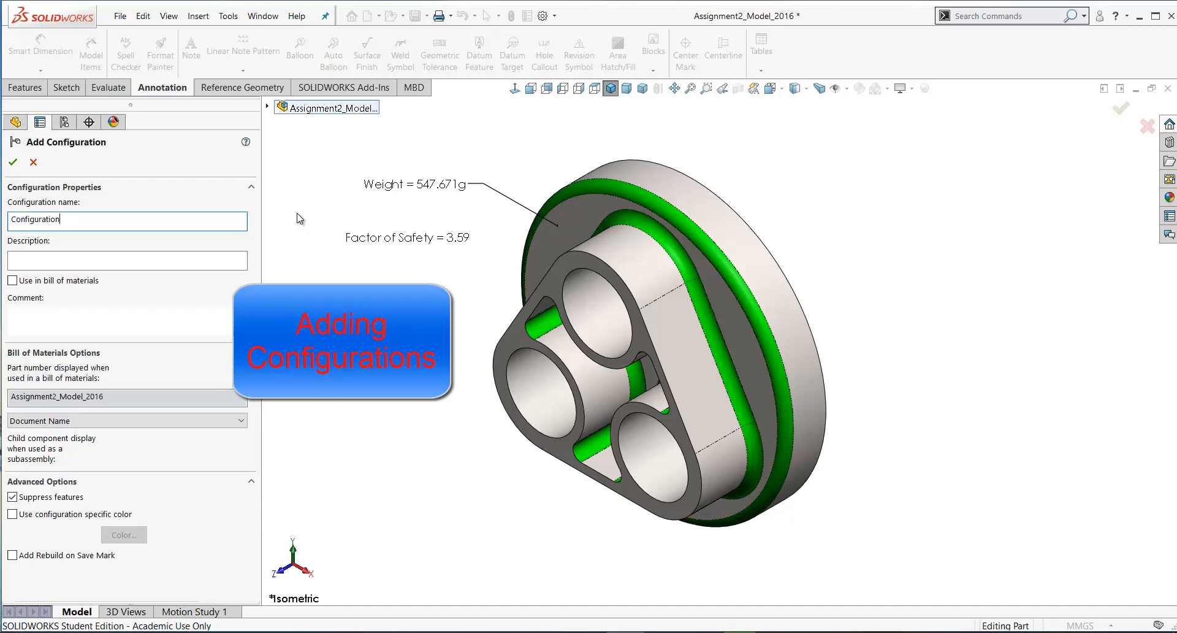
pyautogui.click(13, 162)
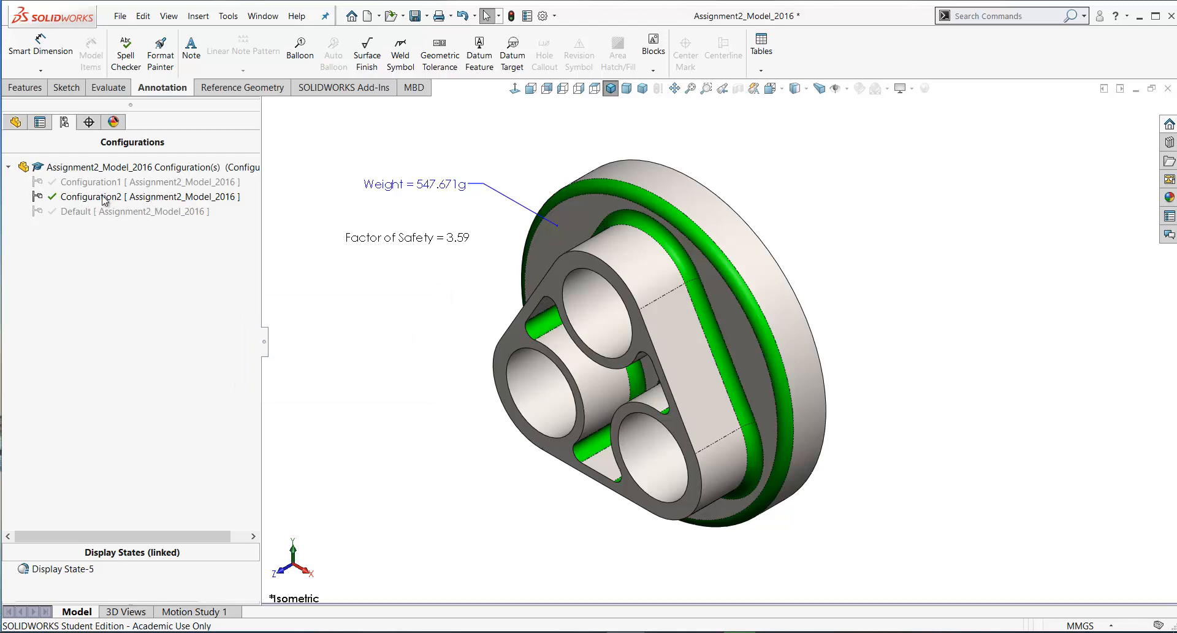
# Step: Return to the FeatureManager tree with Configuration2 active
pyautogui.click(15, 121)
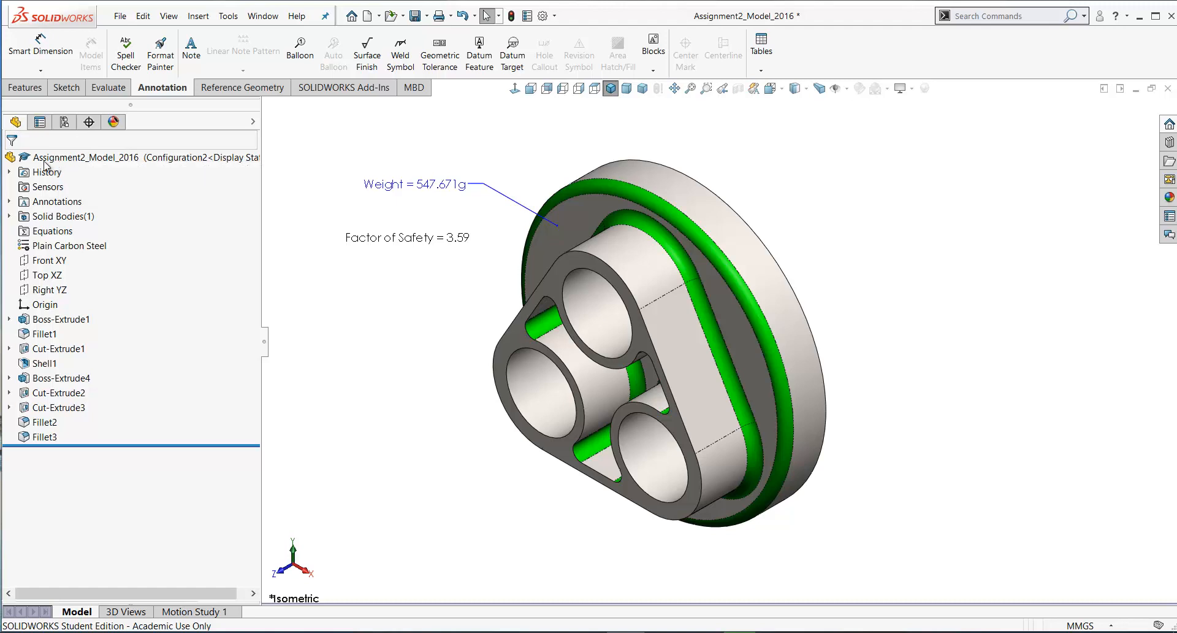
pyautogui.moveTo(134, 167)
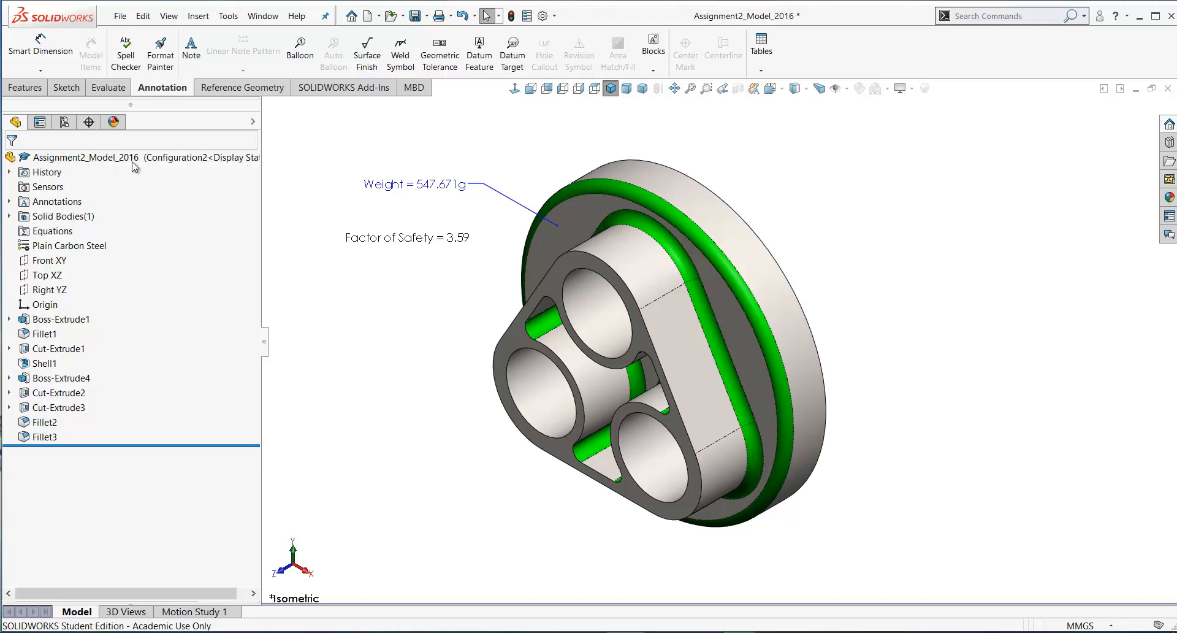
pyautogui.moveTo(224, 168)
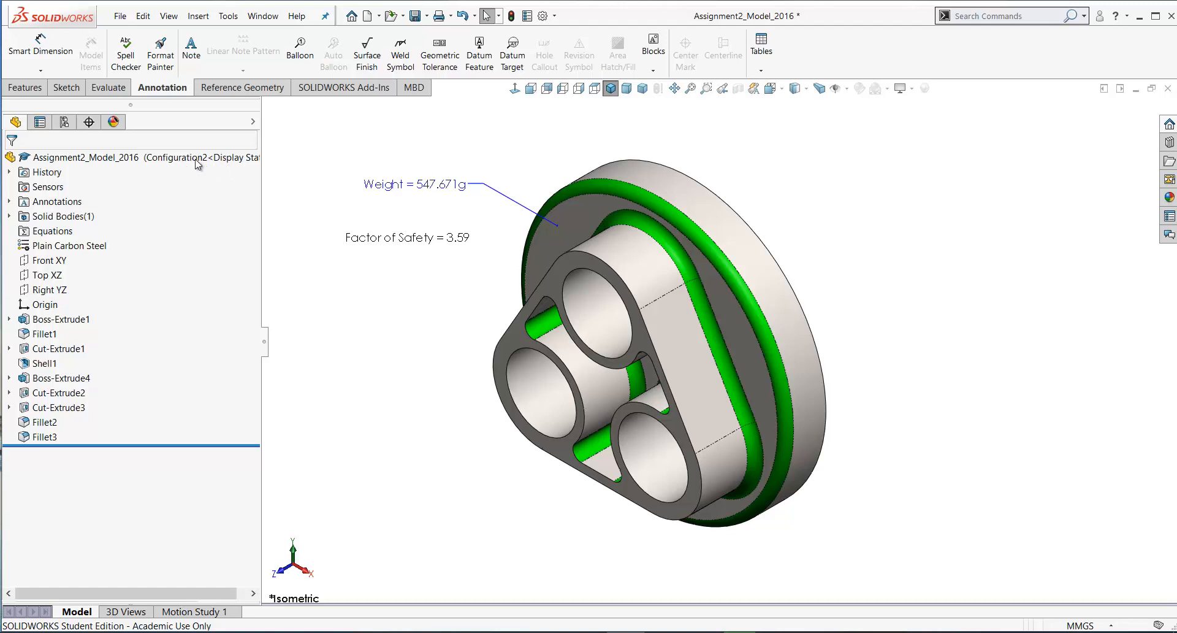
pyautogui.moveTo(68, 445)
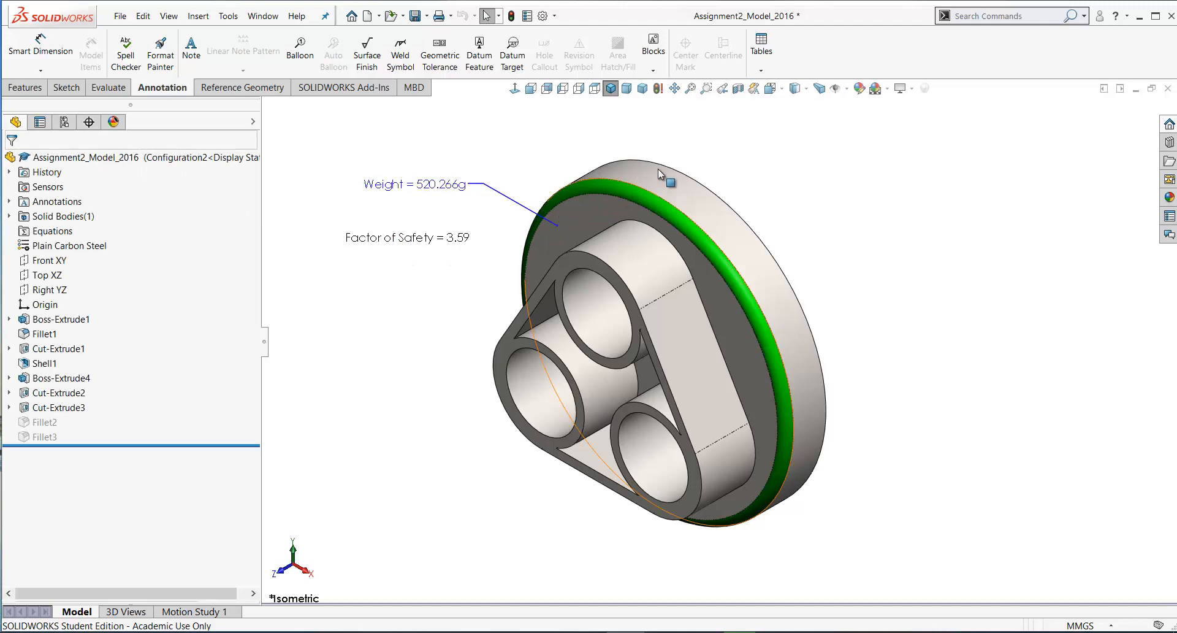
# Step: Show the part's feature dimensions and edit the Ø100 base diameter
pyautogui.rightClick(55, 201)
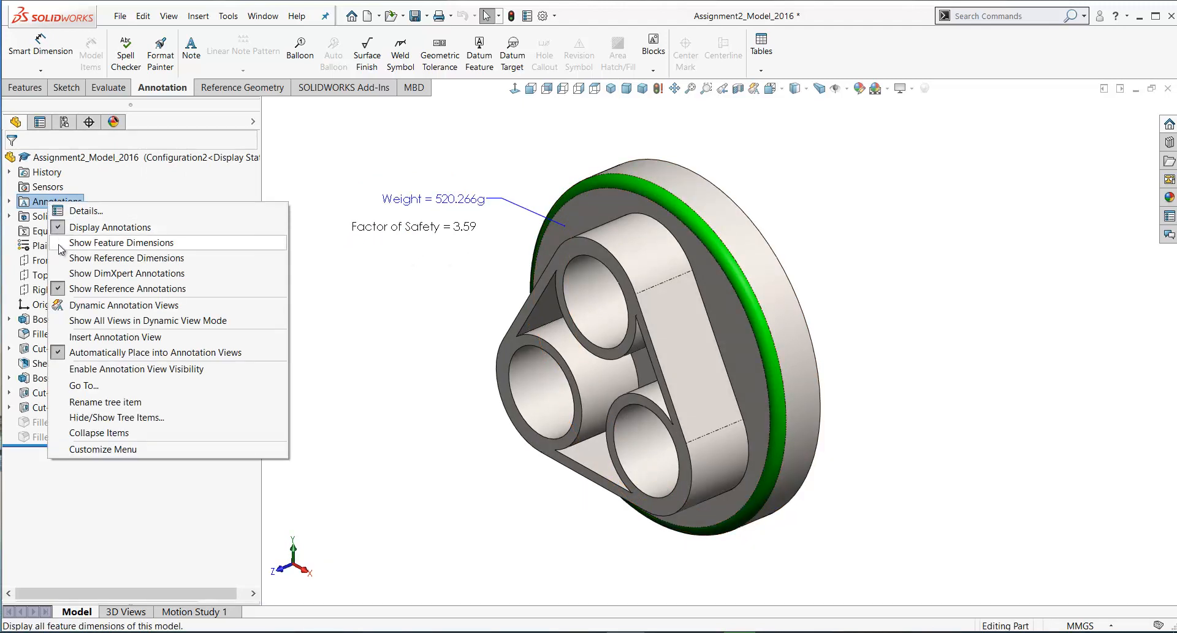
pyautogui.click(121, 242)
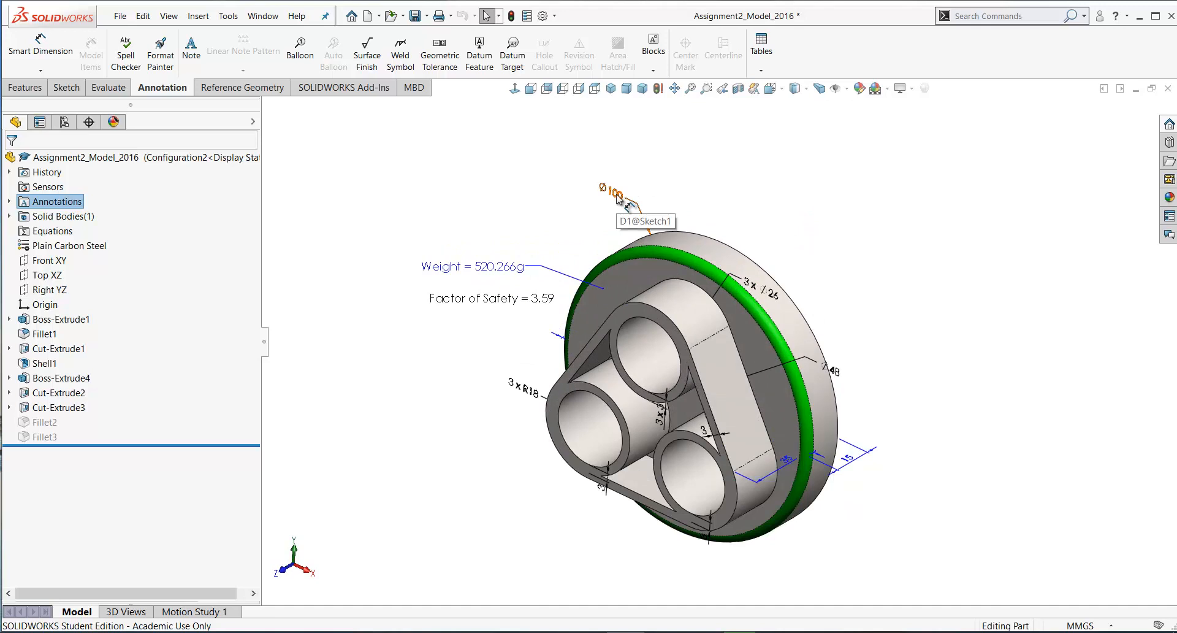
pyautogui.doubleClick(612, 191)
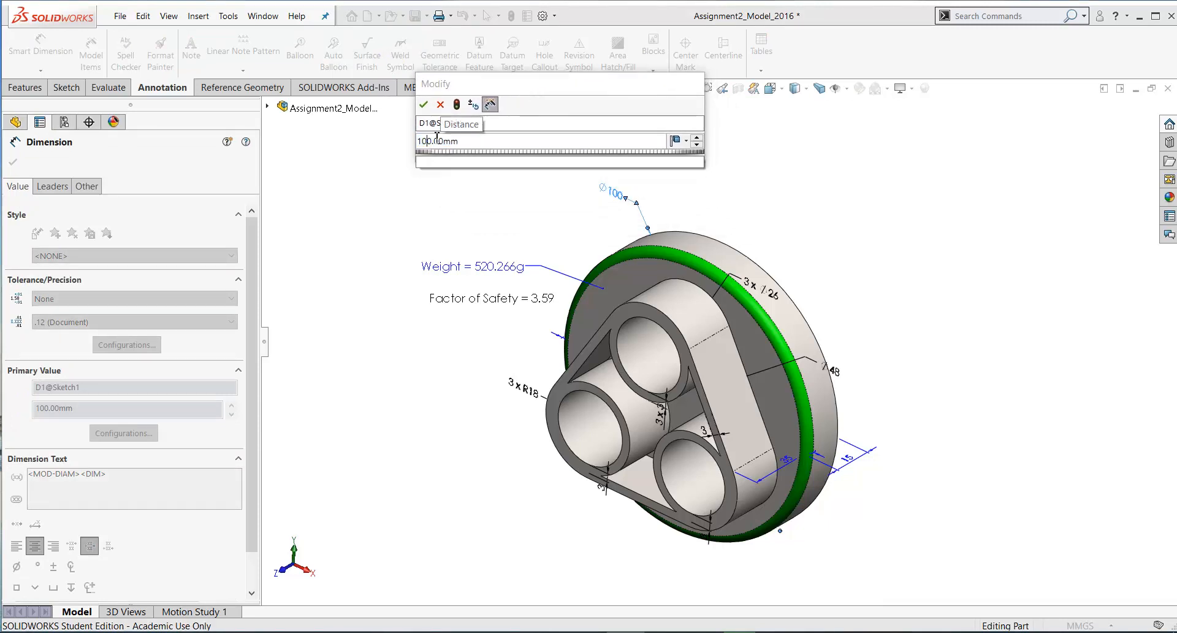
# Step: Set the base diameter to 110 mm for this configuration only, then hide feature dimensions
pyautogui.click(678, 141)
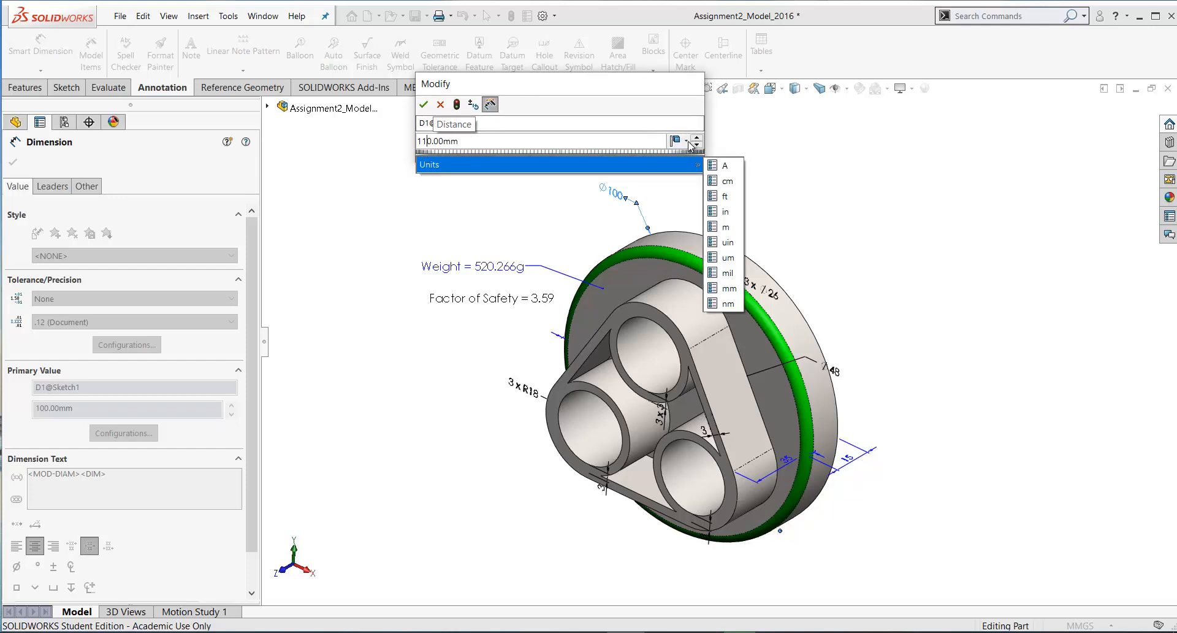
pyautogui.click(676, 141)
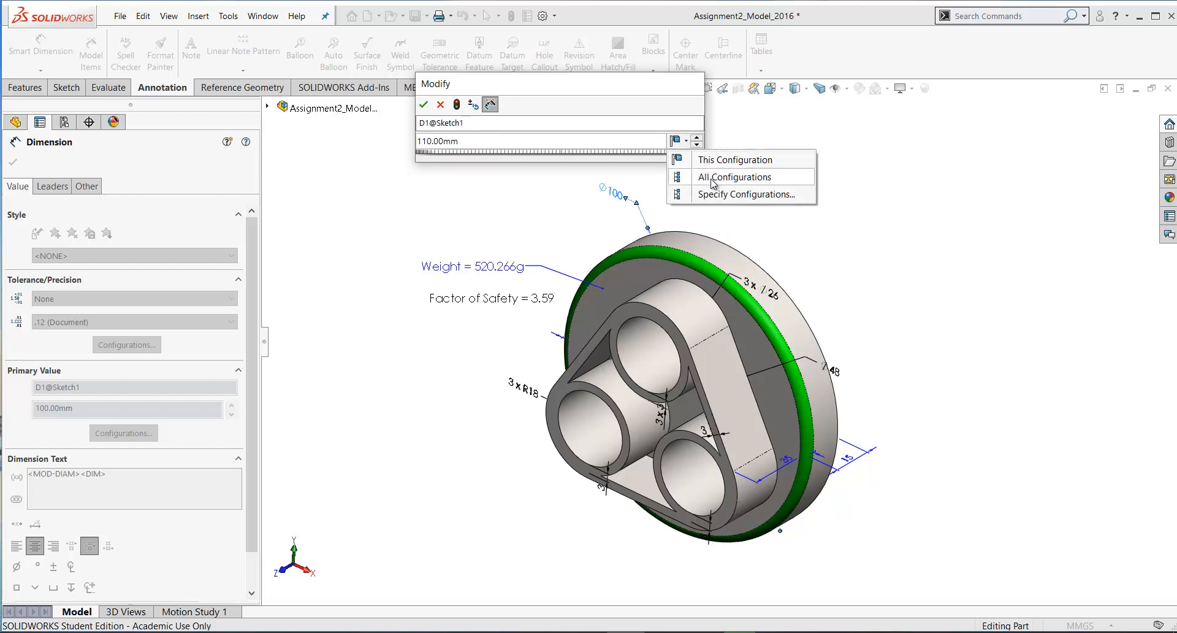
pyautogui.moveTo(722, 193)
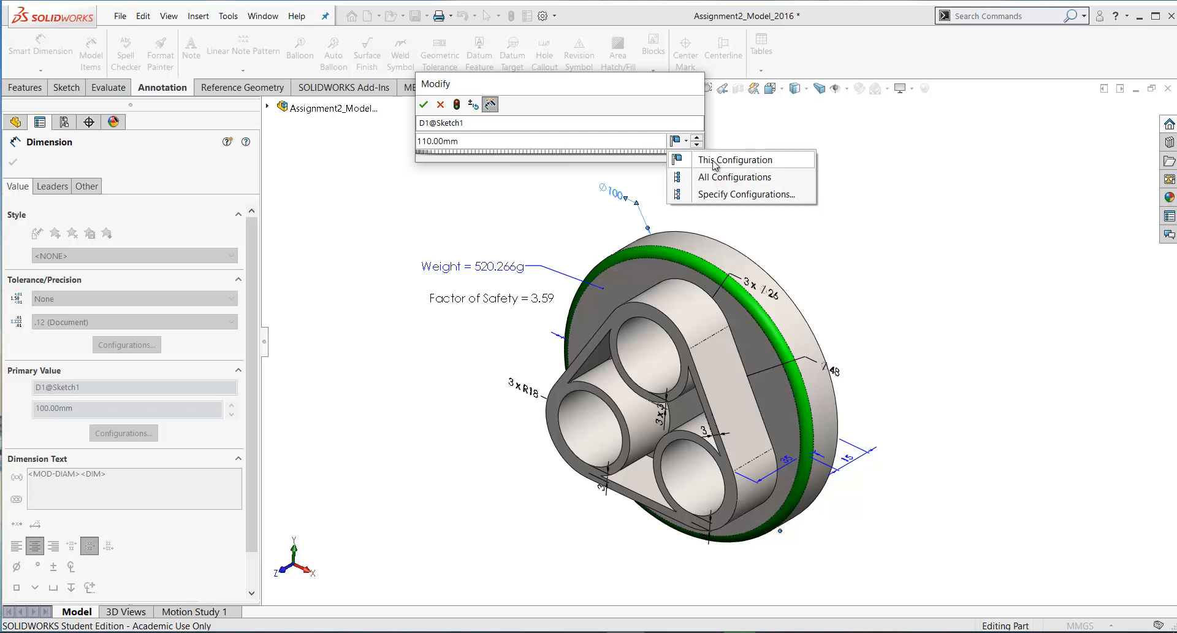
pyautogui.click(737, 159)
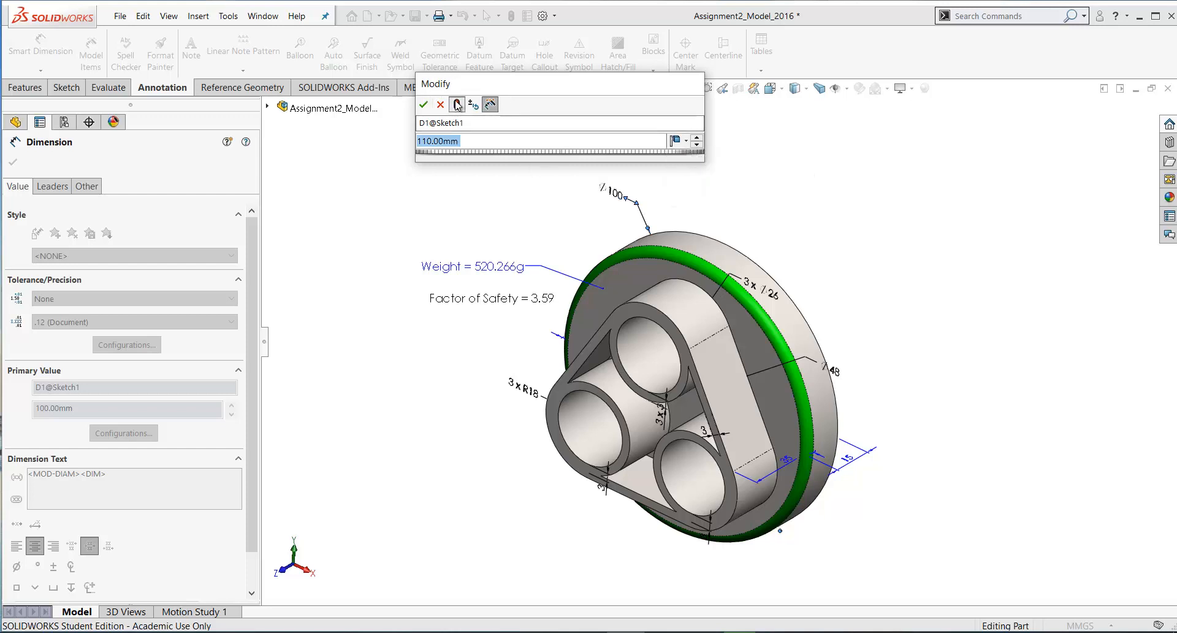
pyautogui.click(424, 103)
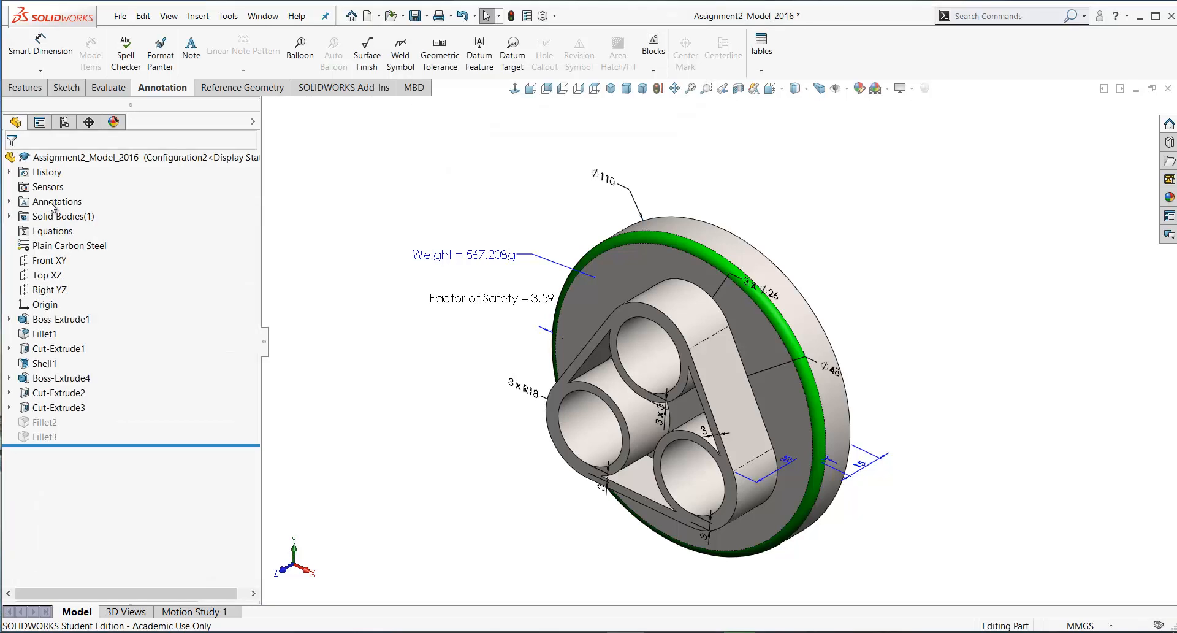
pyautogui.click(56, 201)
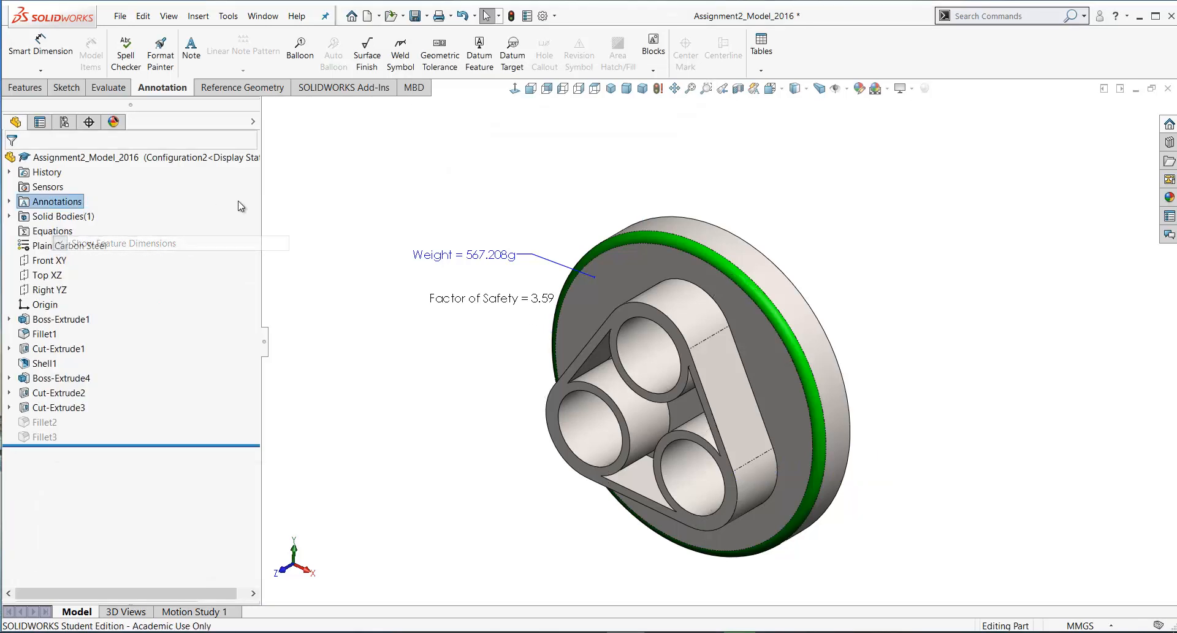
pyautogui.moveTo(64, 121)
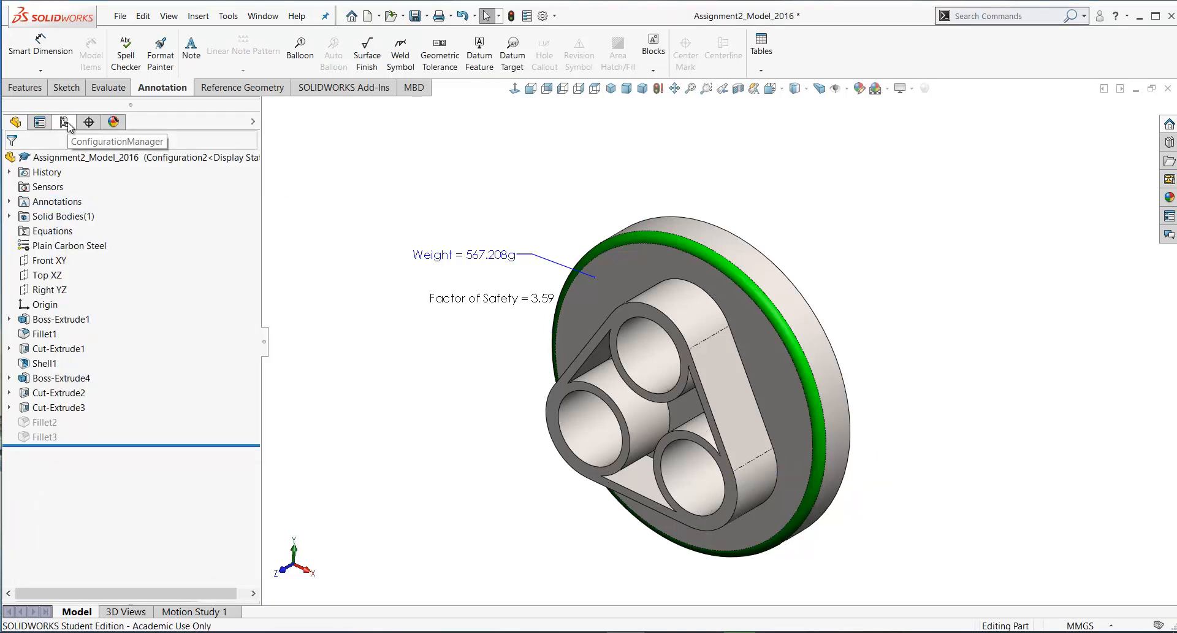
# Step: Activate Configuration1, restoring the filleted part at 547.671g, and return to the feature tree
pyautogui.click(65, 121)
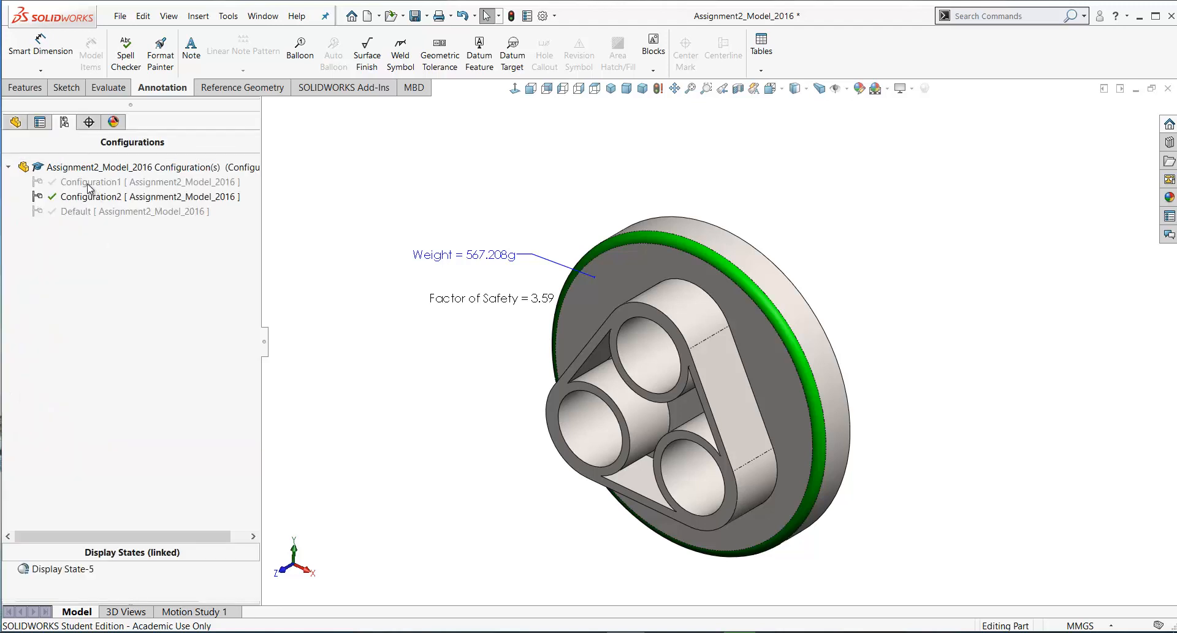
pyautogui.doubleClick(90, 181)
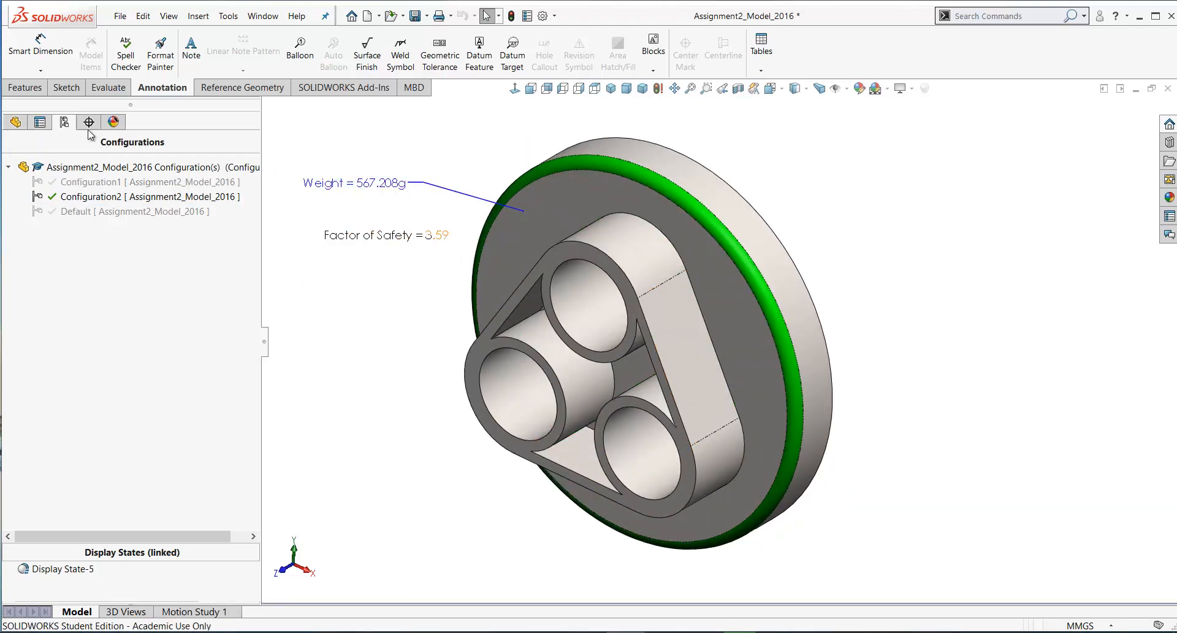
pyautogui.click(15, 121)
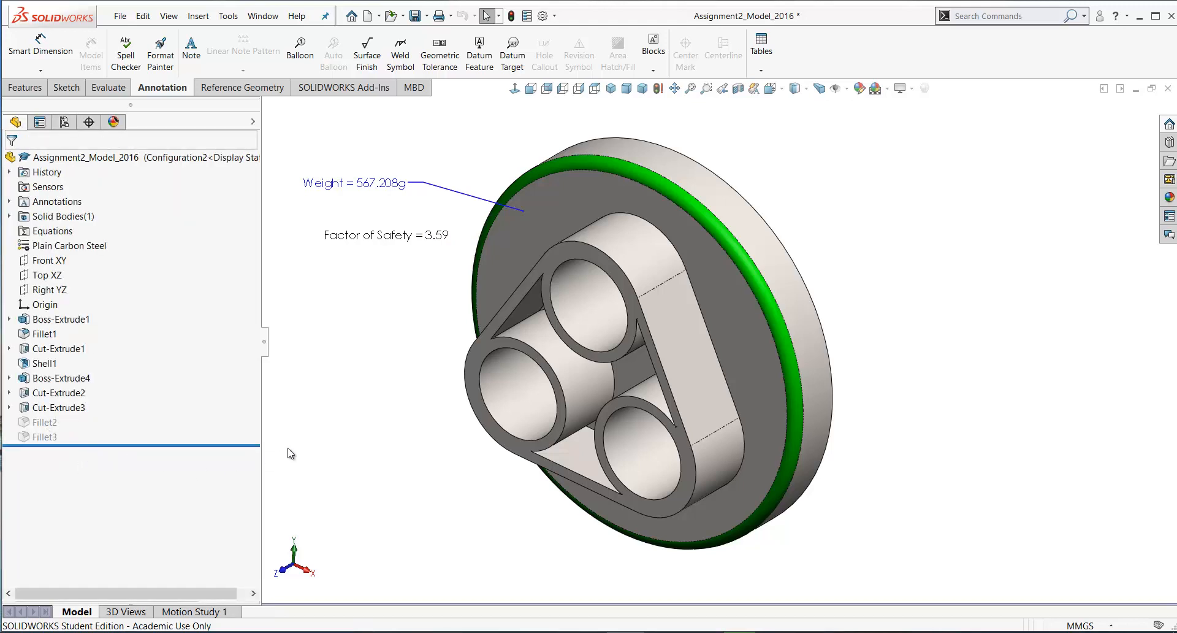
pyautogui.moveTo(256, 365)
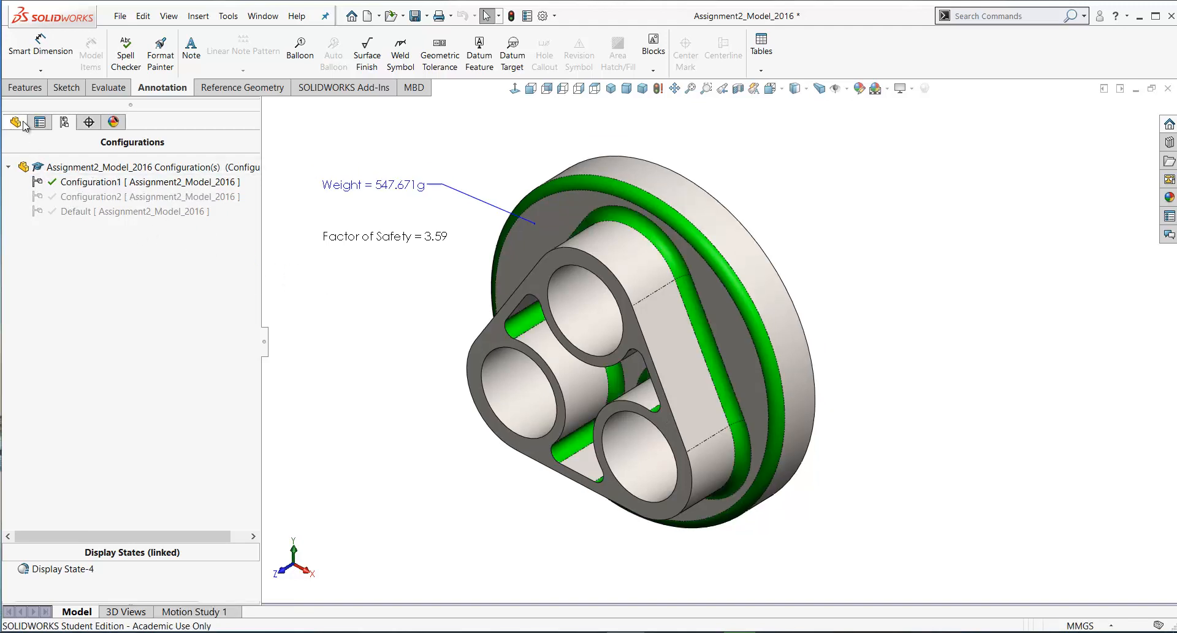
pyautogui.click(15, 121)
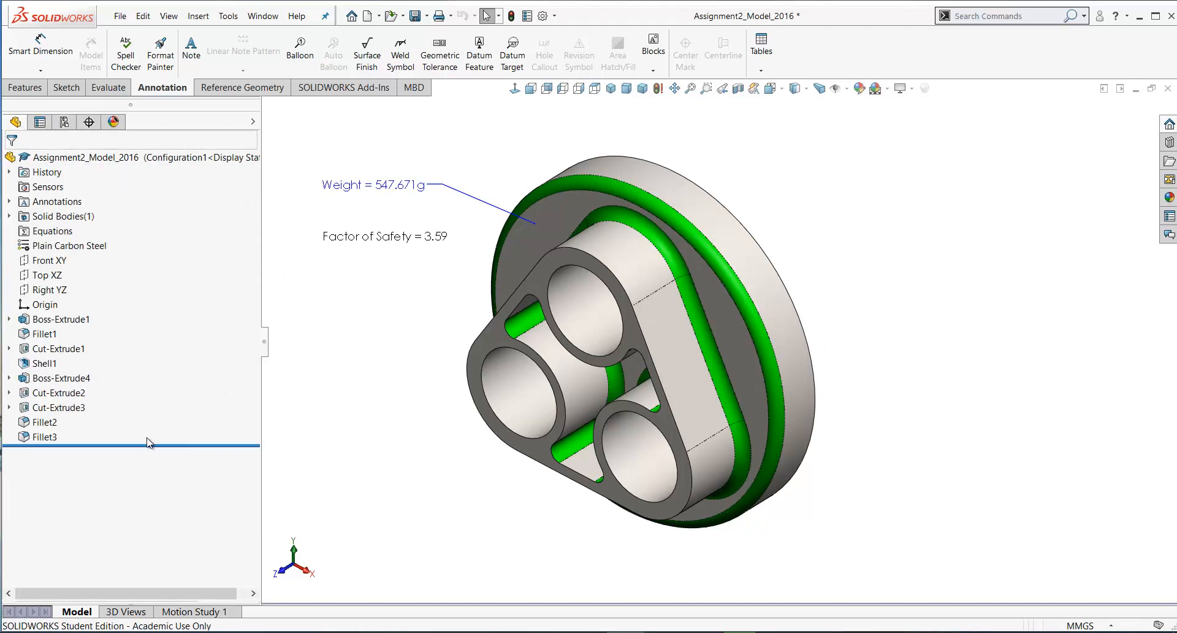
pyautogui.moveTo(160, 442)
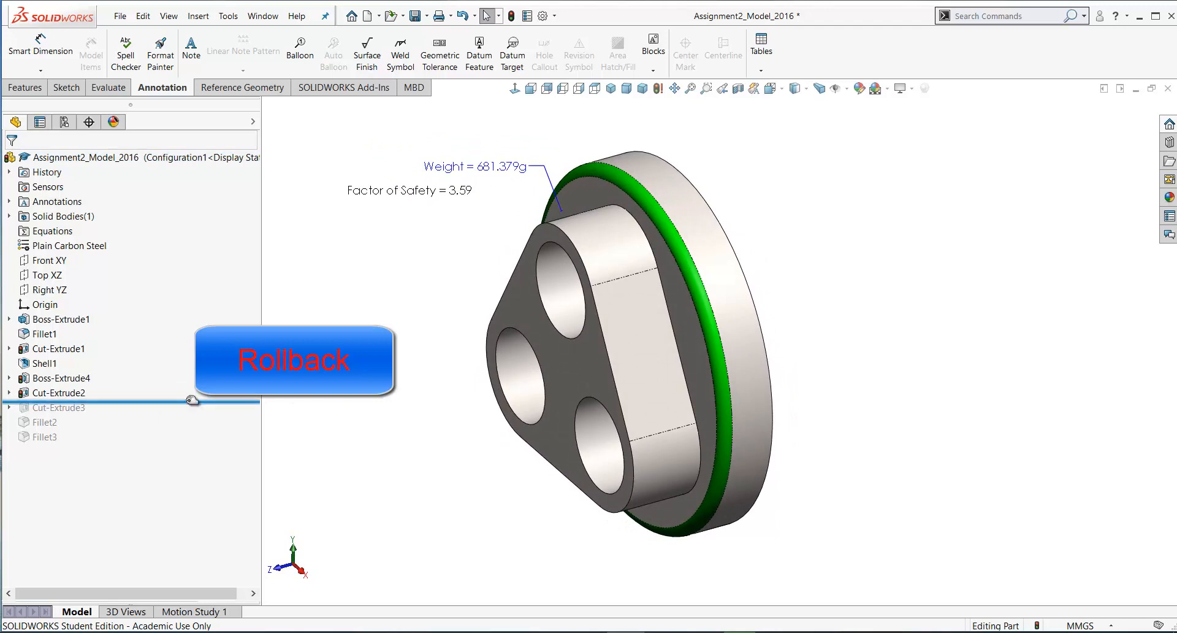
# Step: Drag the rollback bar around Cut-Extrude3 and return to the ConfigurationManager list
pyautogui.moveTo(194, 400); pyautogui.dragTo(190, 417)
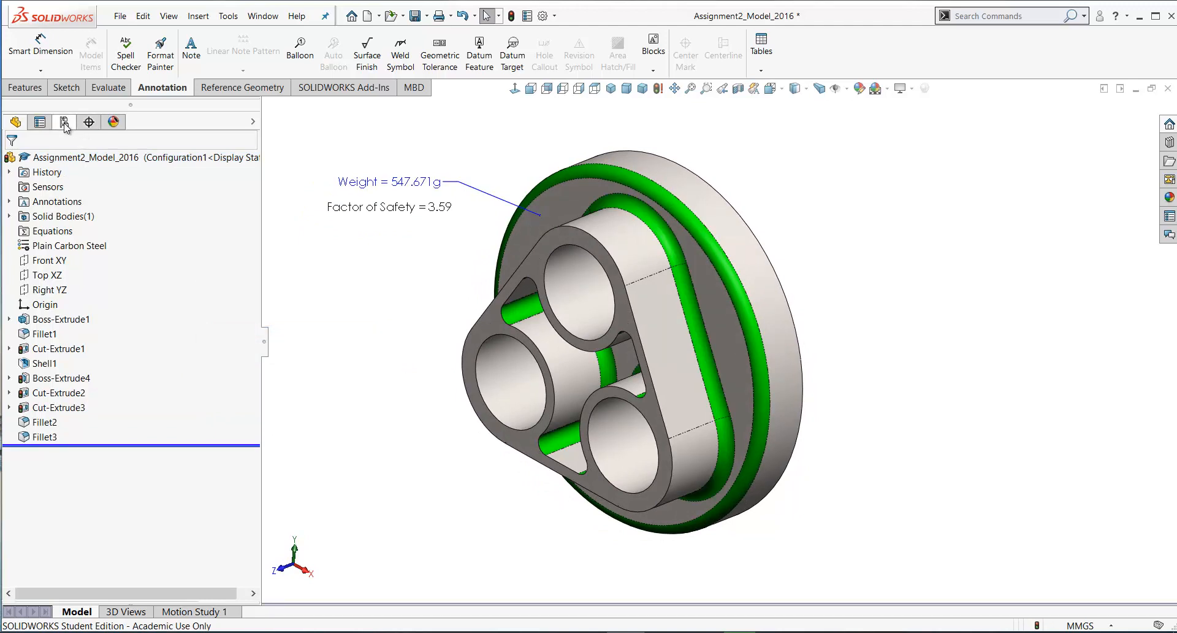
pyautogui.click(65, 121)
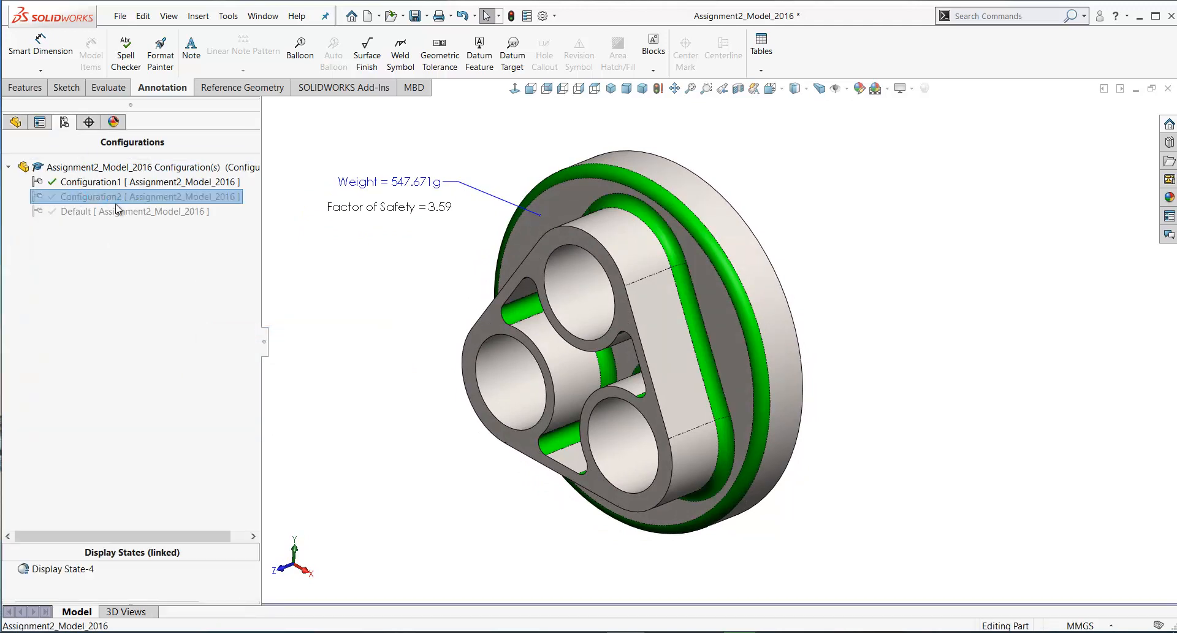